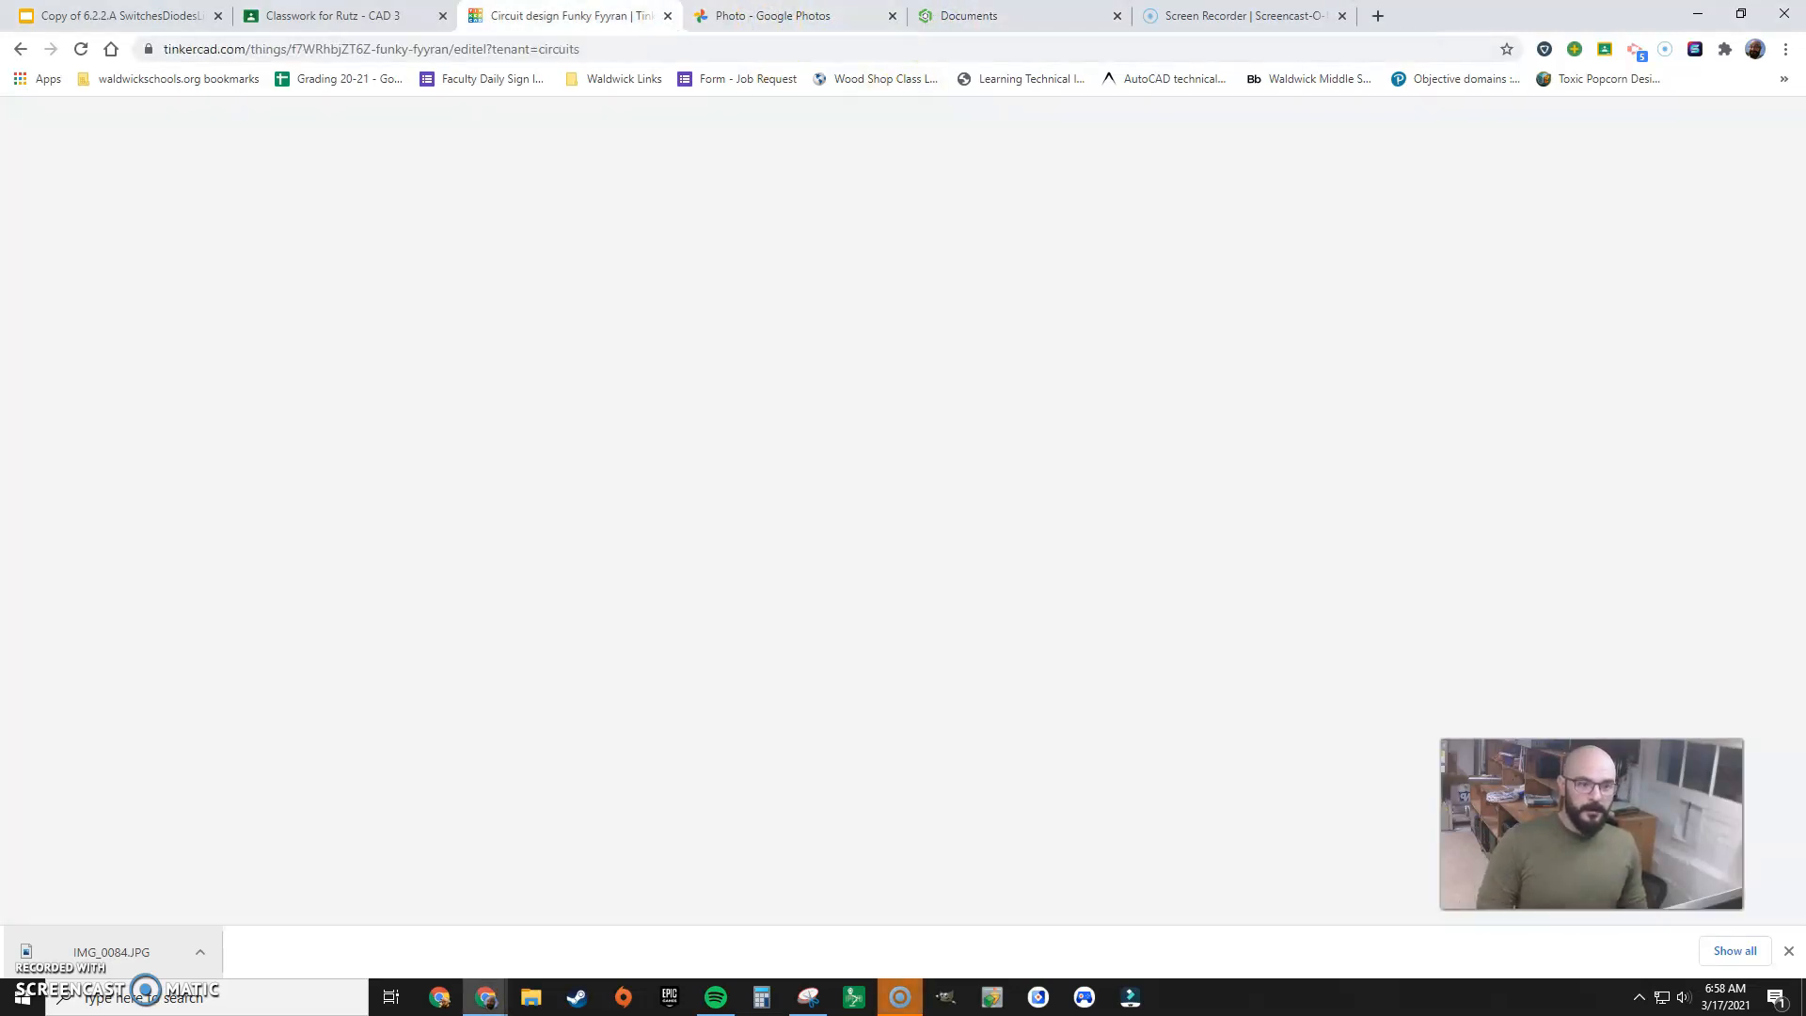
Switch to the Onshape documents page to create the Door 3/17 document
click(334, 15)
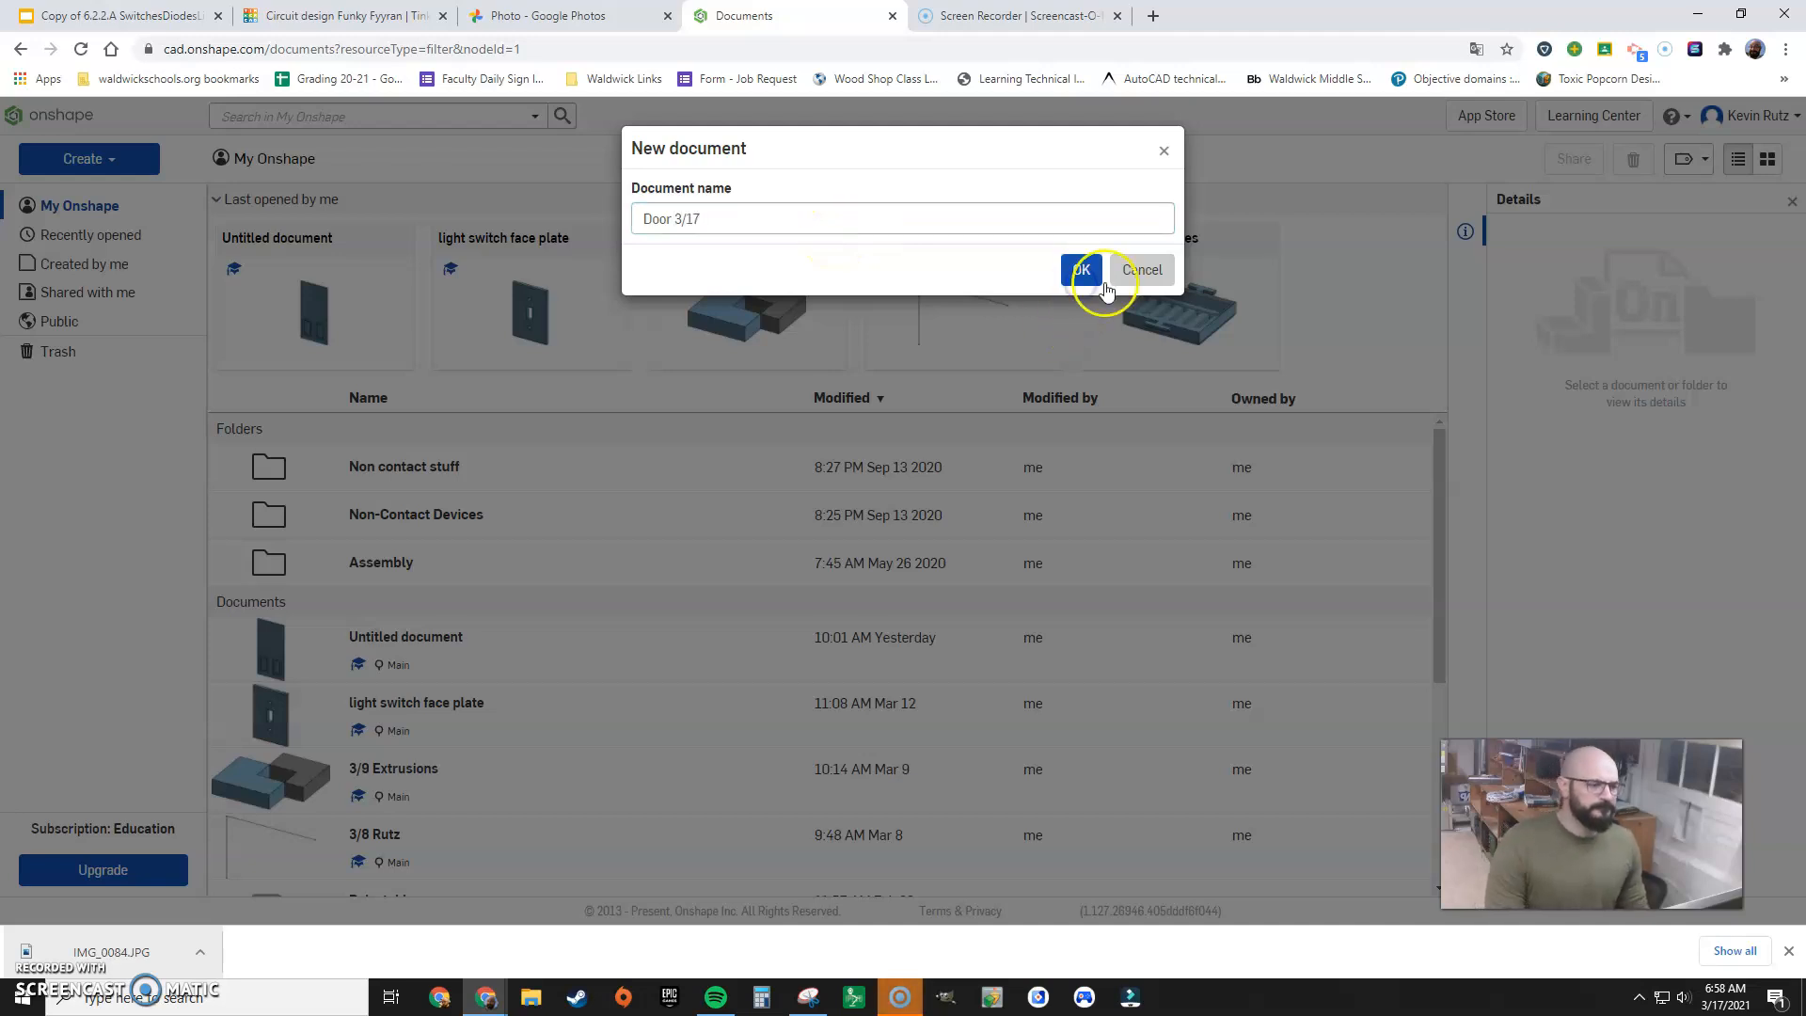
Confirm creation of the new Door 3/17 document
click(1079, 270)
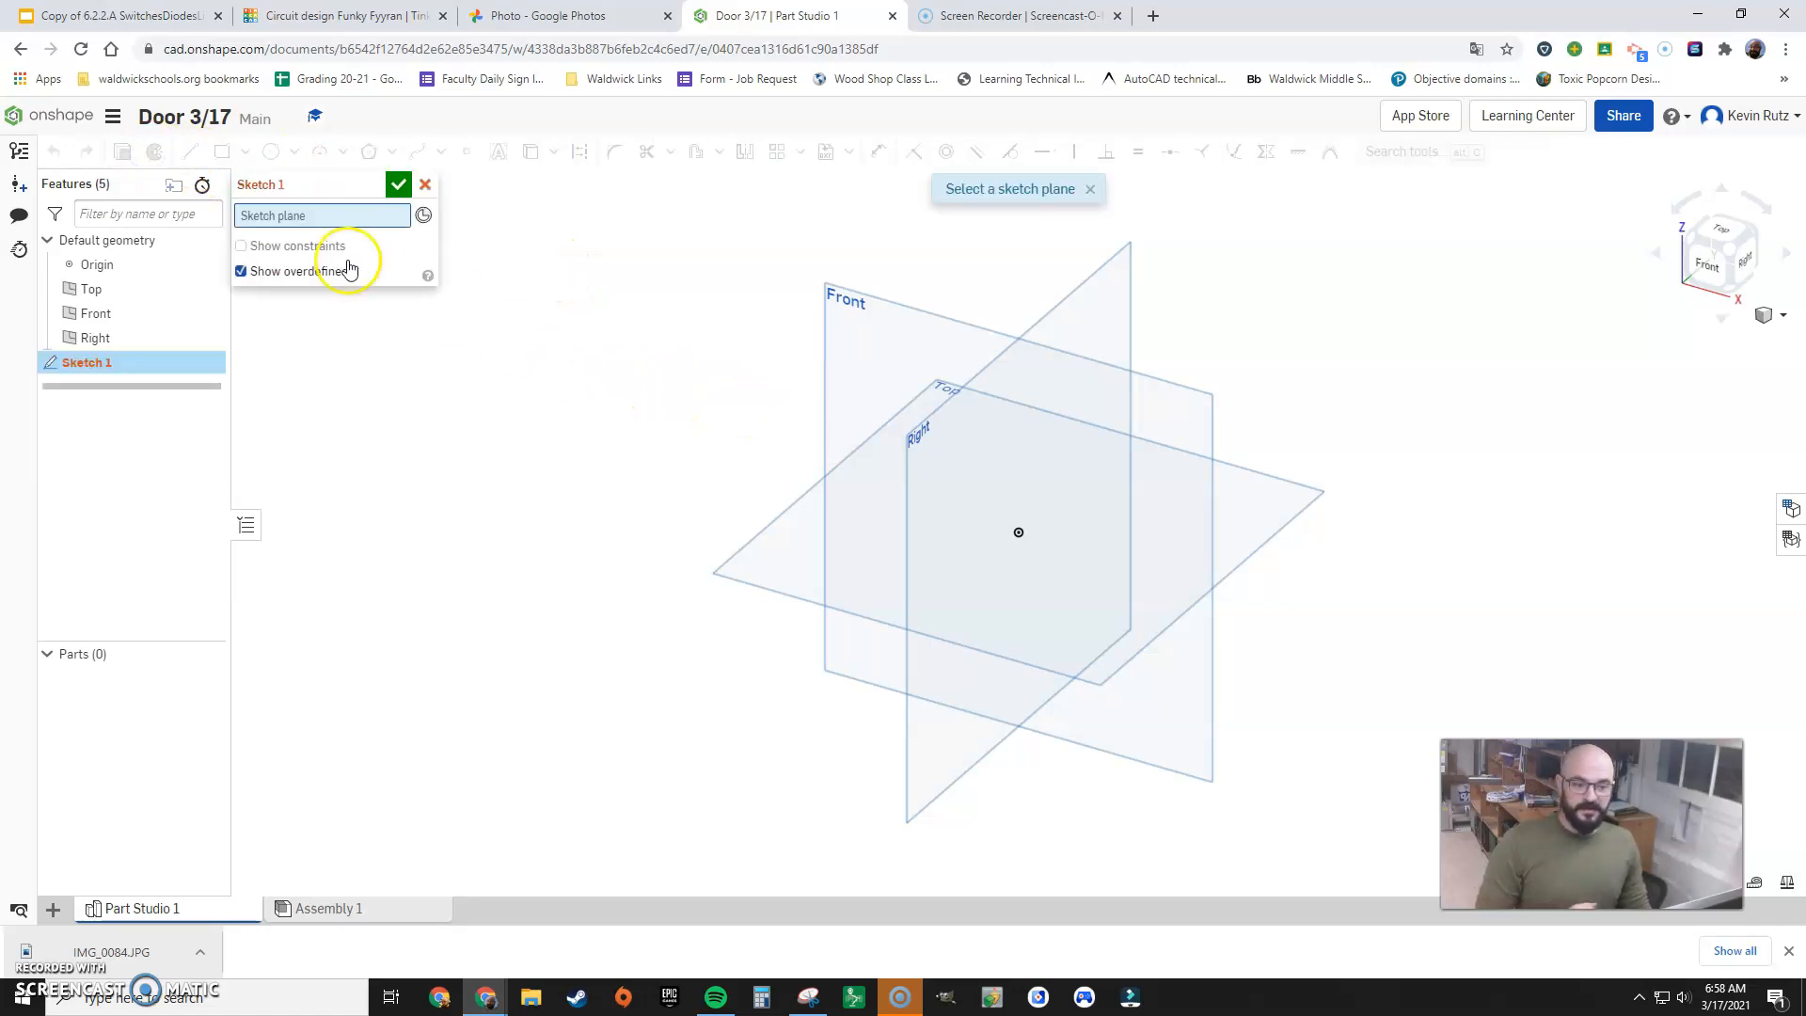
Draw a 38 × 80 corner rectangle from the origin on the Front plane
click(846, 298)
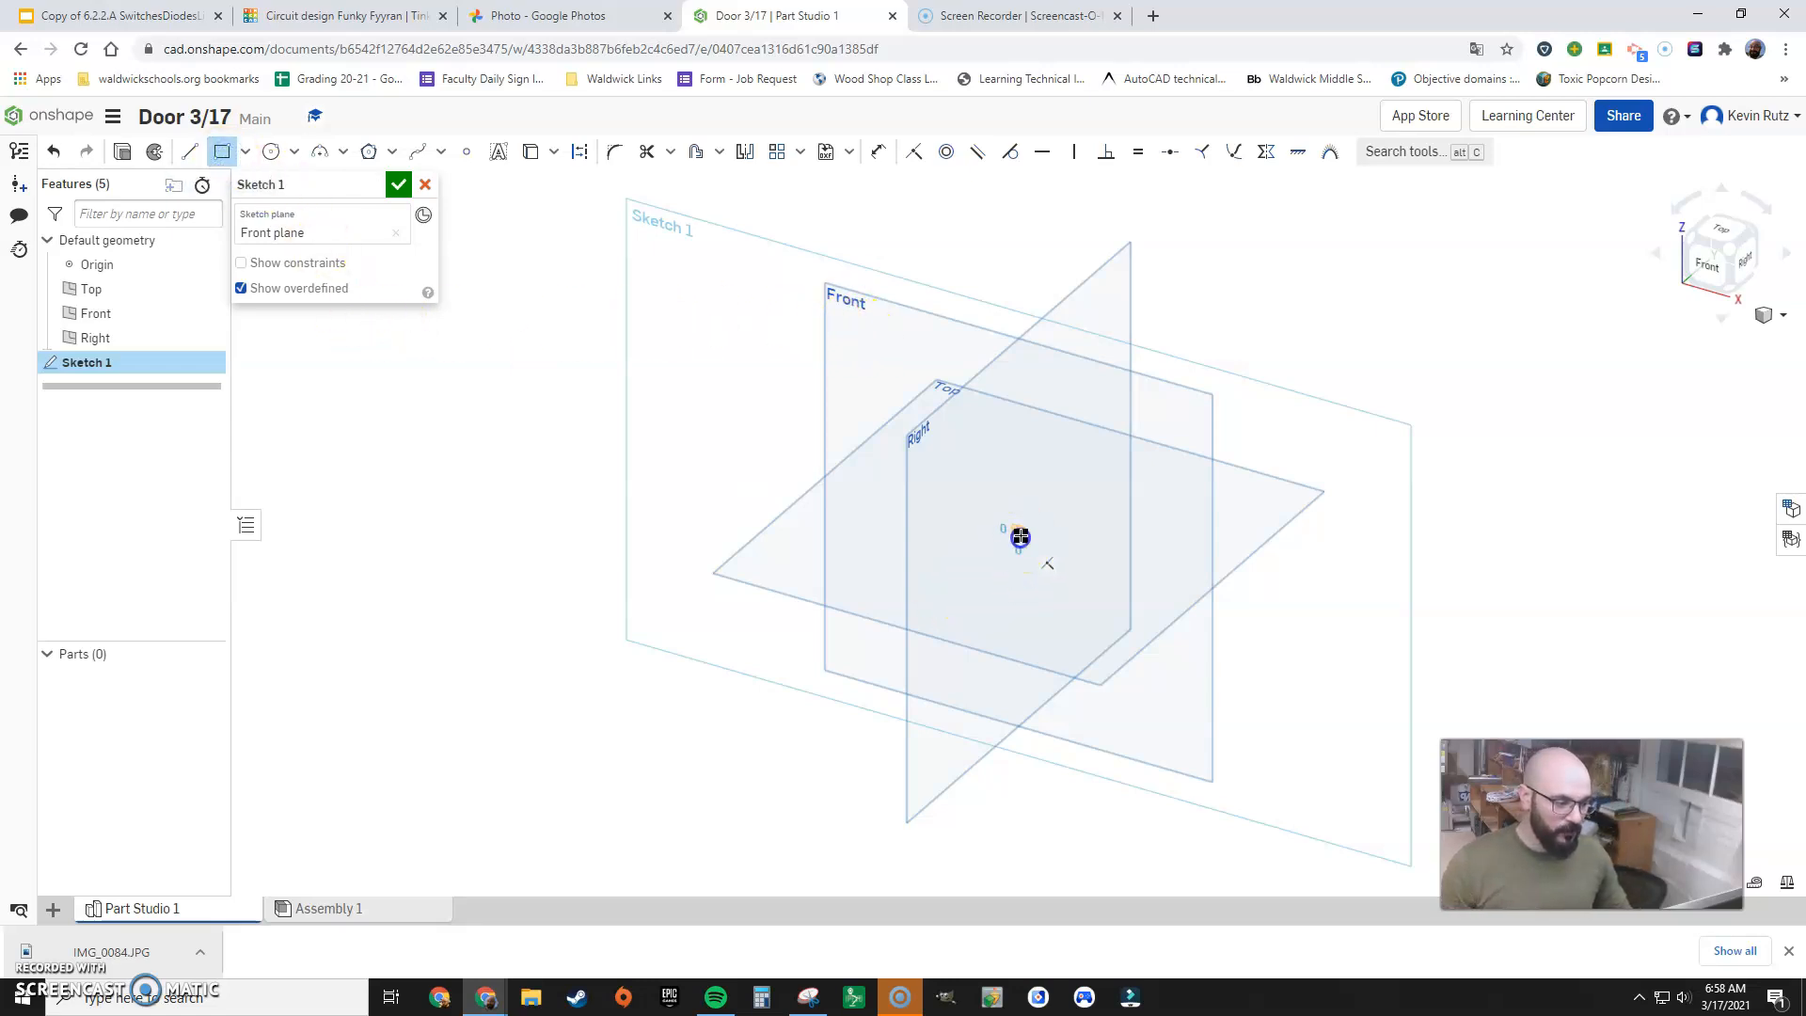
drag(1018, 532, 1184, 255)
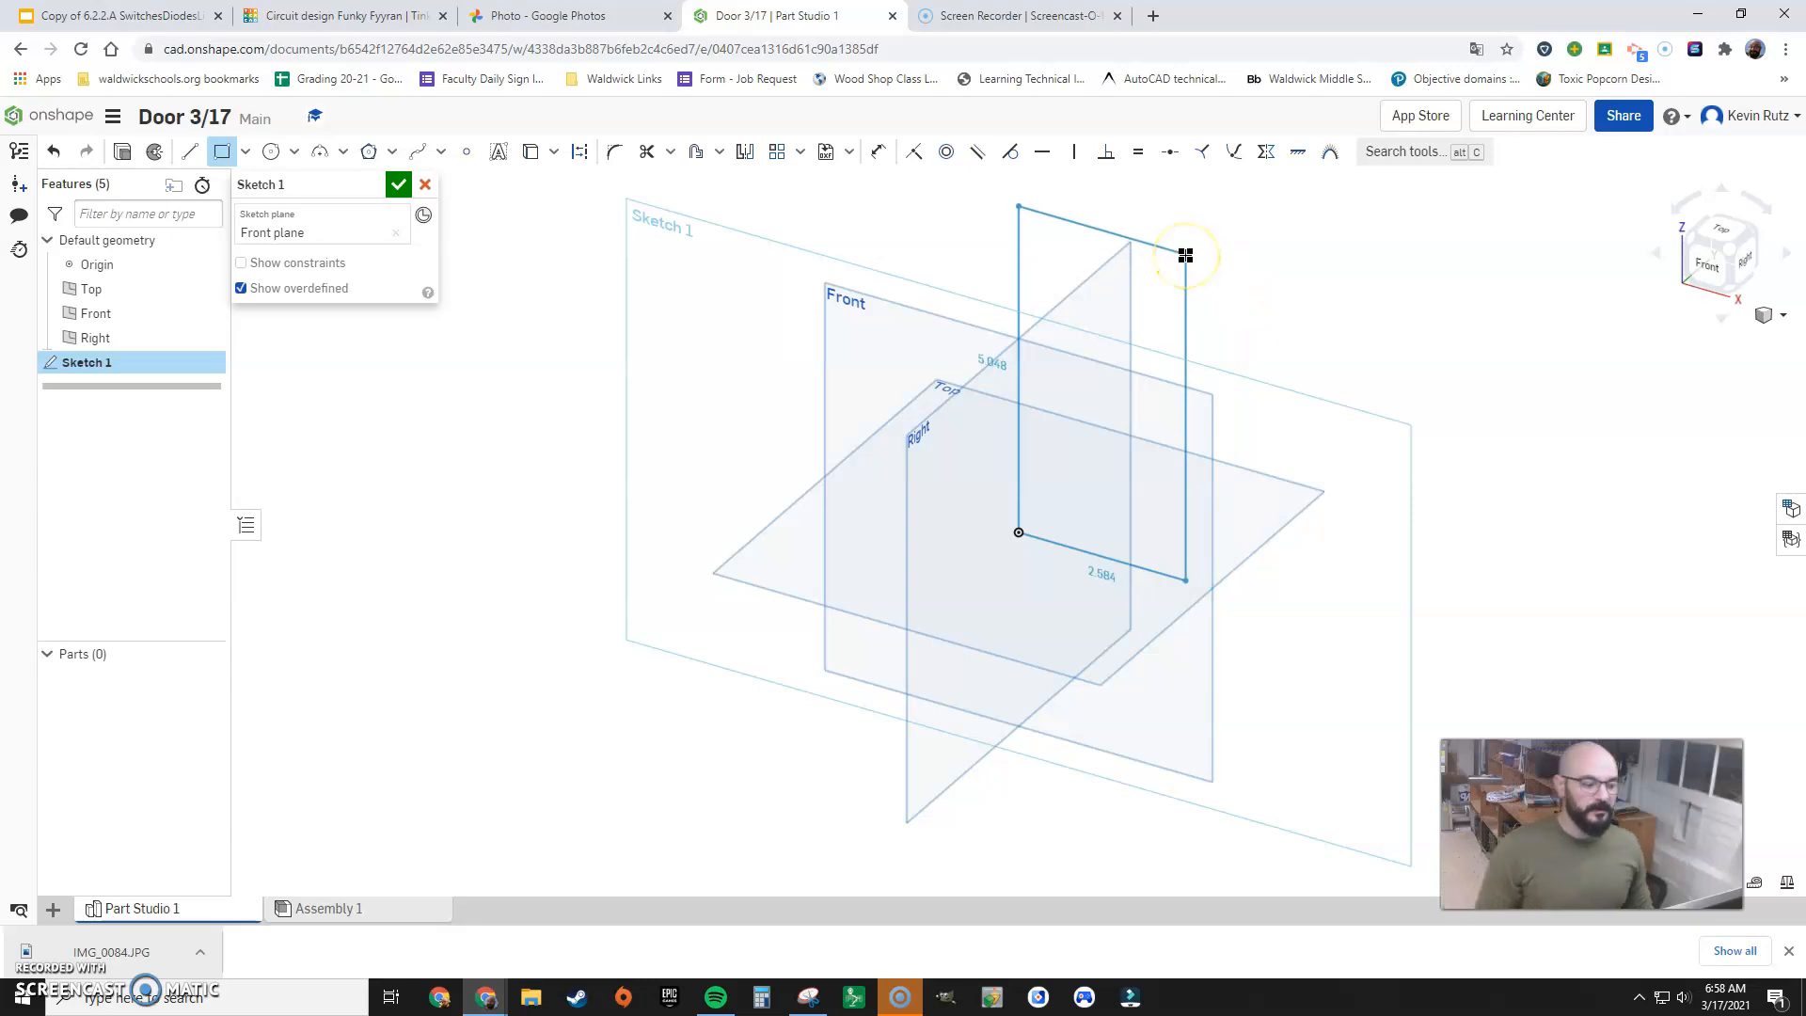
drag(1185, 255, 1176, 298)
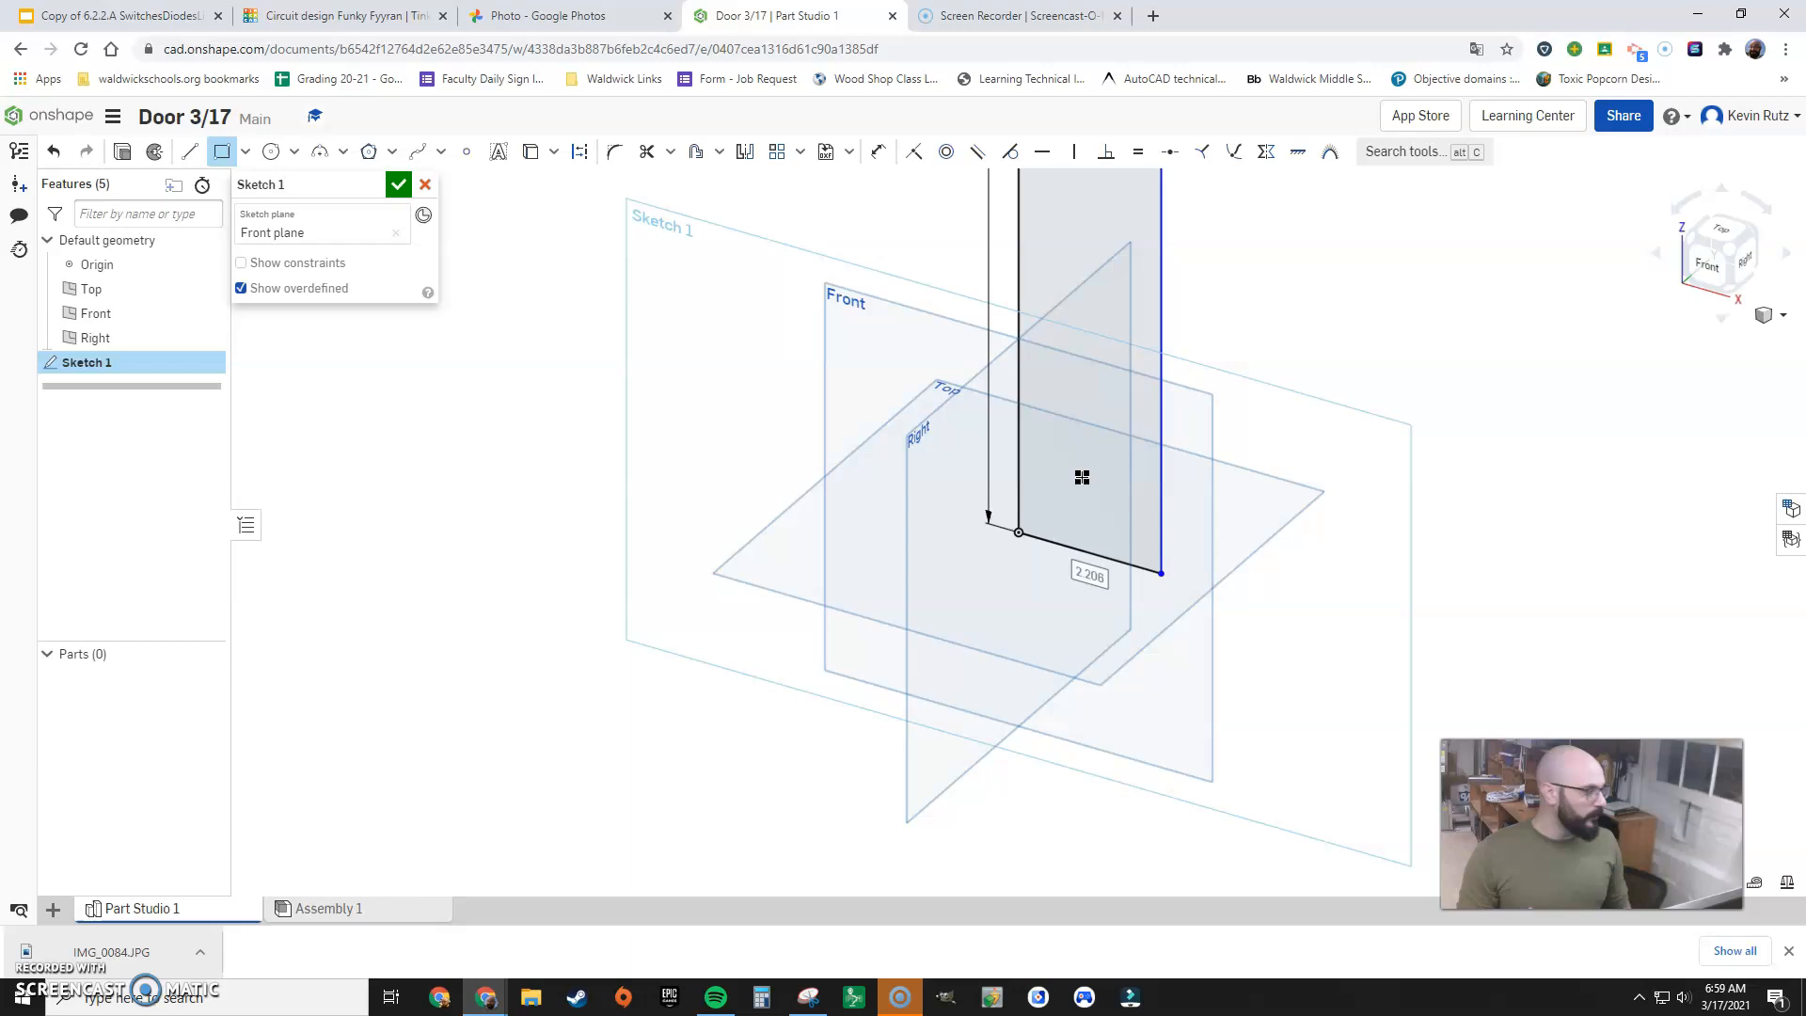
text(38)
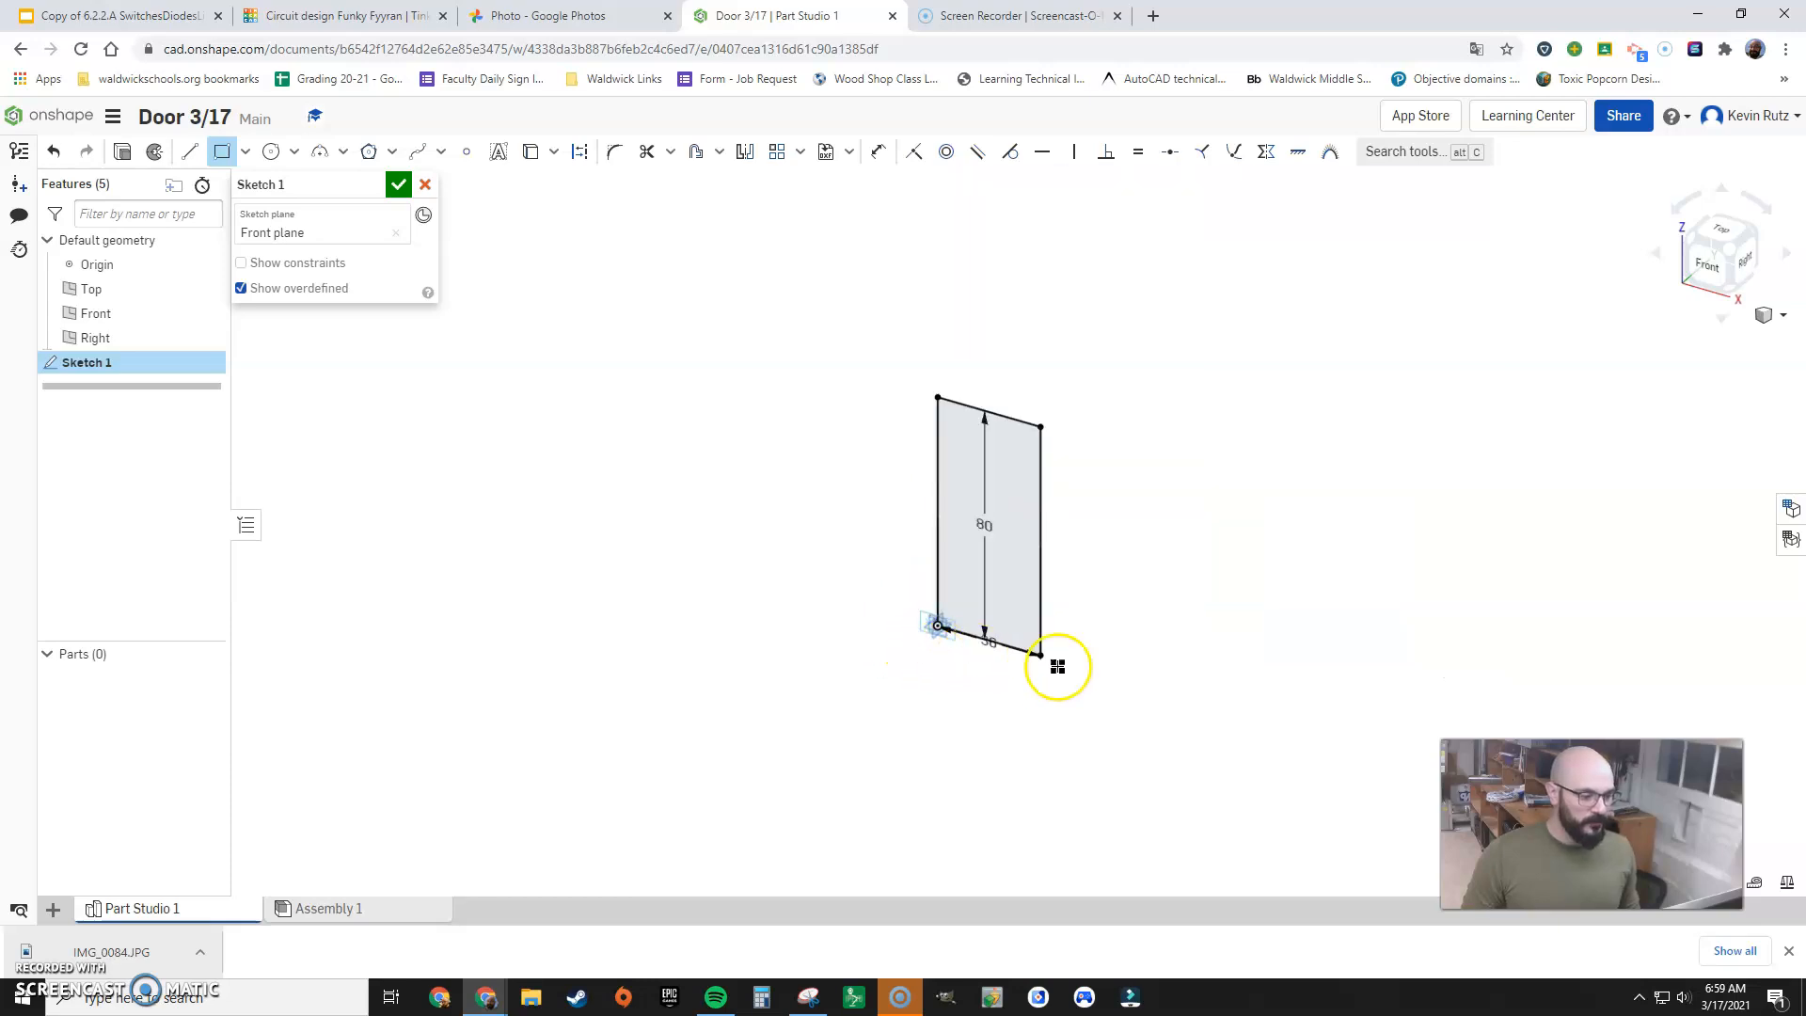
right_click(832, 483)
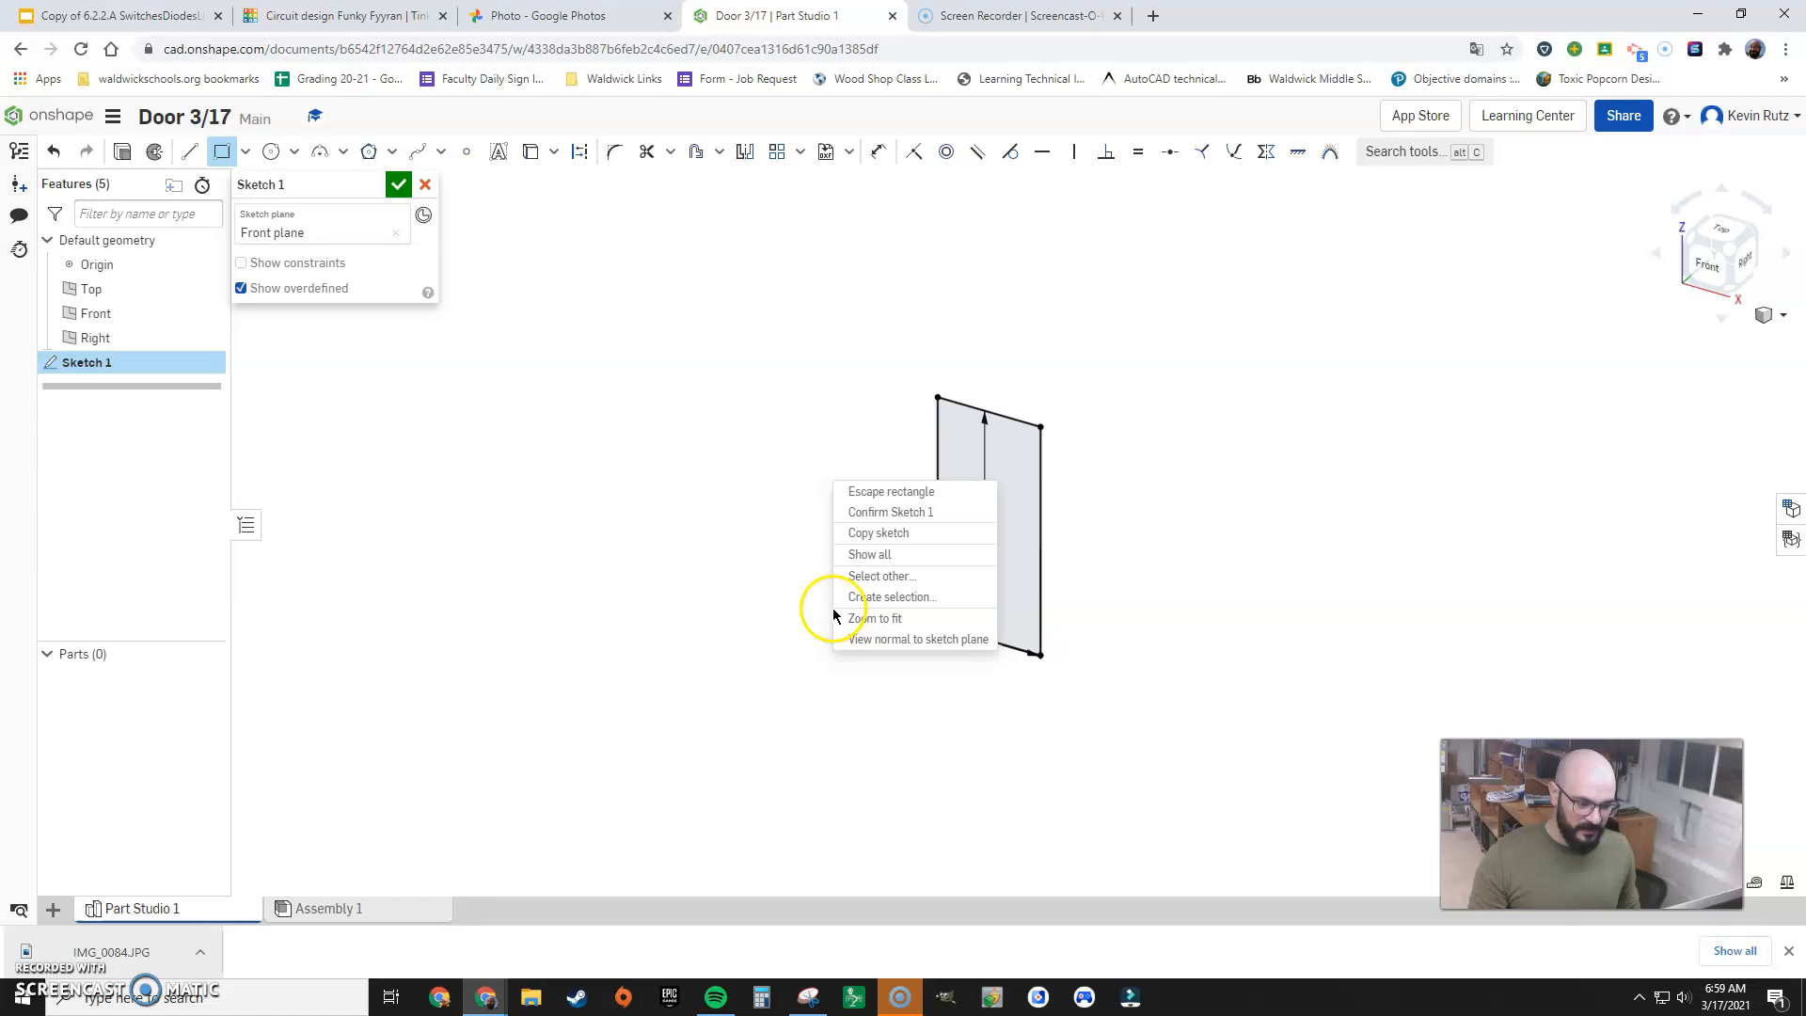
click(876, 619)
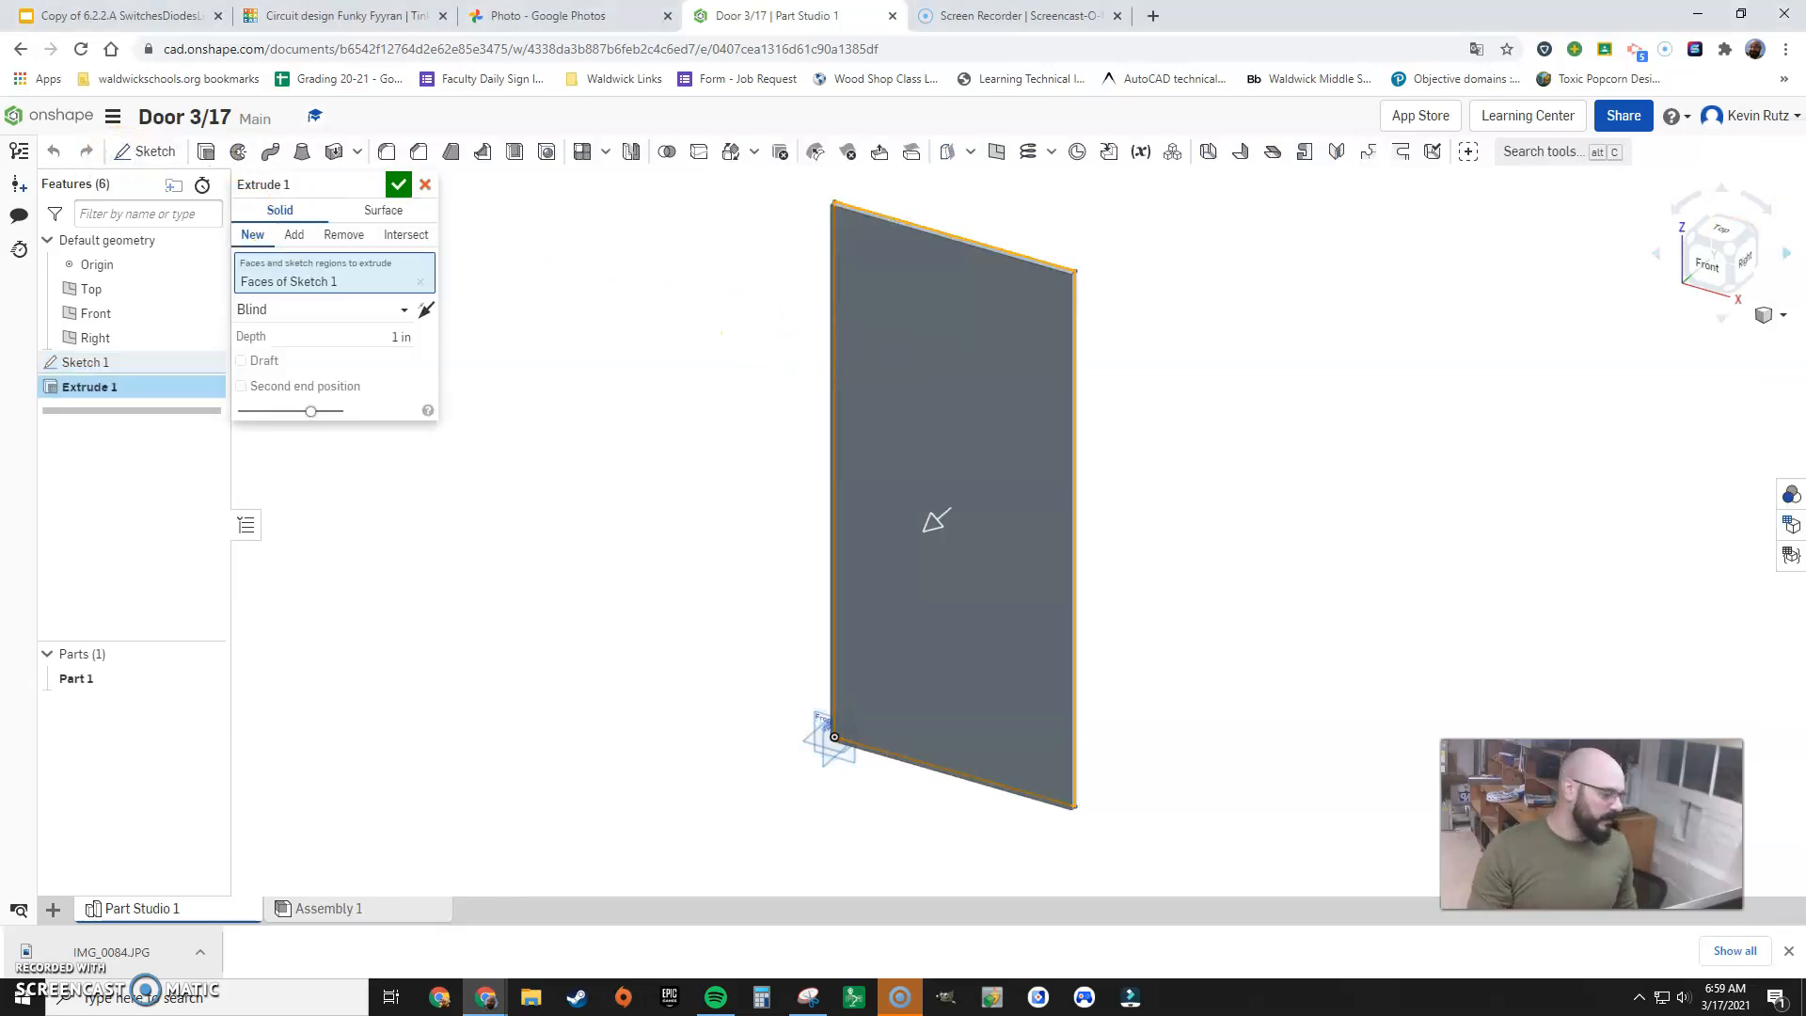
Extrude the door outline to a 1.75 in depth
click(345, 335)
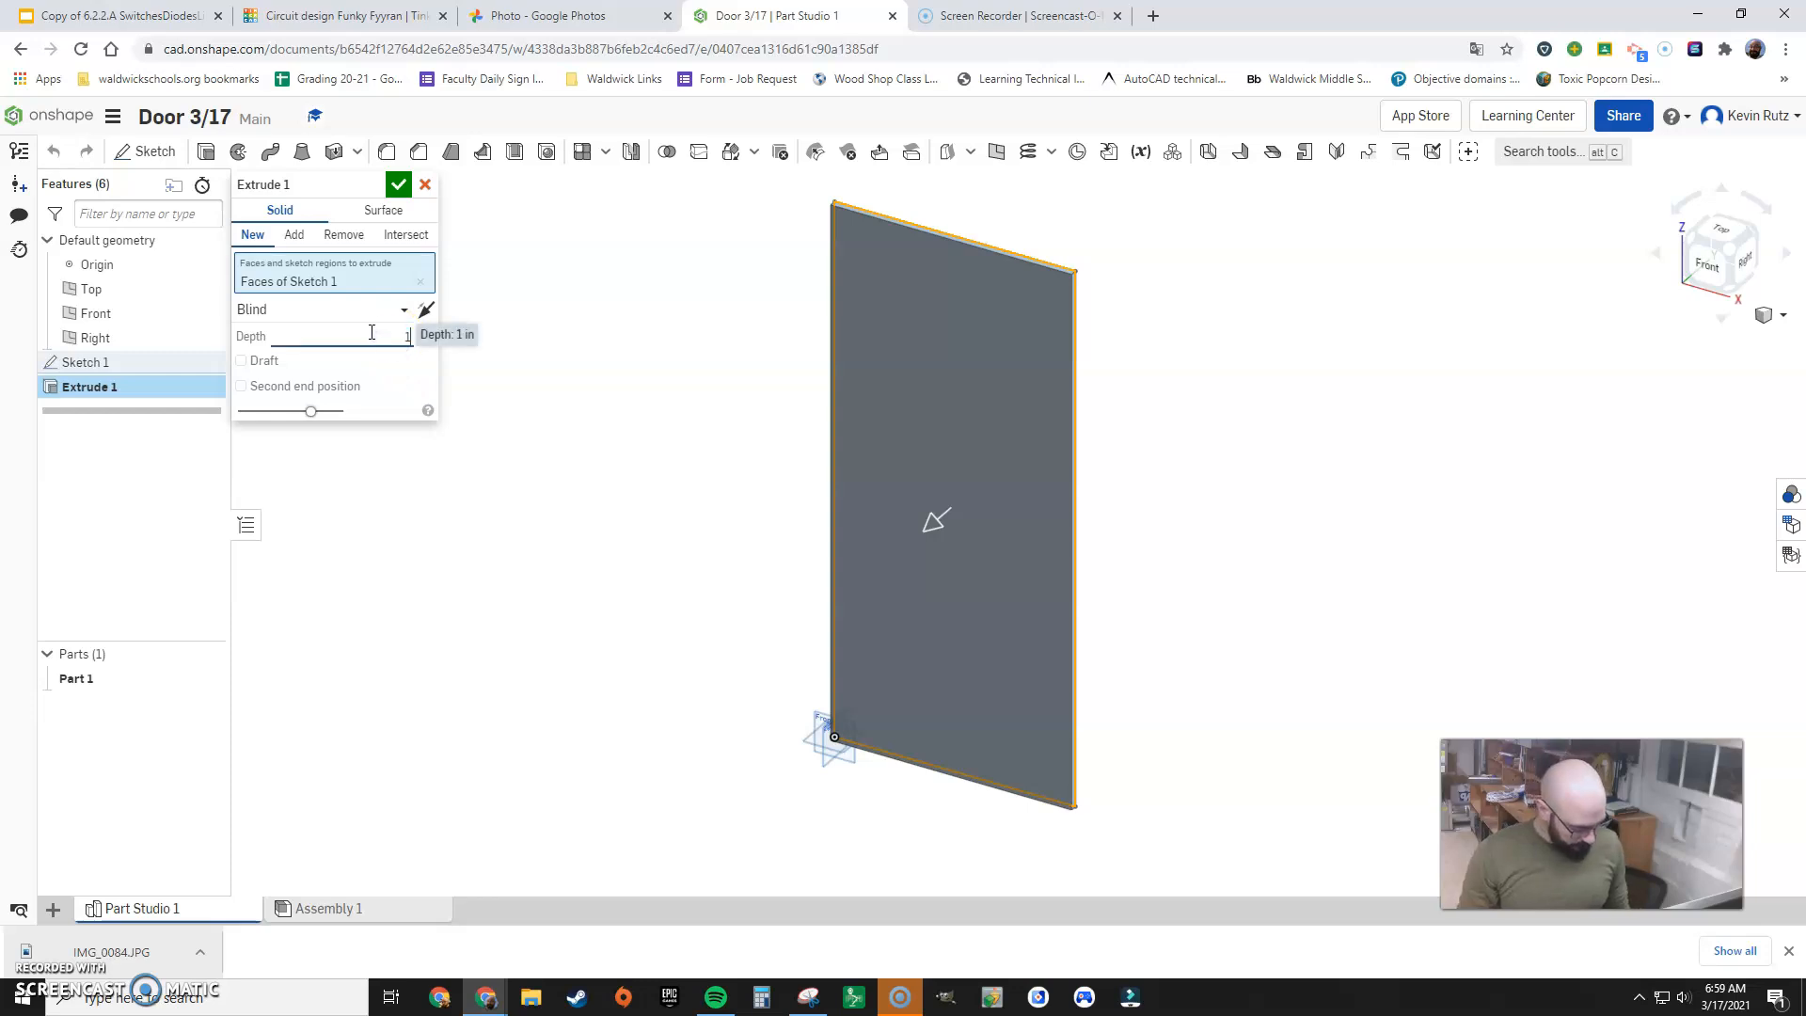
text(1.75 in)
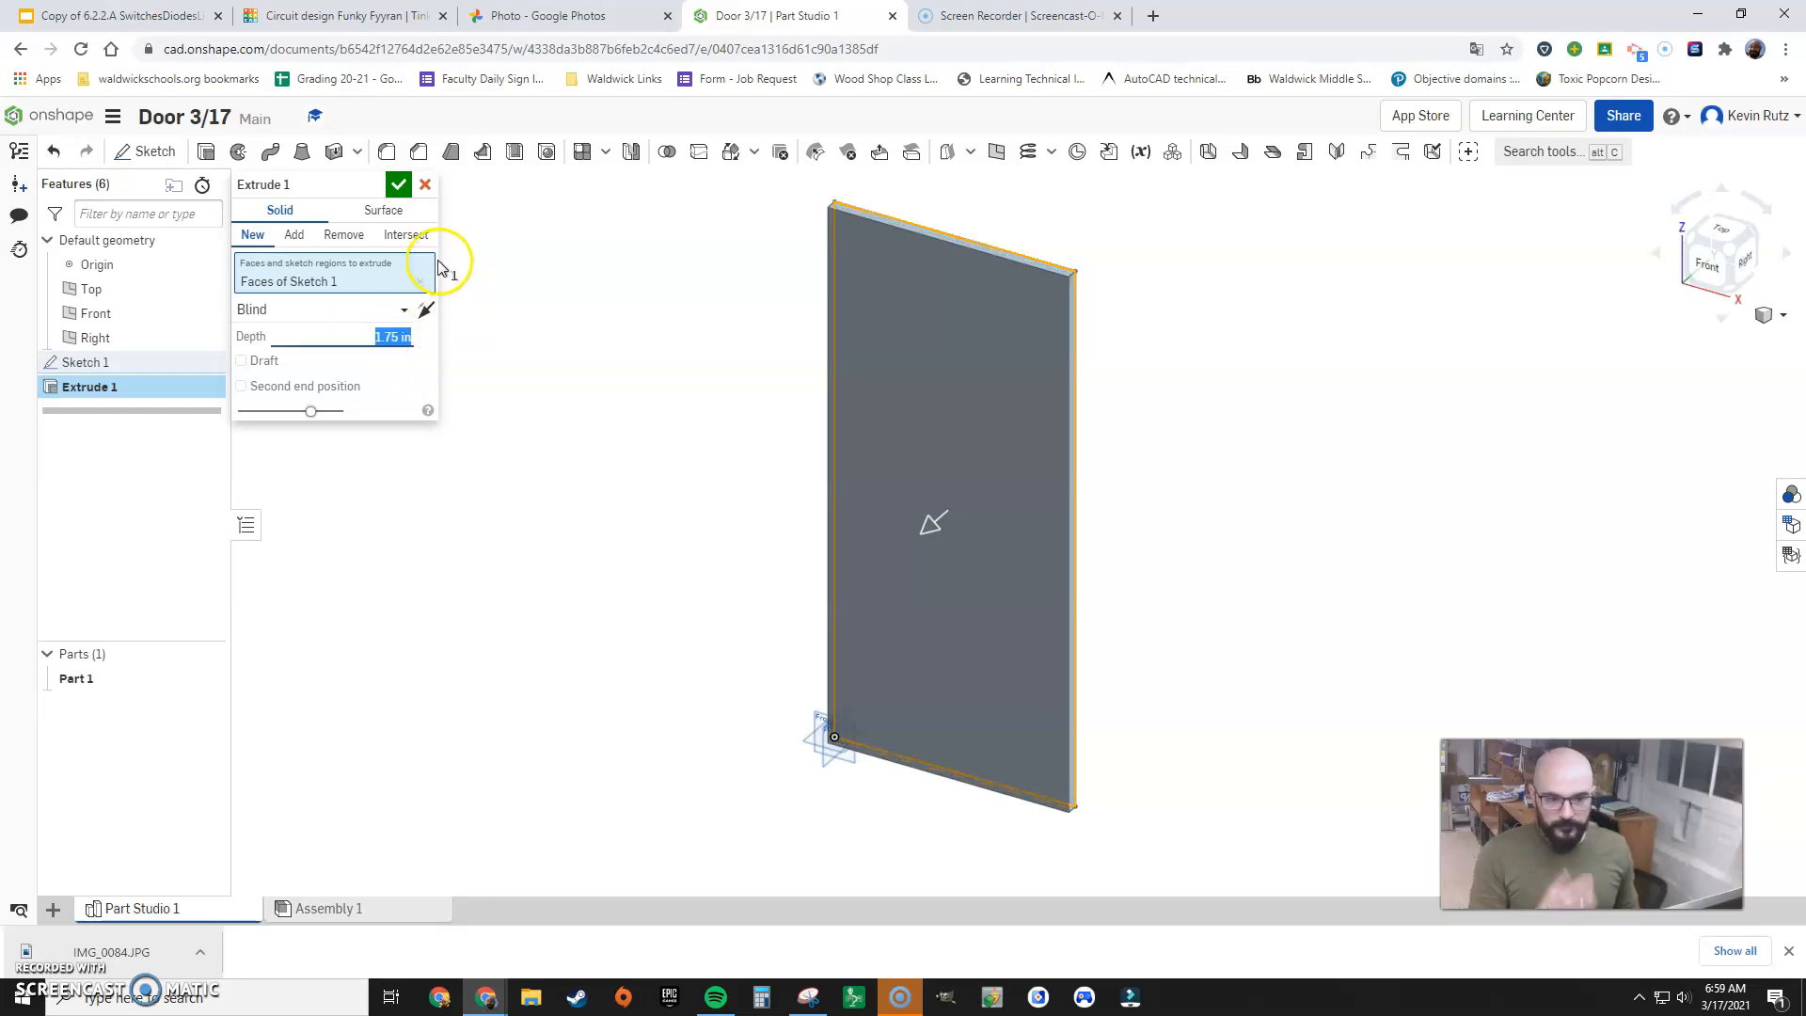
click(399, 184)
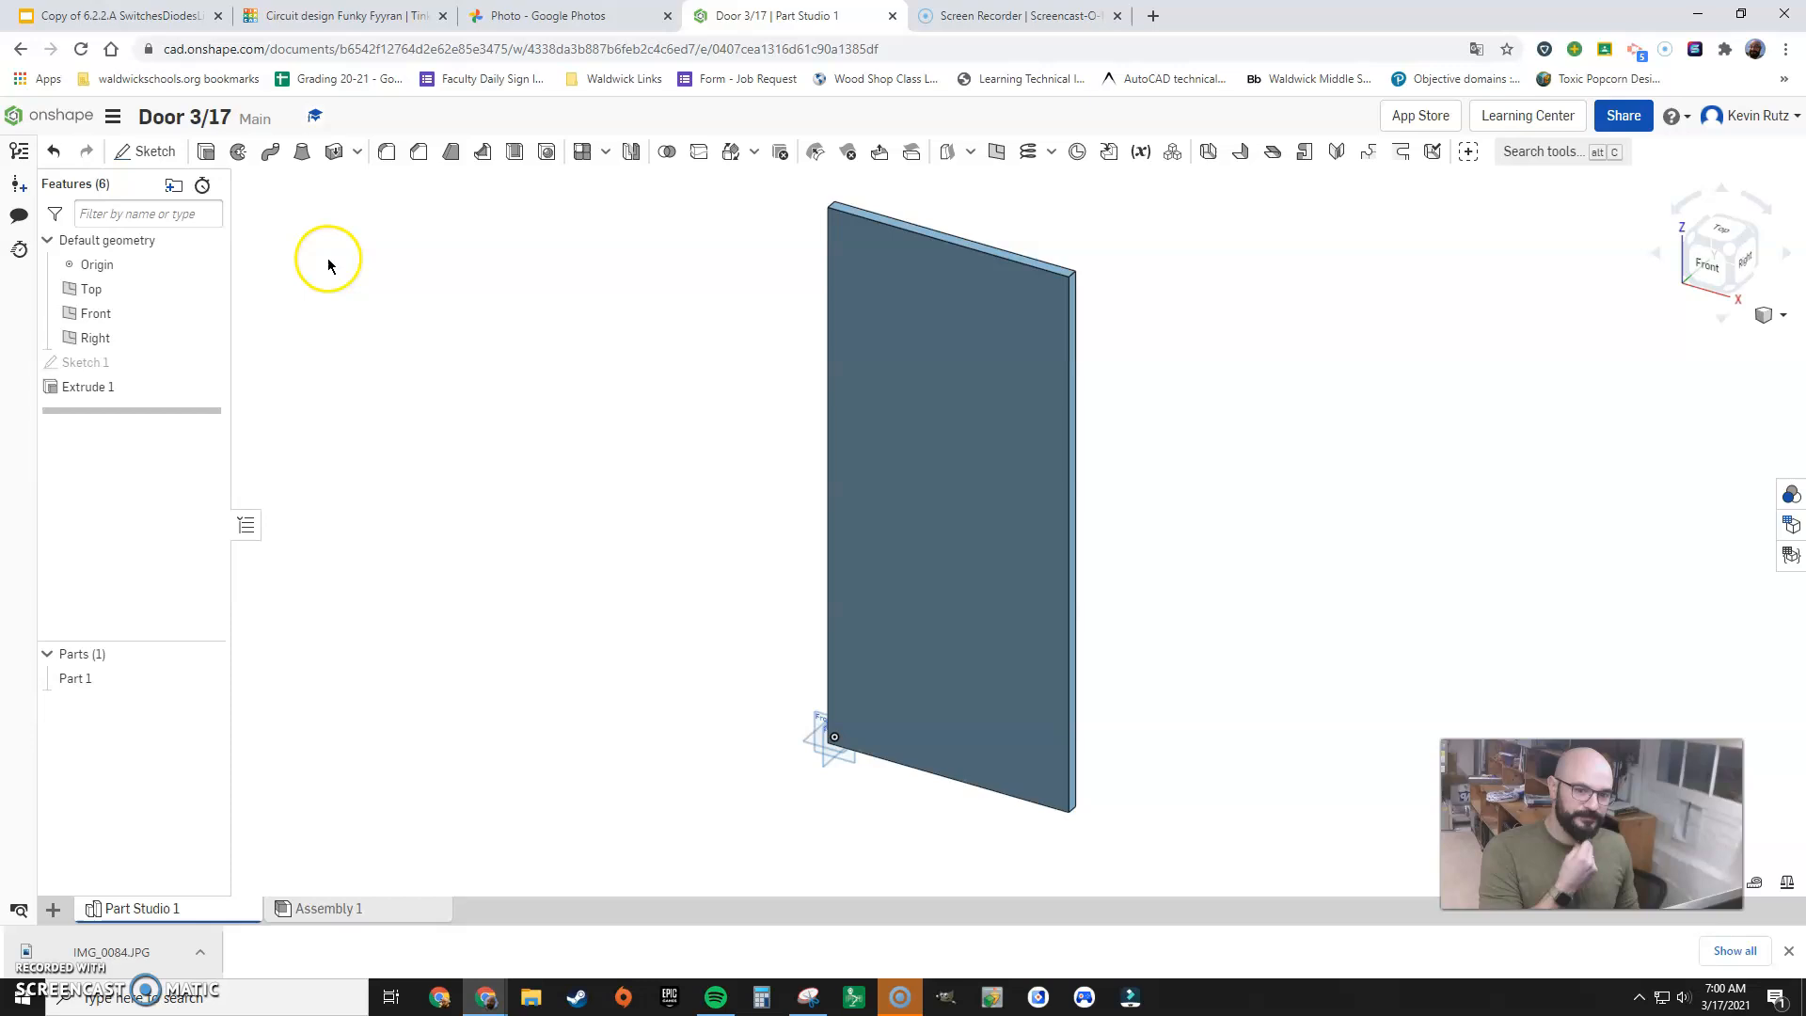
click(154, 151)
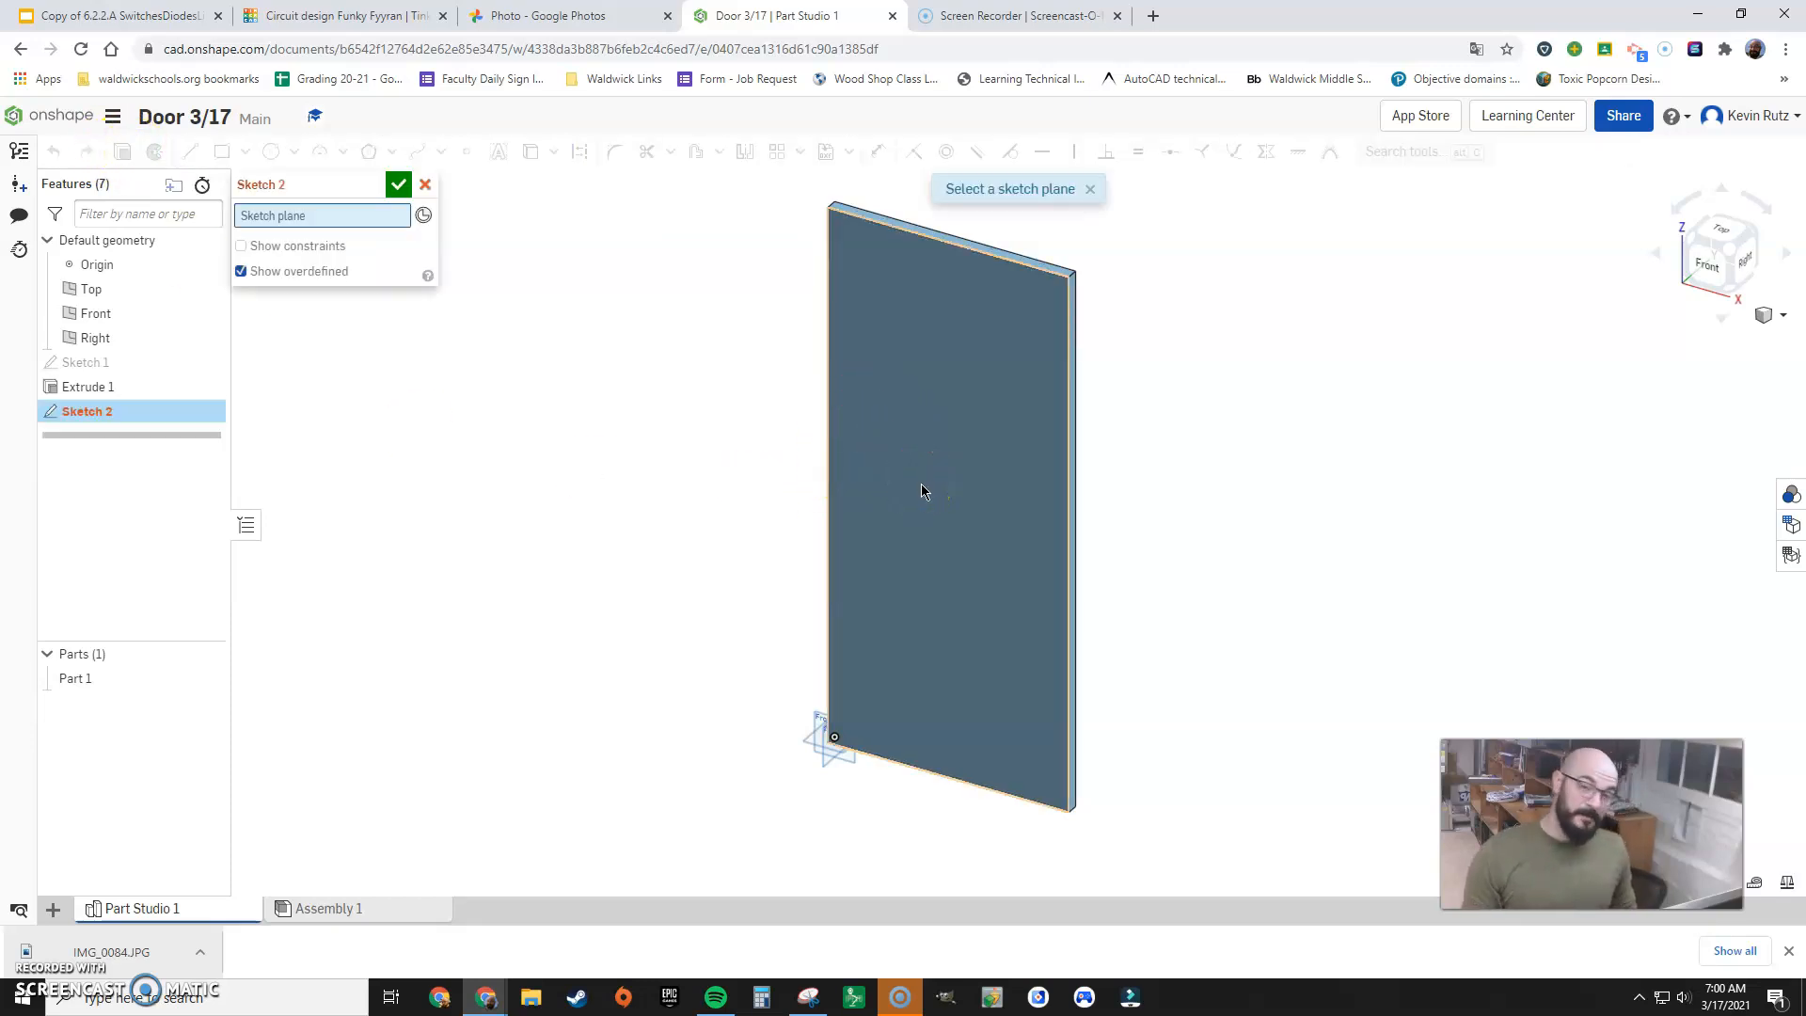
Sketch on the door's front face, starting a vertical line at the bottom midpoint
click(933, 513)
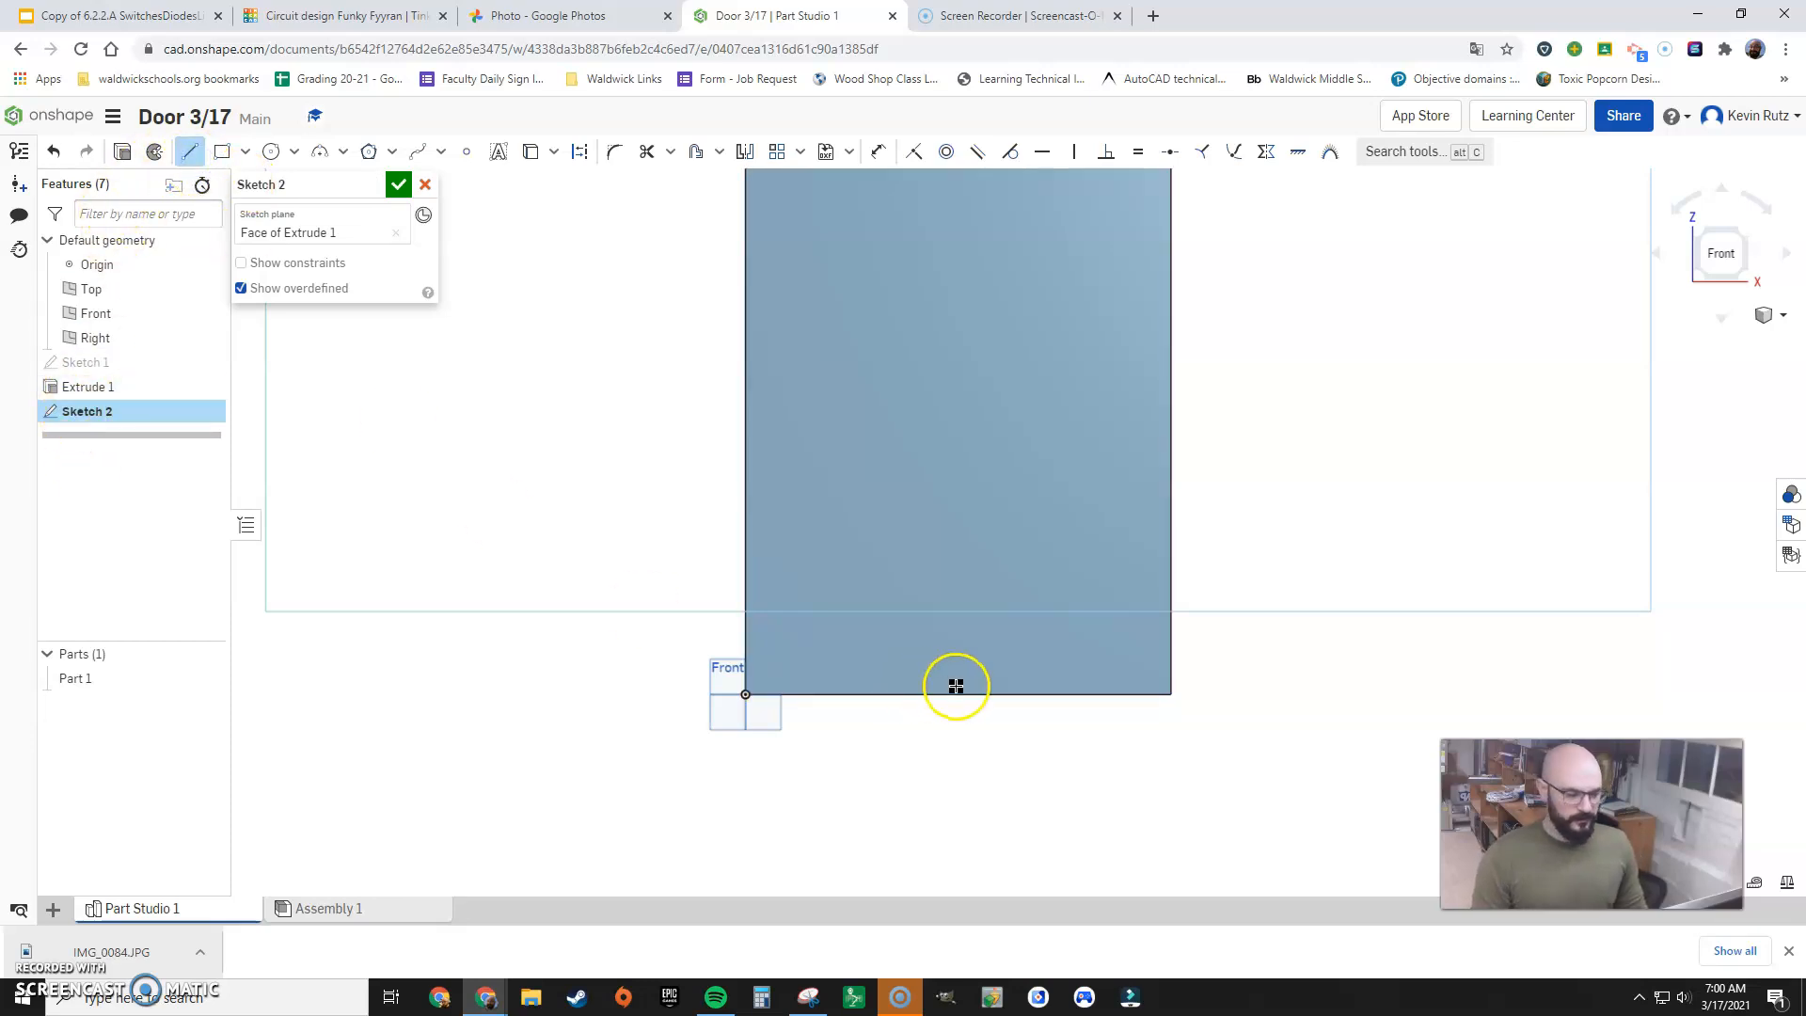
click(956, 692)
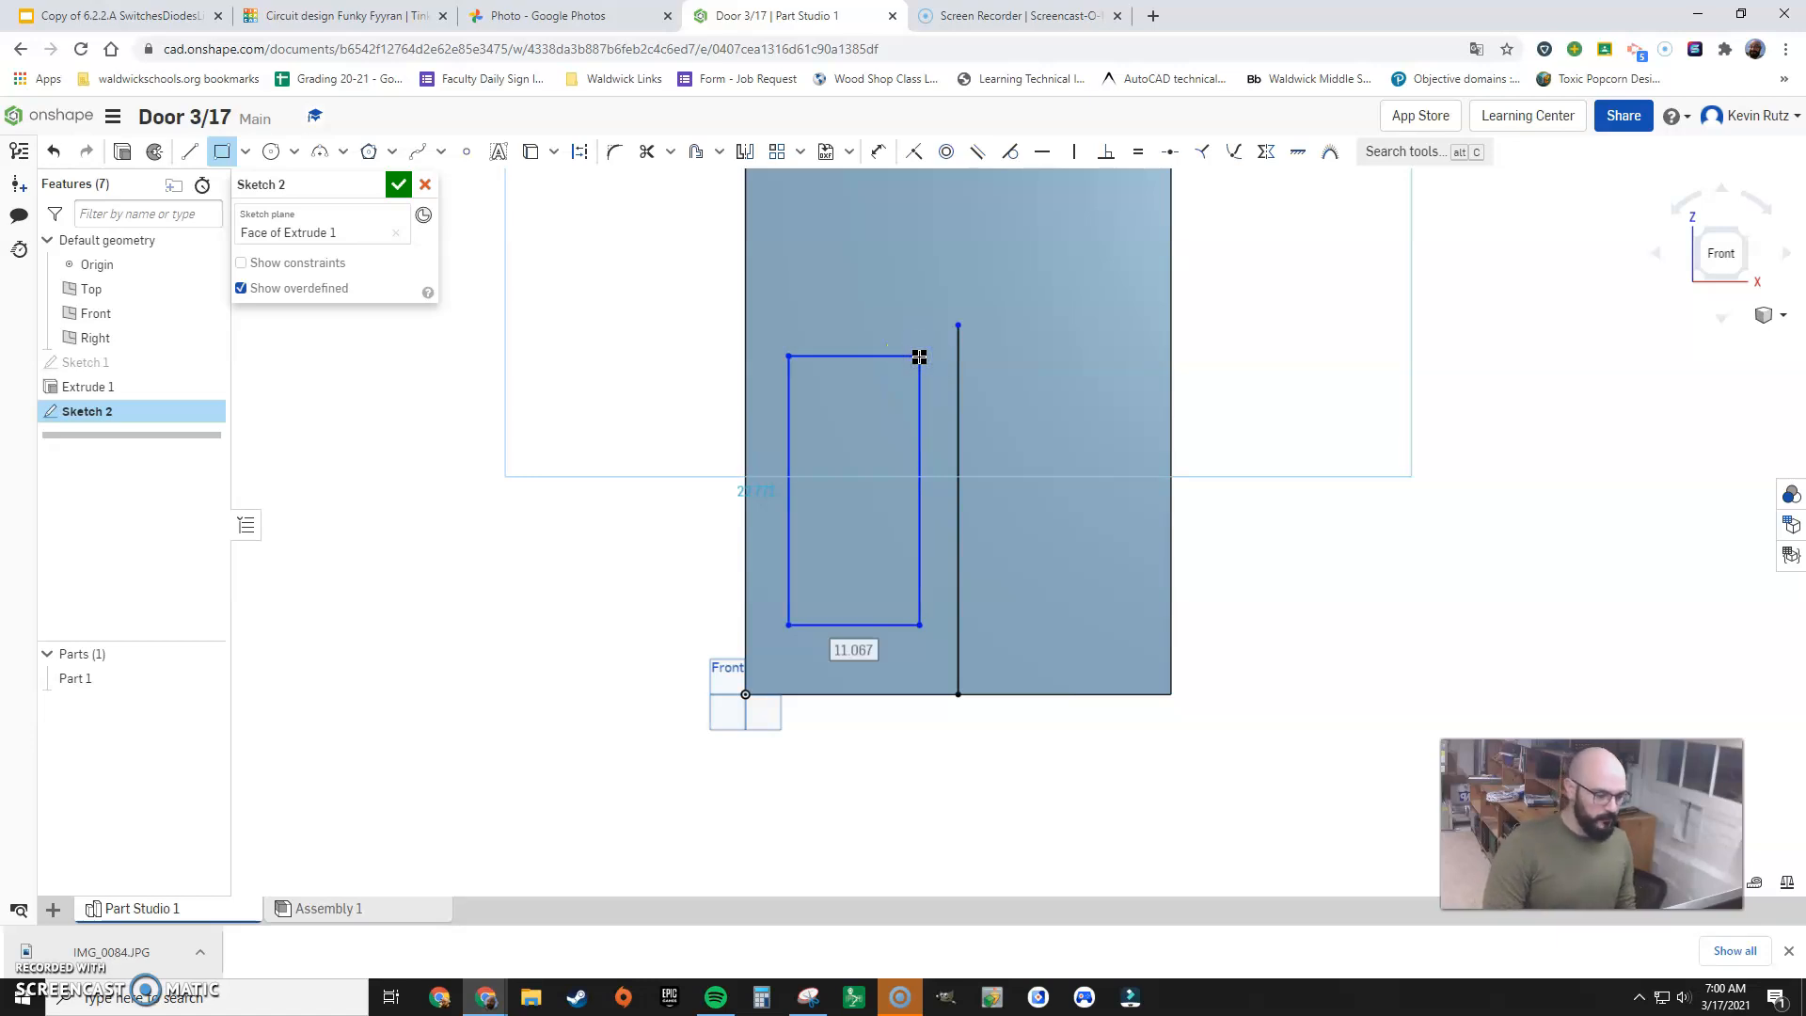
Size the nested left-panel rectangles to 12 × 22, placed 6 above the bottom edge
text(12)
text(22)
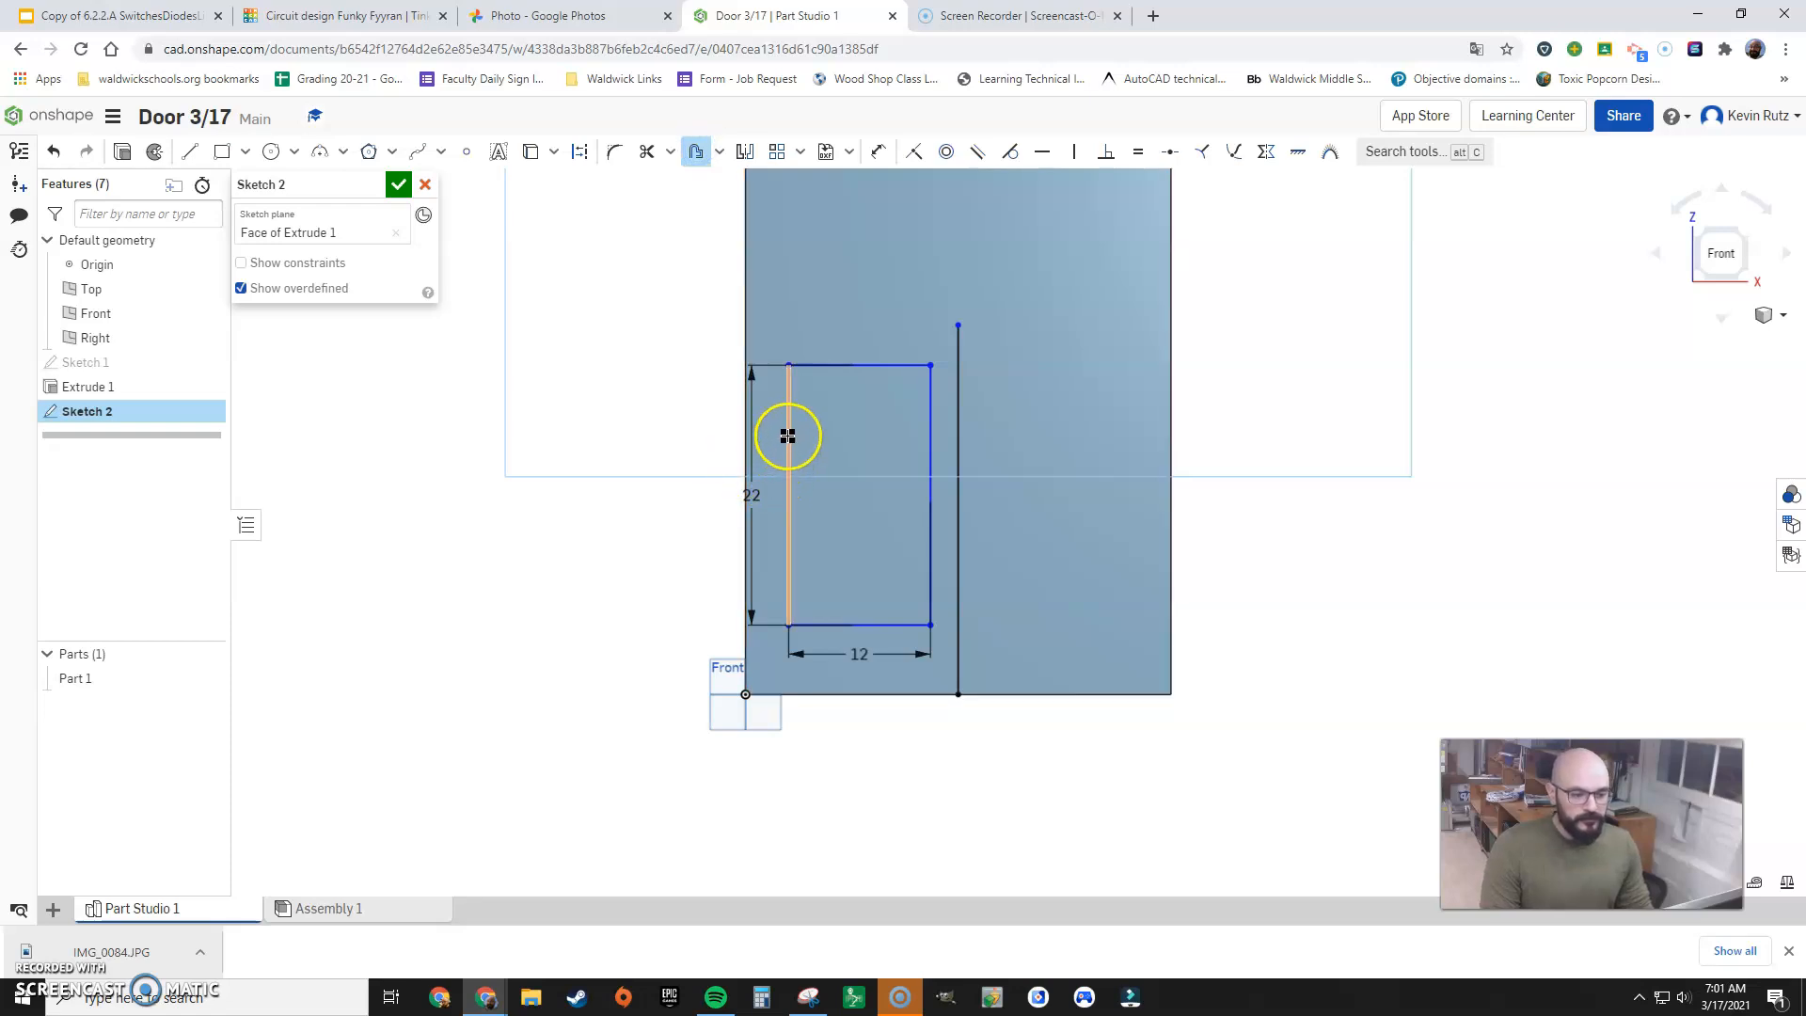
drag(786, 435, 929, 436)
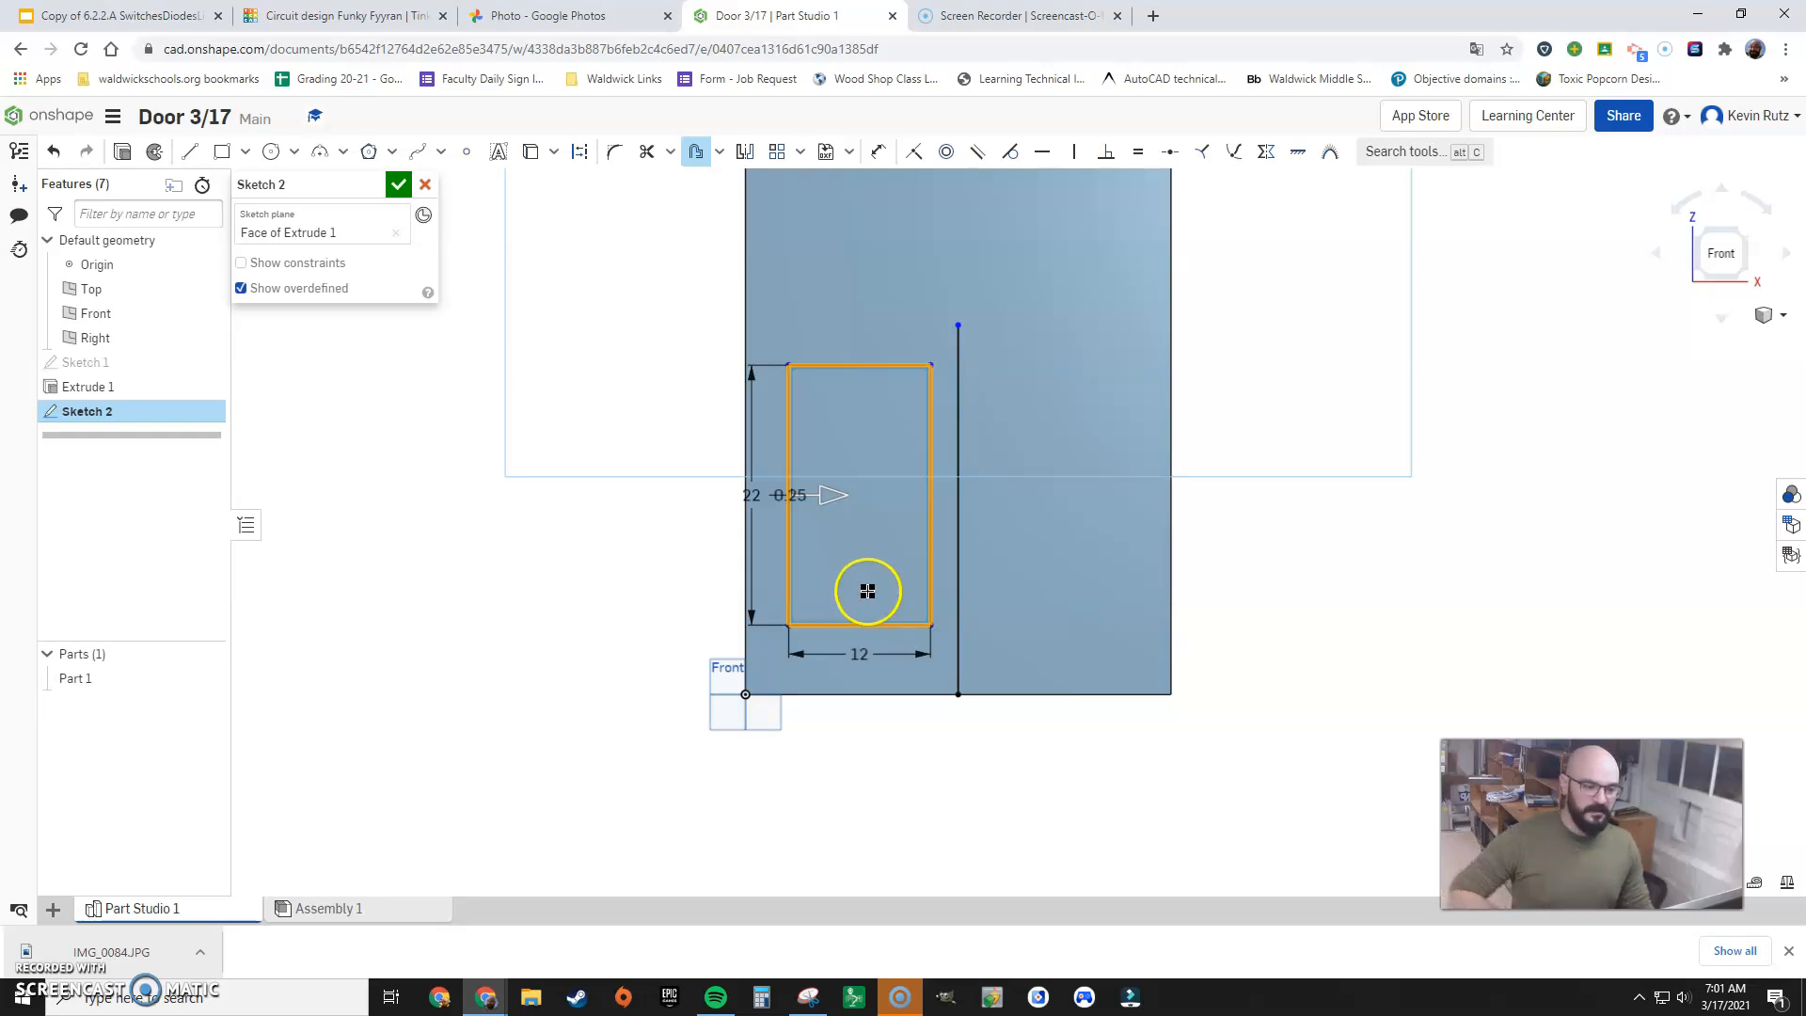
mouse_move(370, 281)
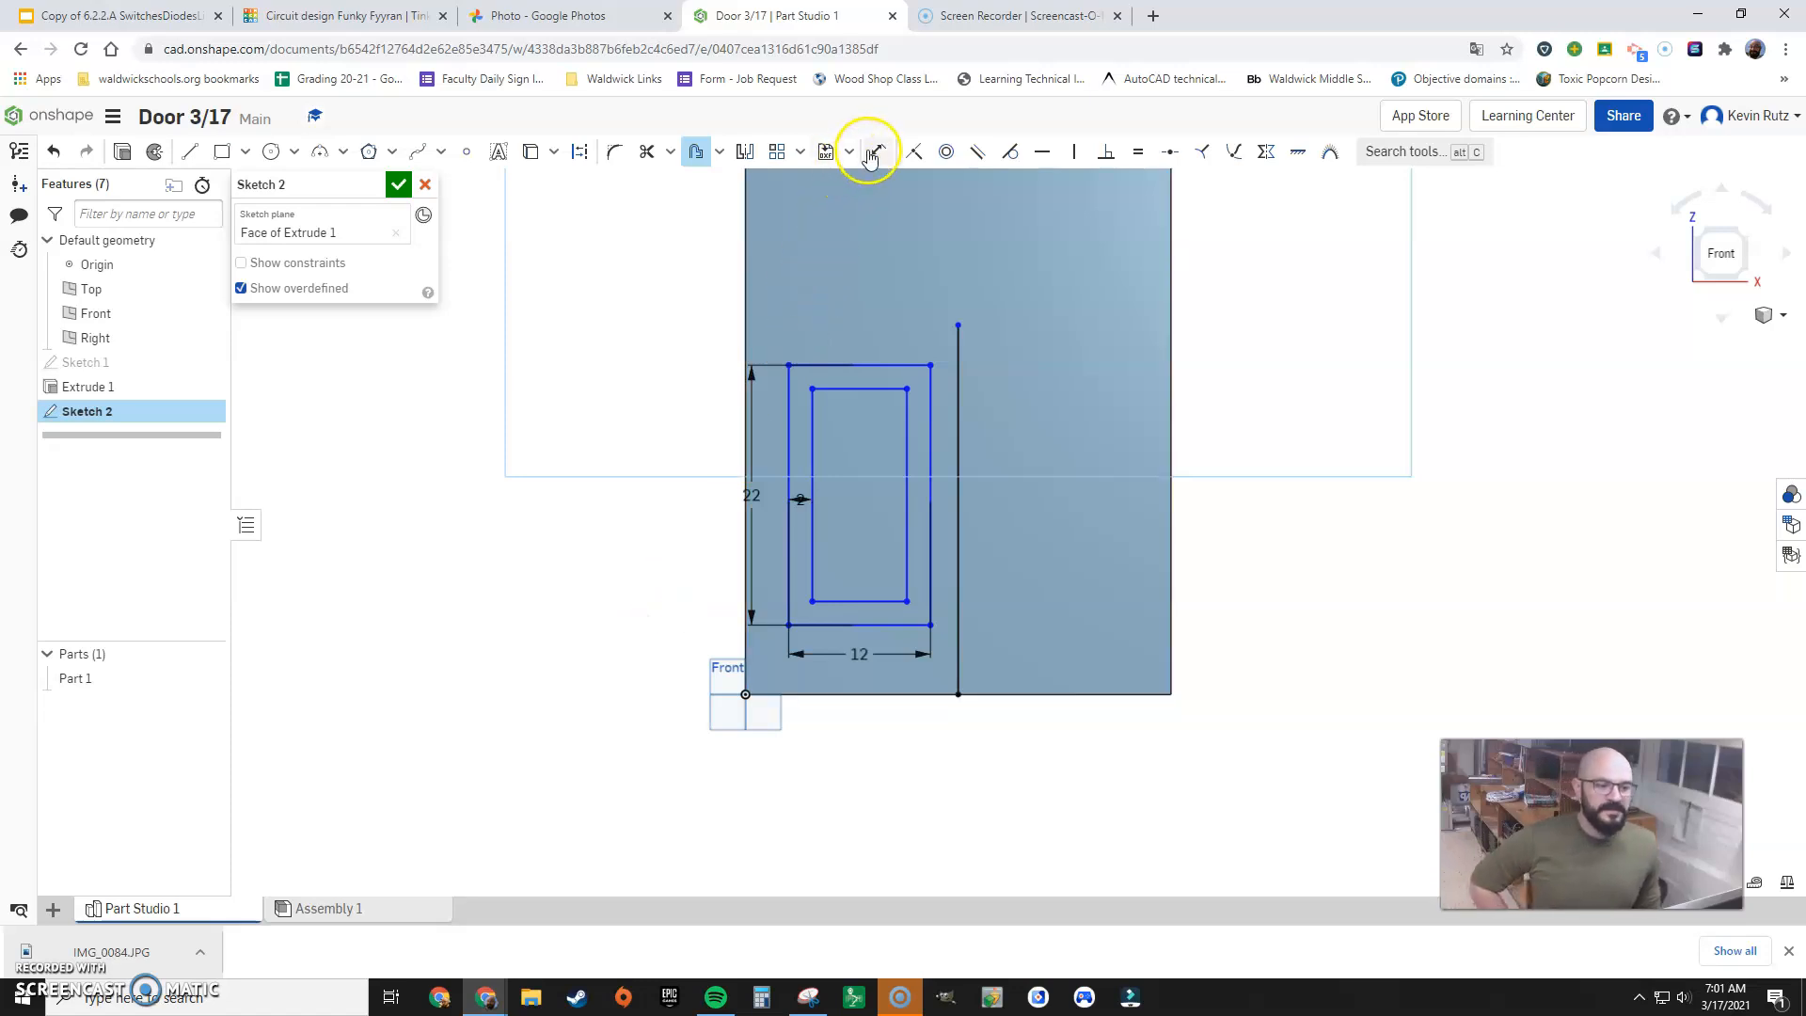
mouse_move(873, 151)
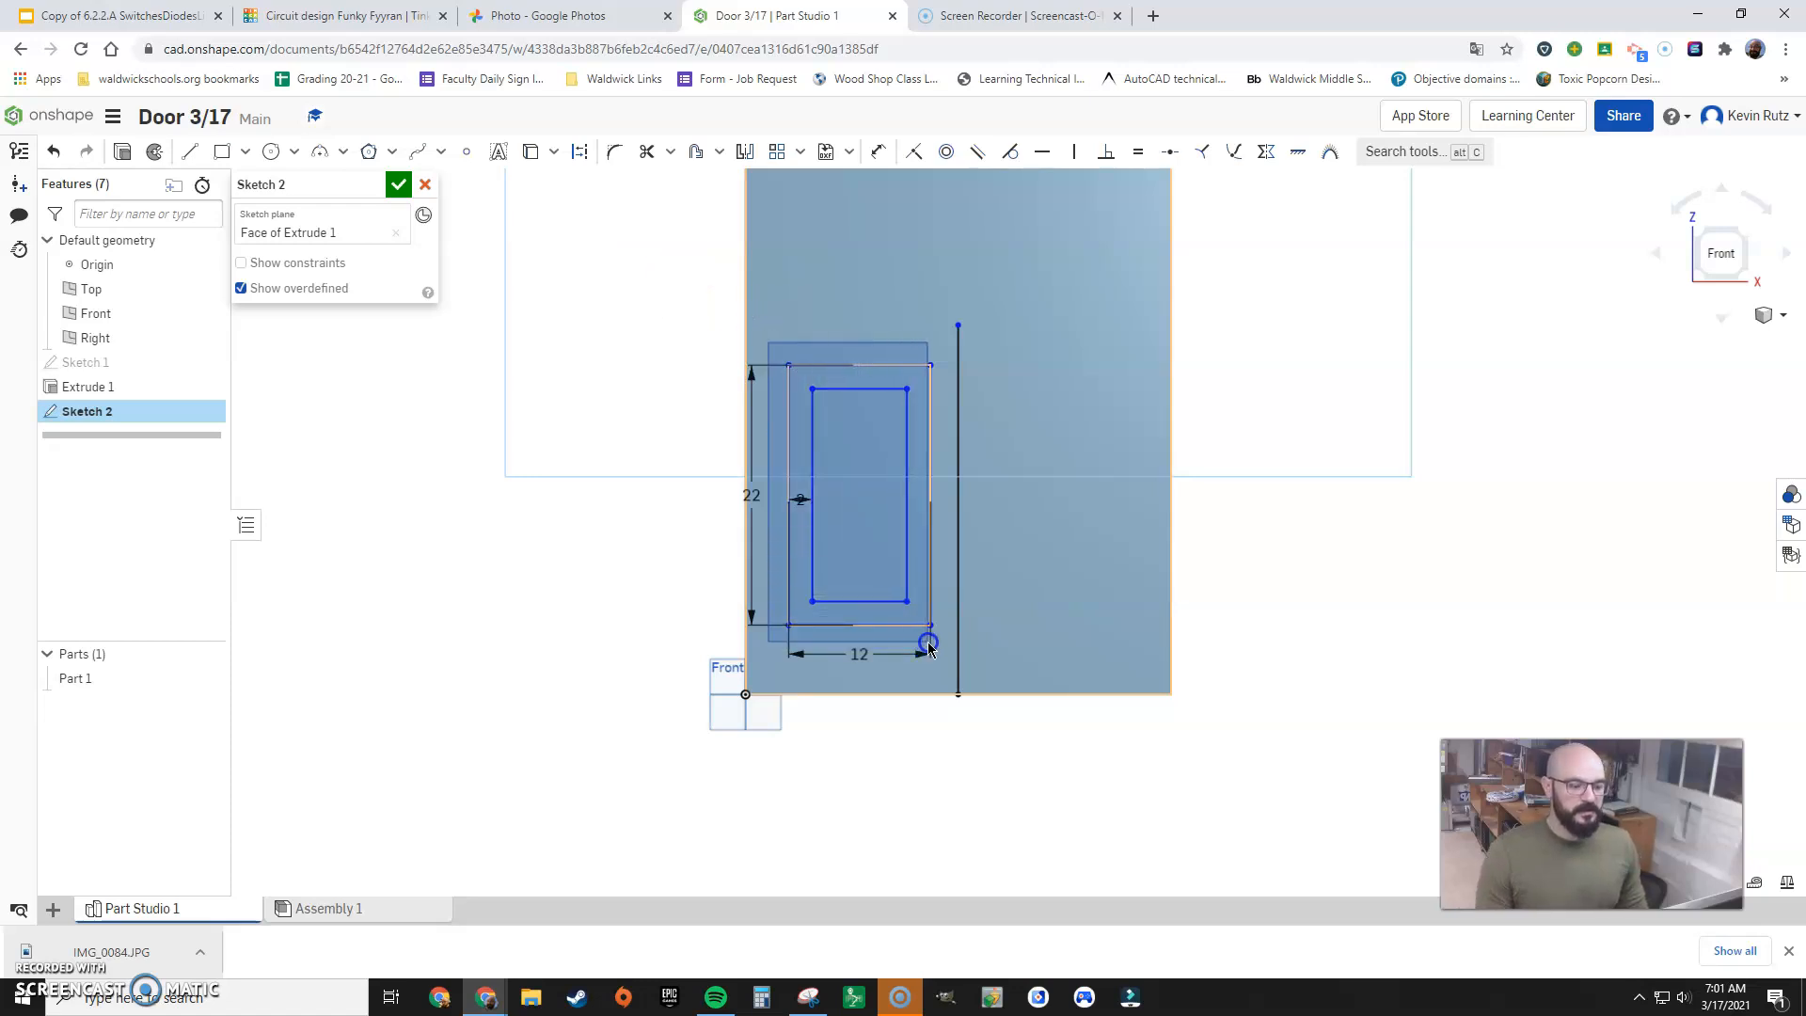
drag(927, 641, 943, 650)
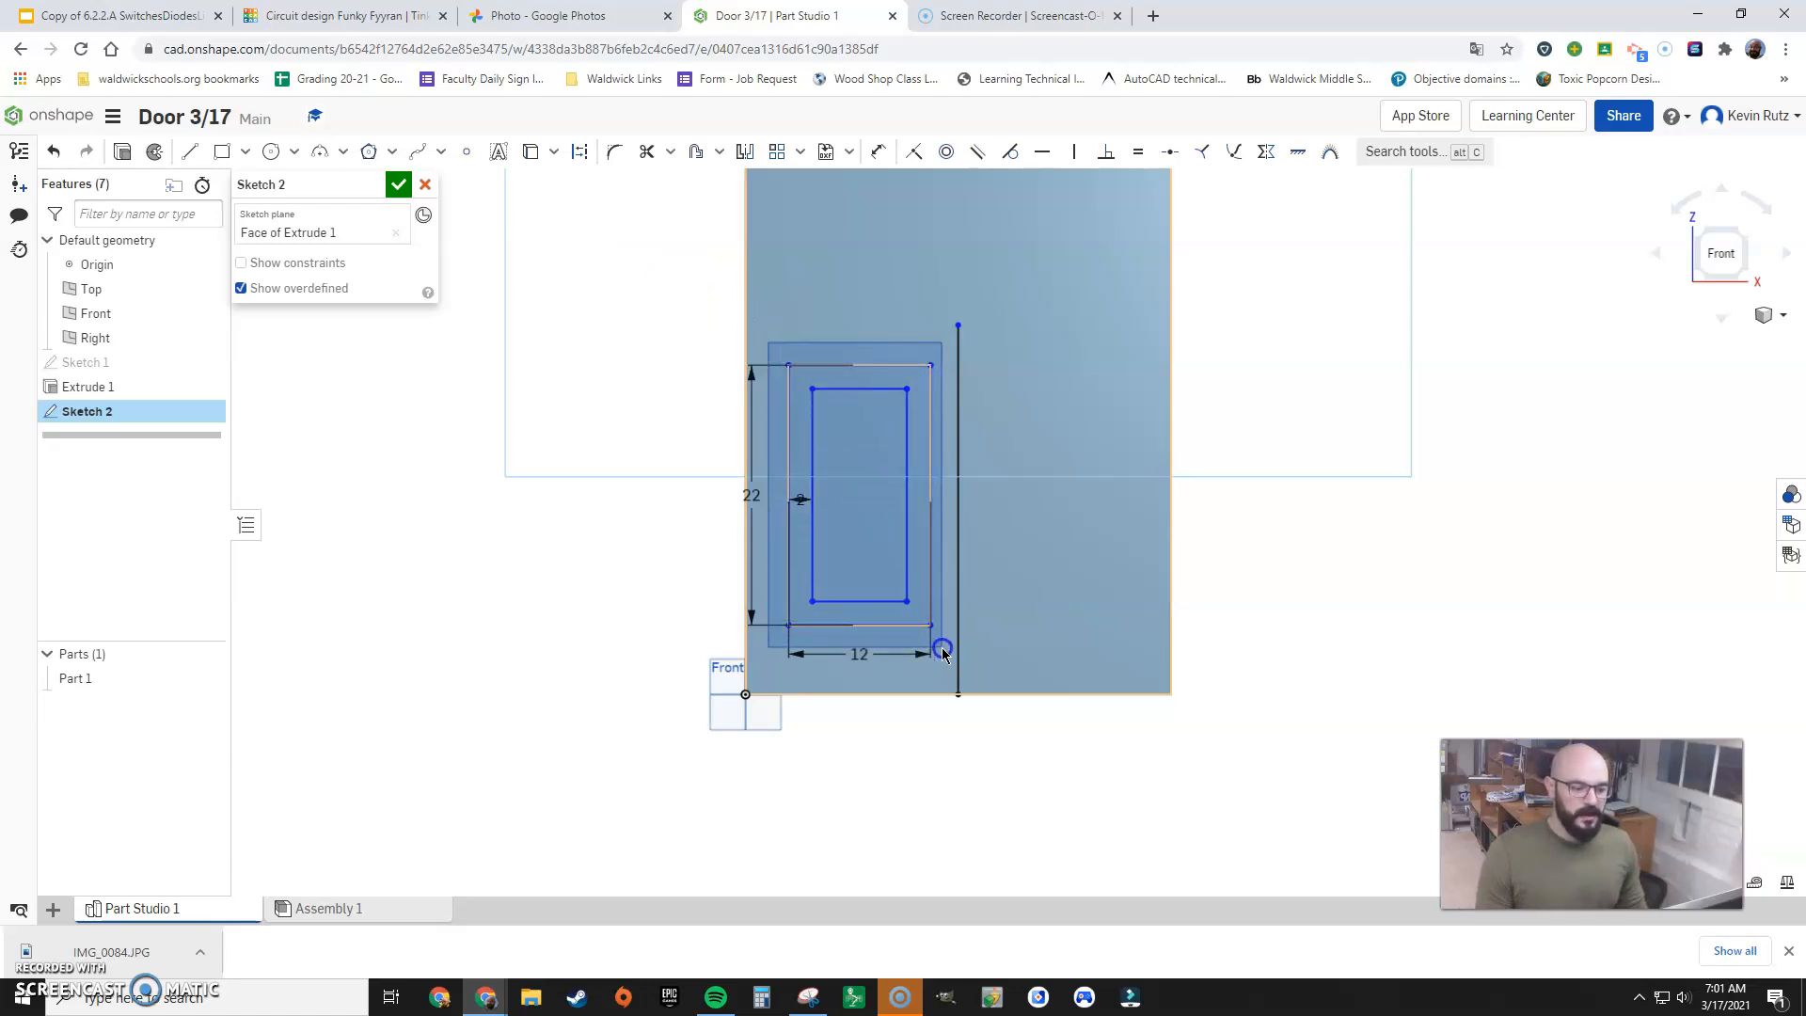
click(877, 150)
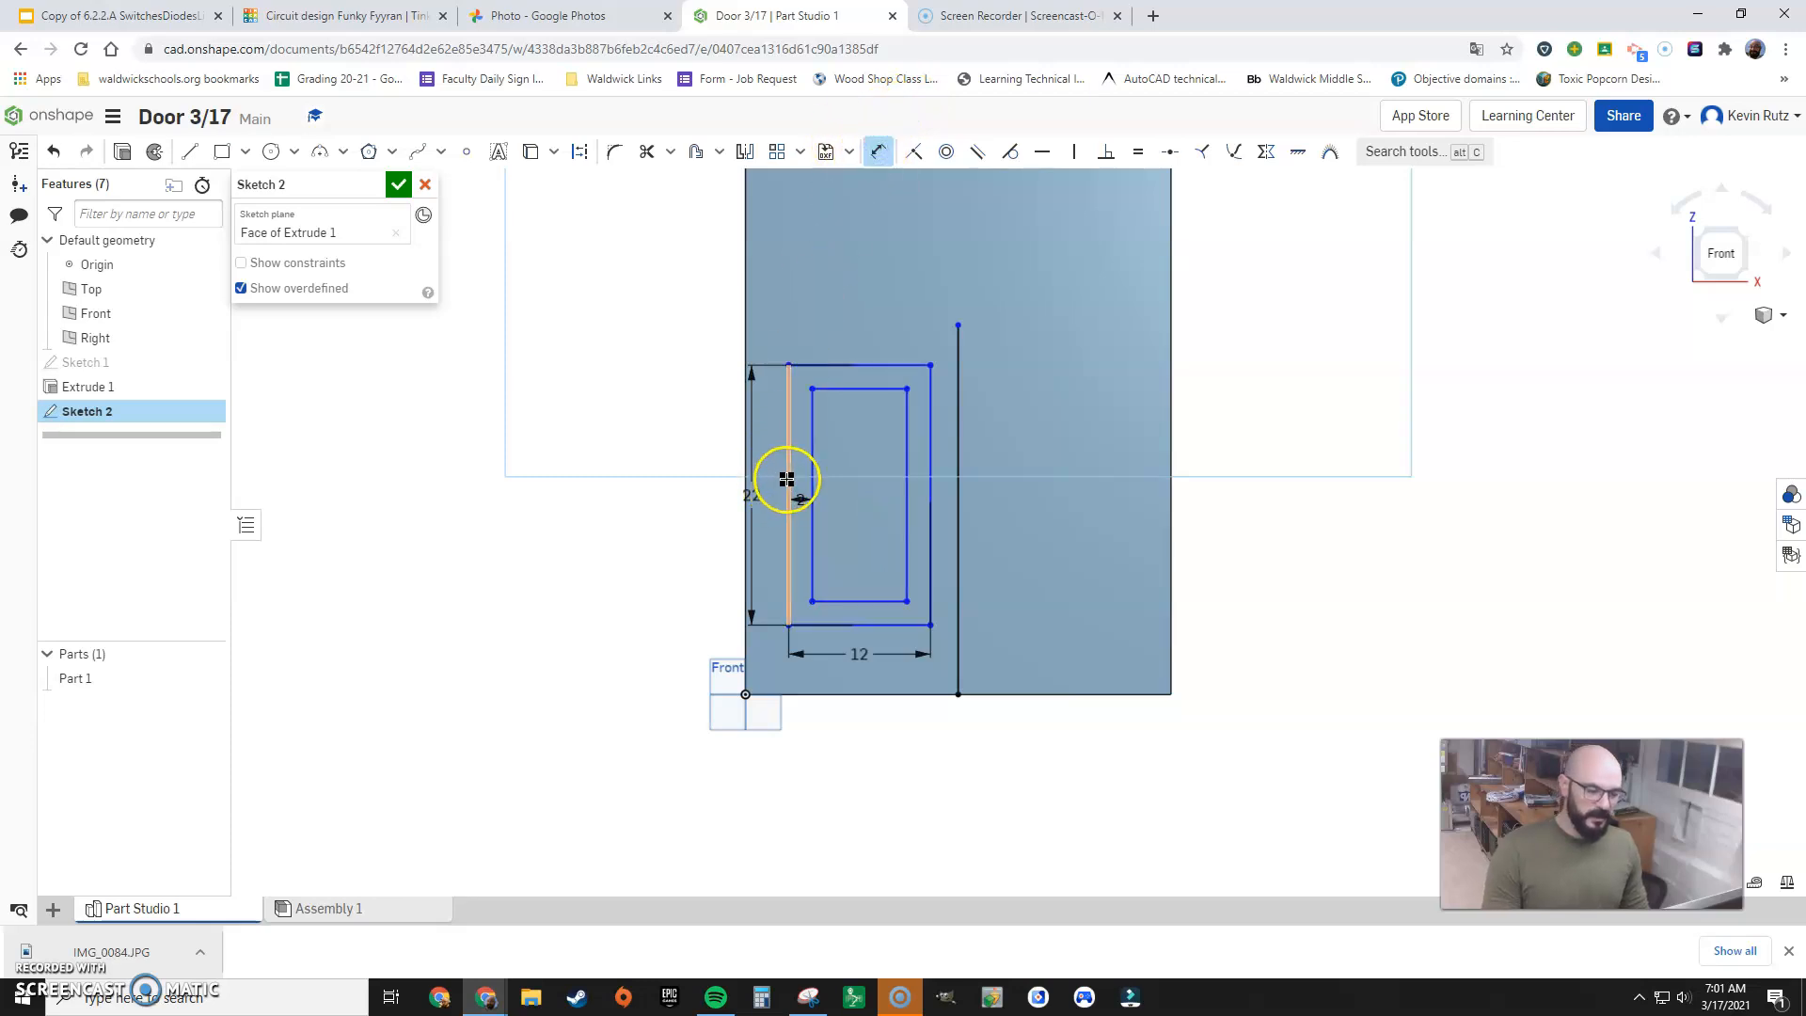
drag(789, 477, 743, 477)
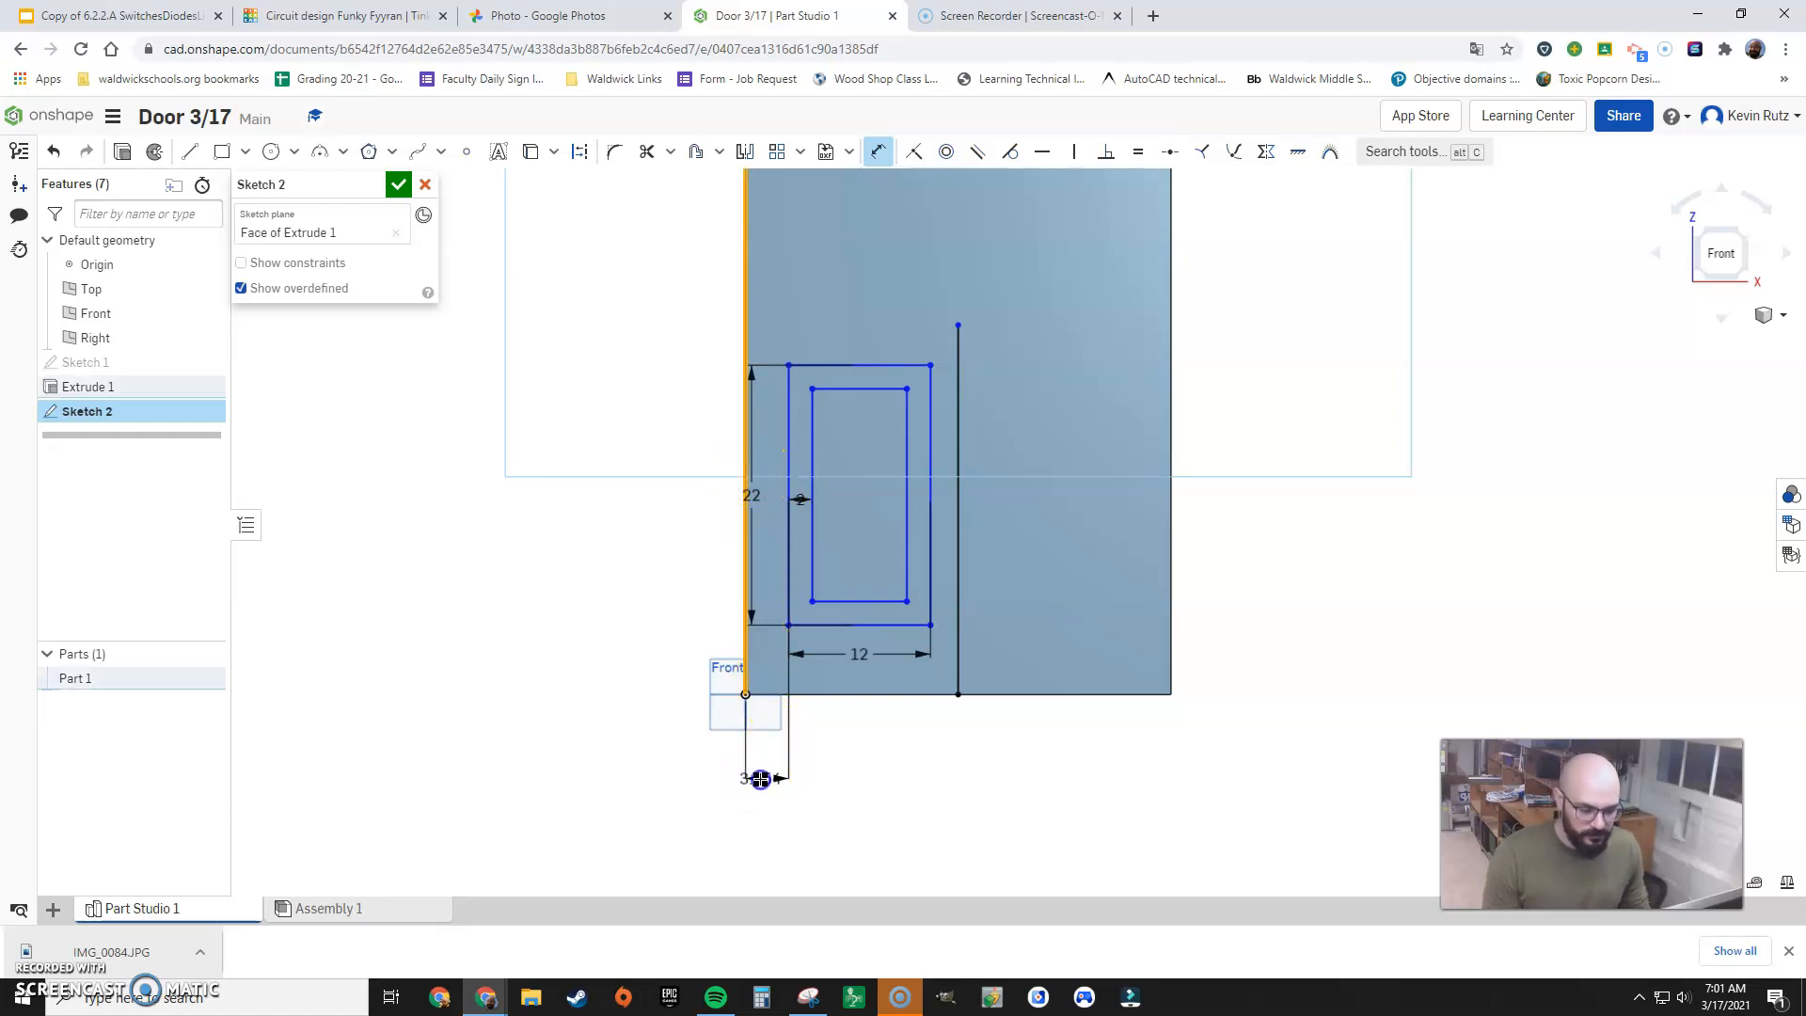
click(760, 780)
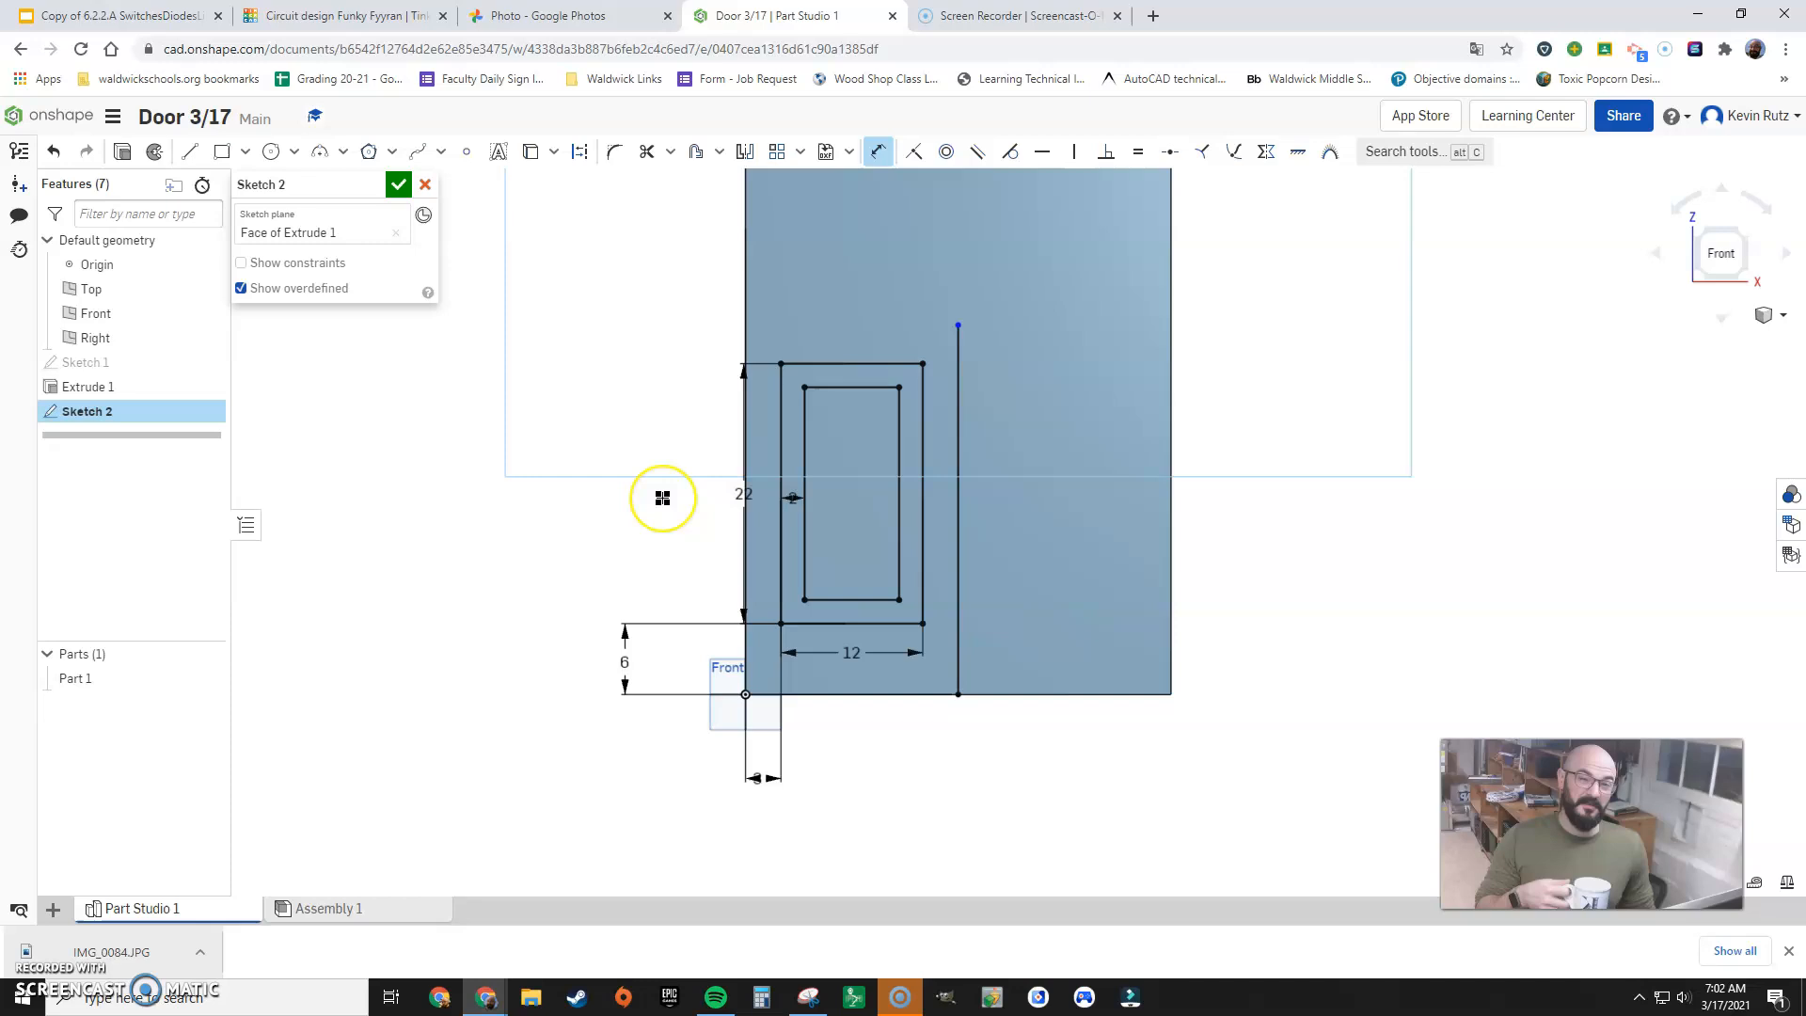
mouse_move(717, 339)
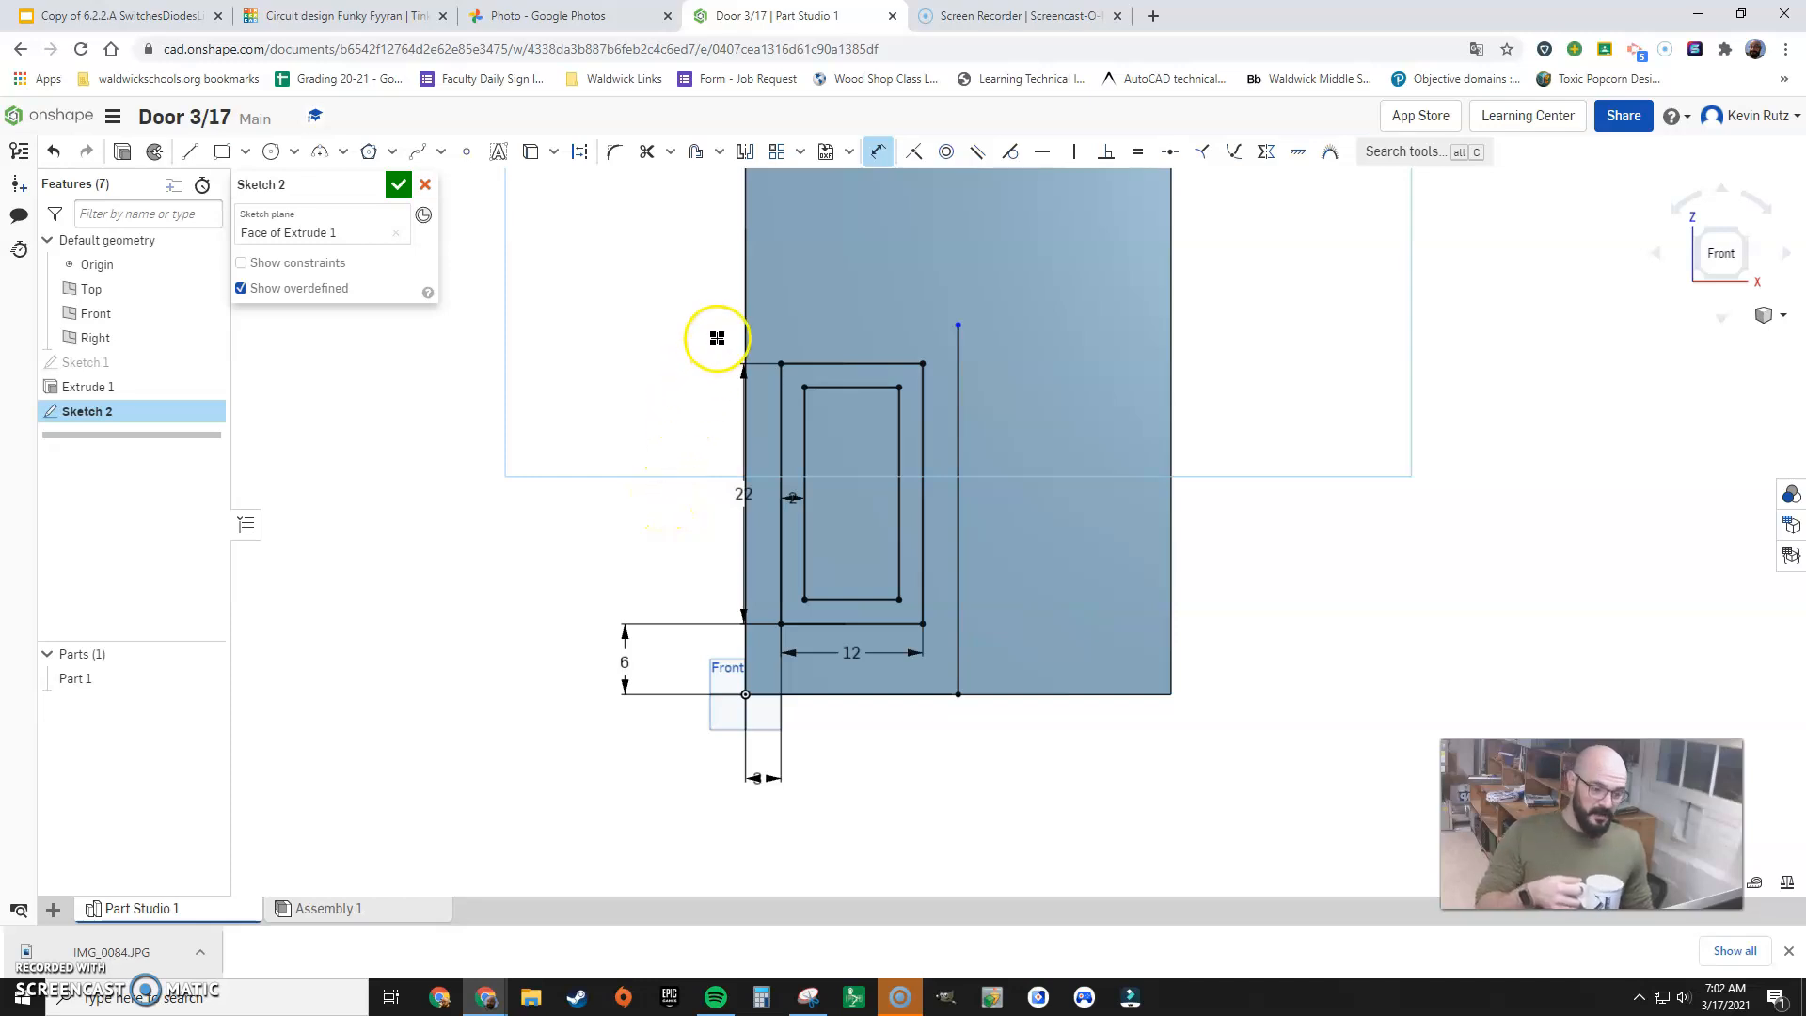
mouse_move(585, 335)
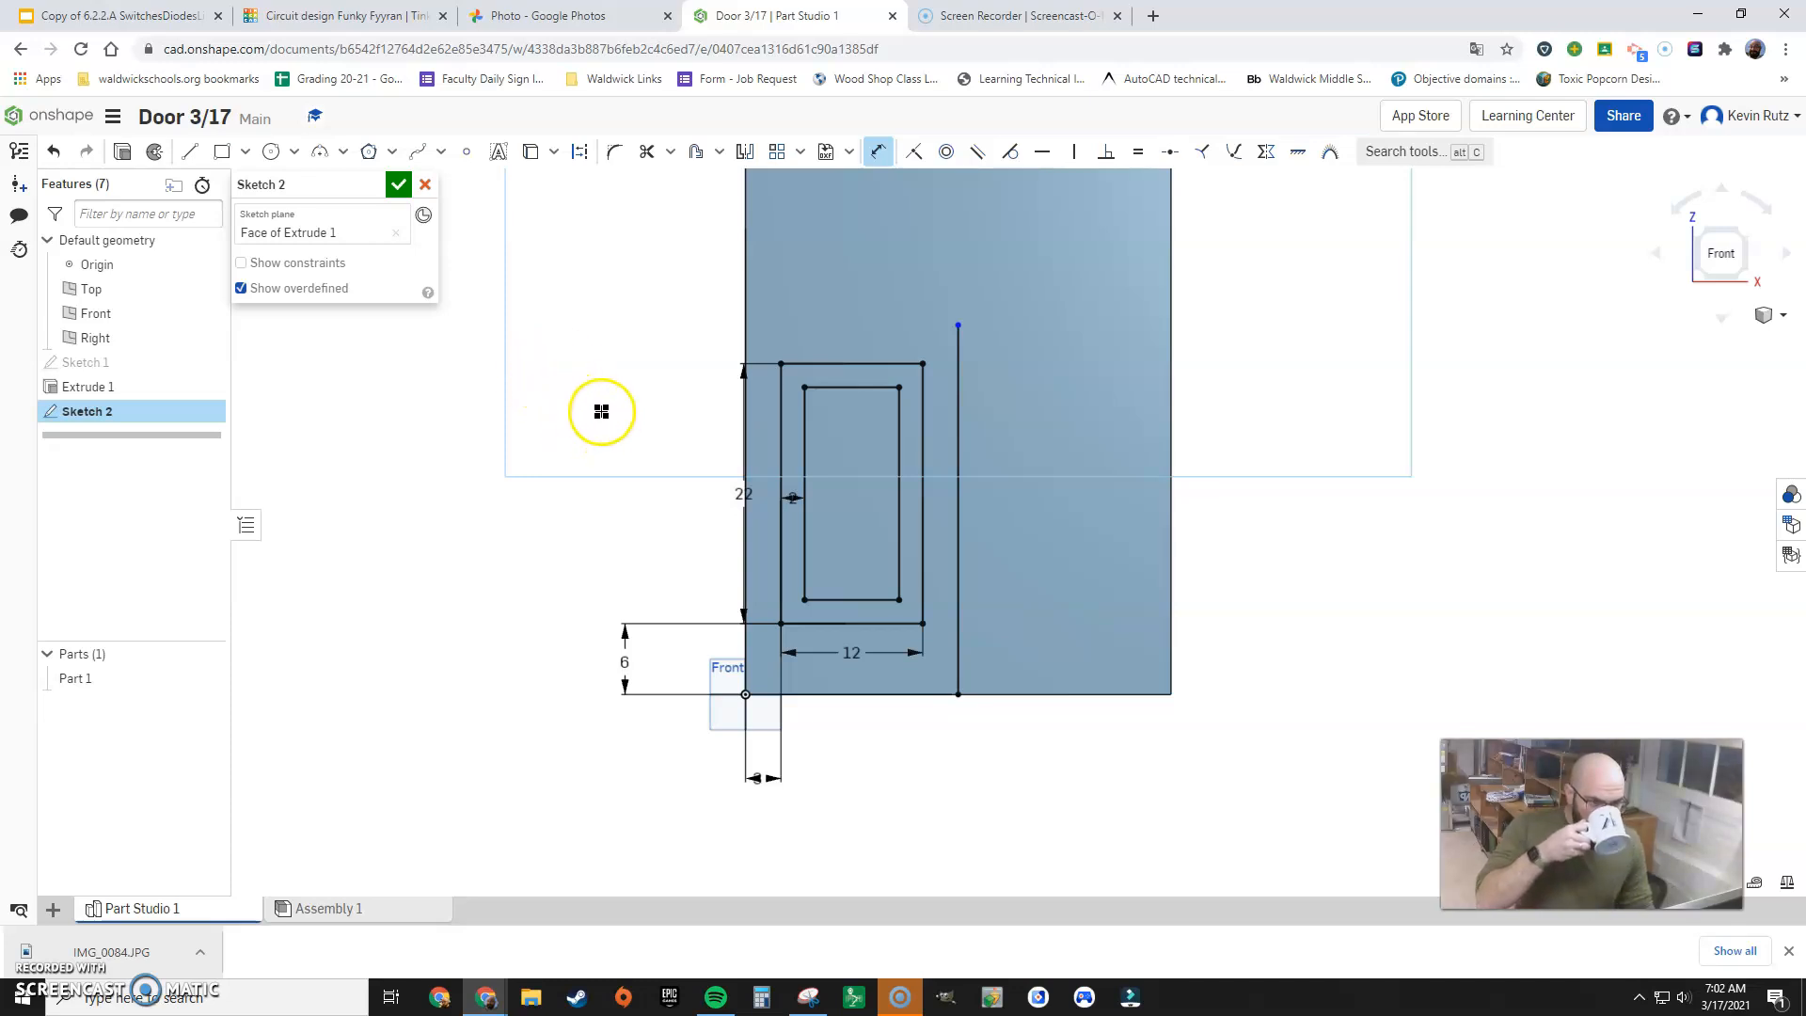
Start the Mirror tool on the left panel outlines
click(744, 150)
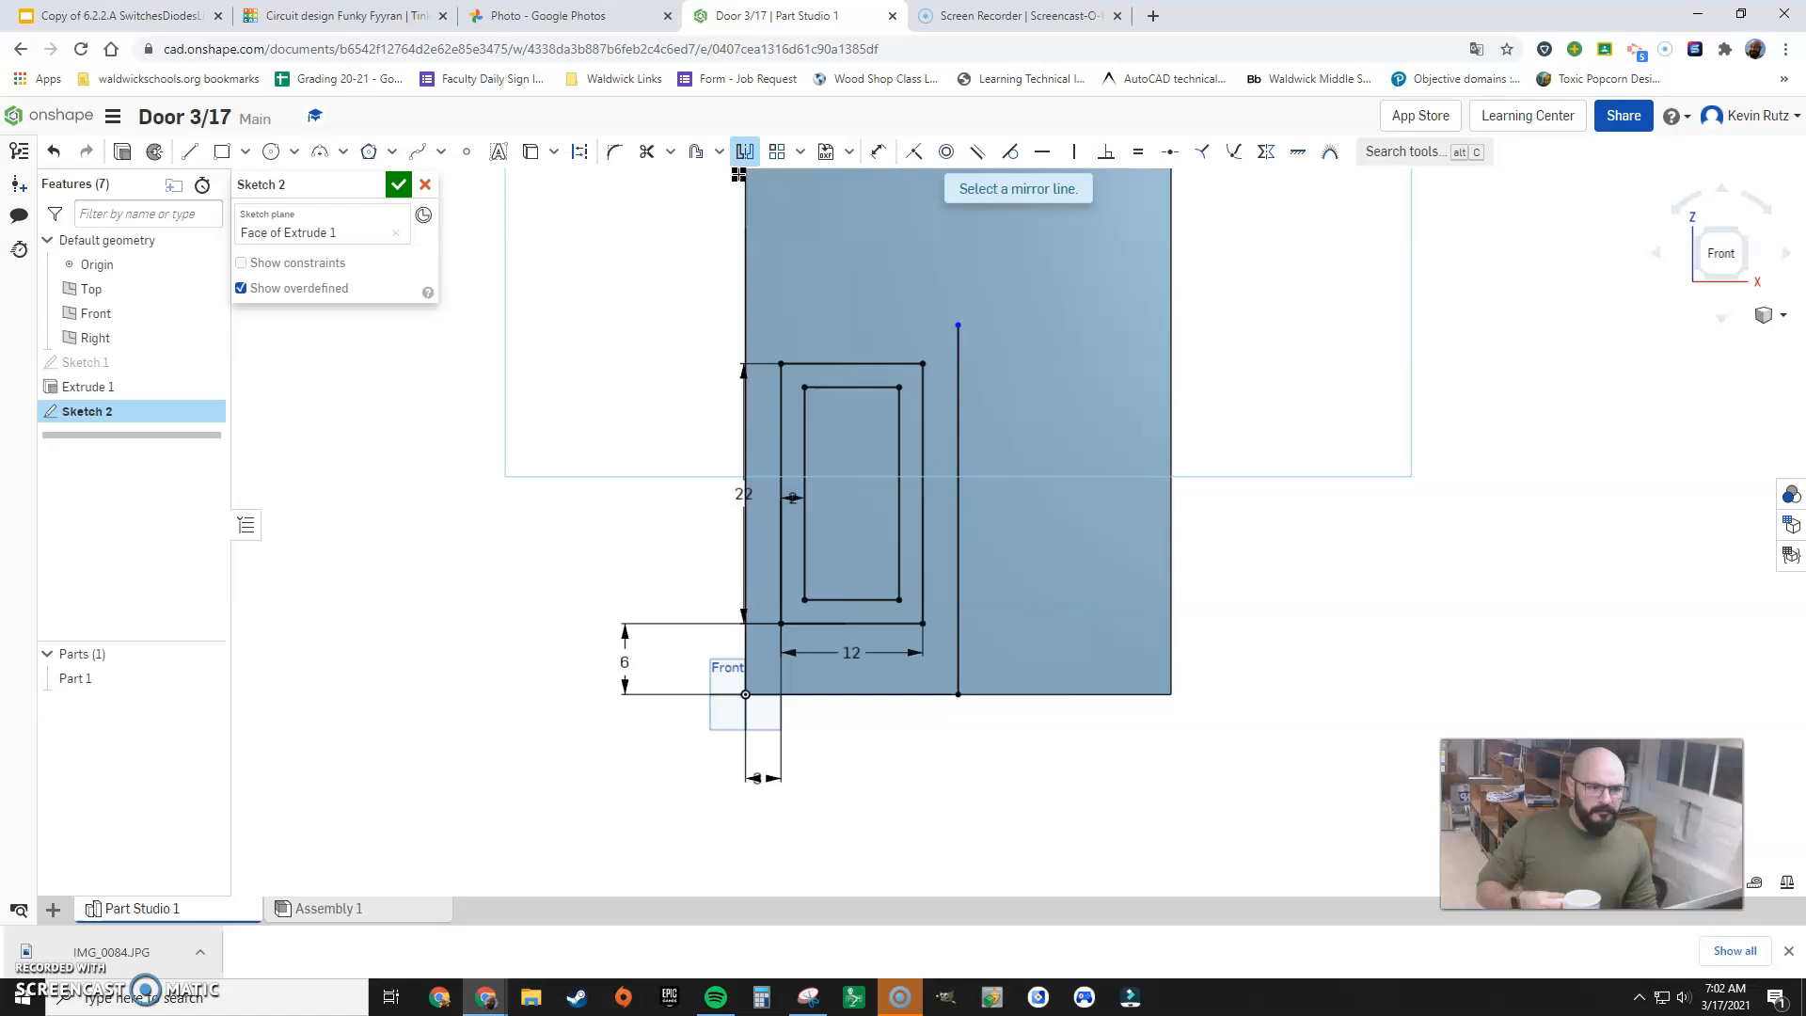
mouse_move(928, 281)
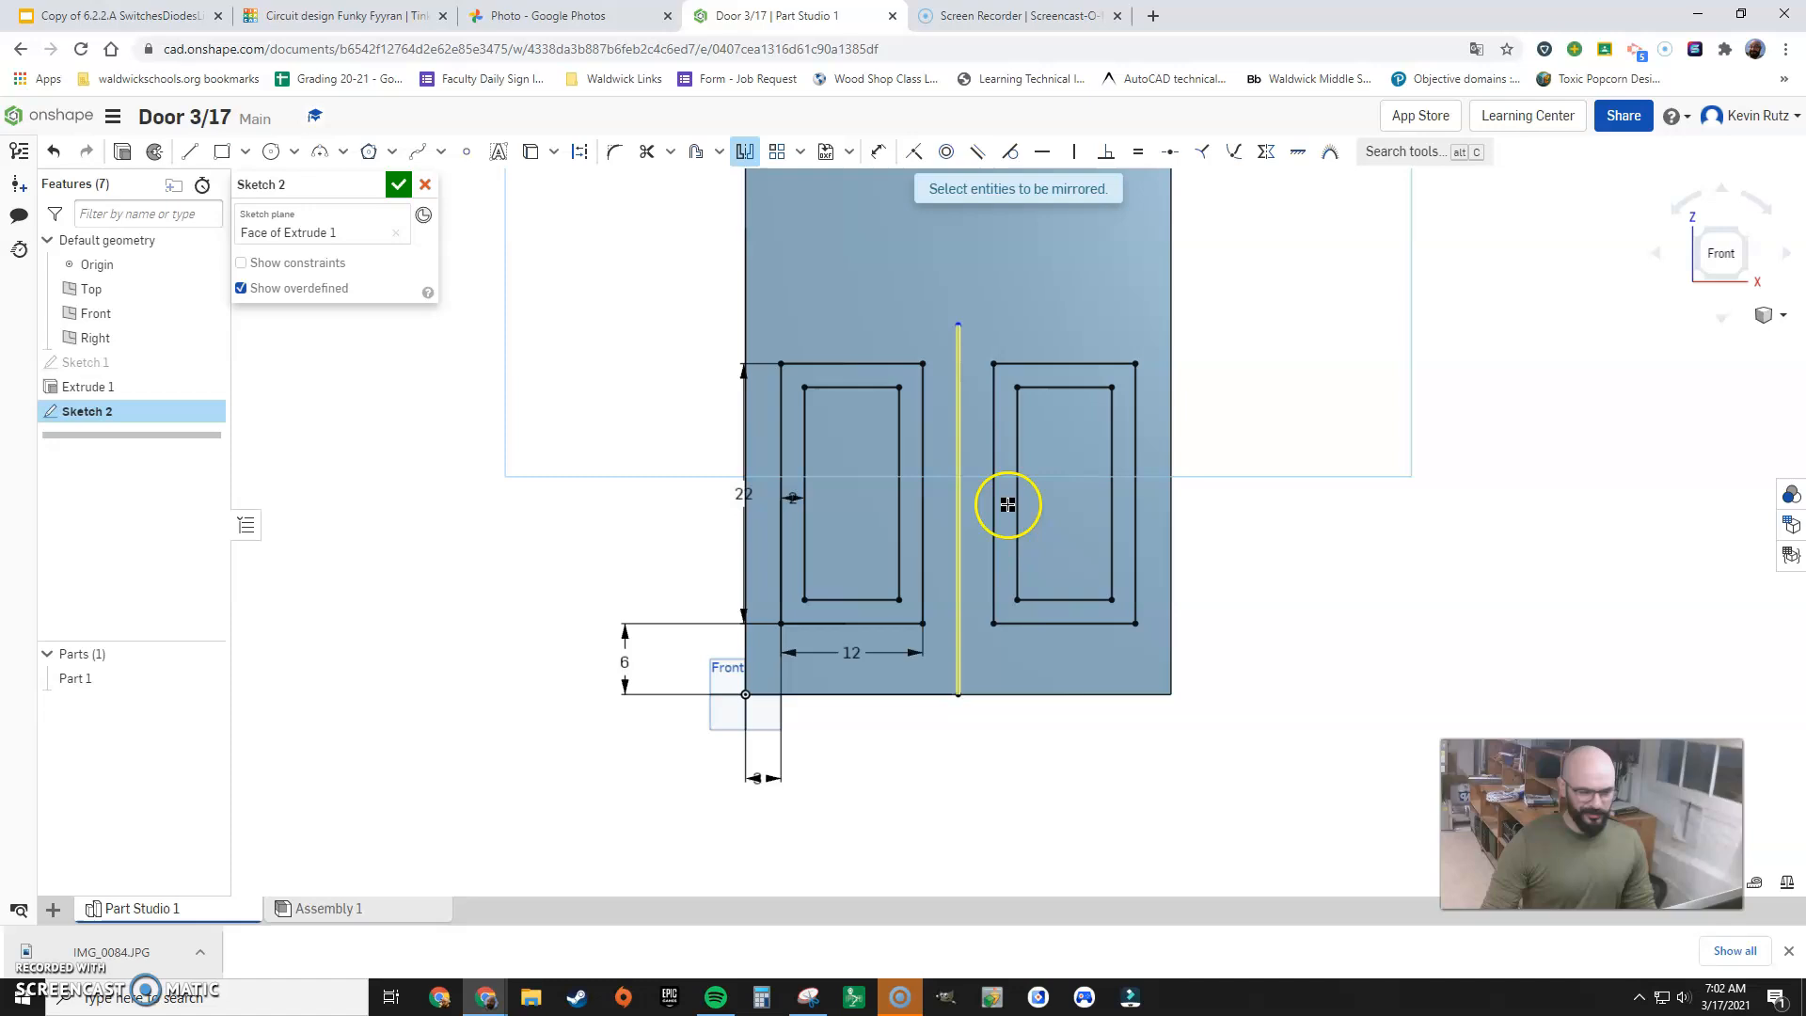
mouse_move(763, 170)
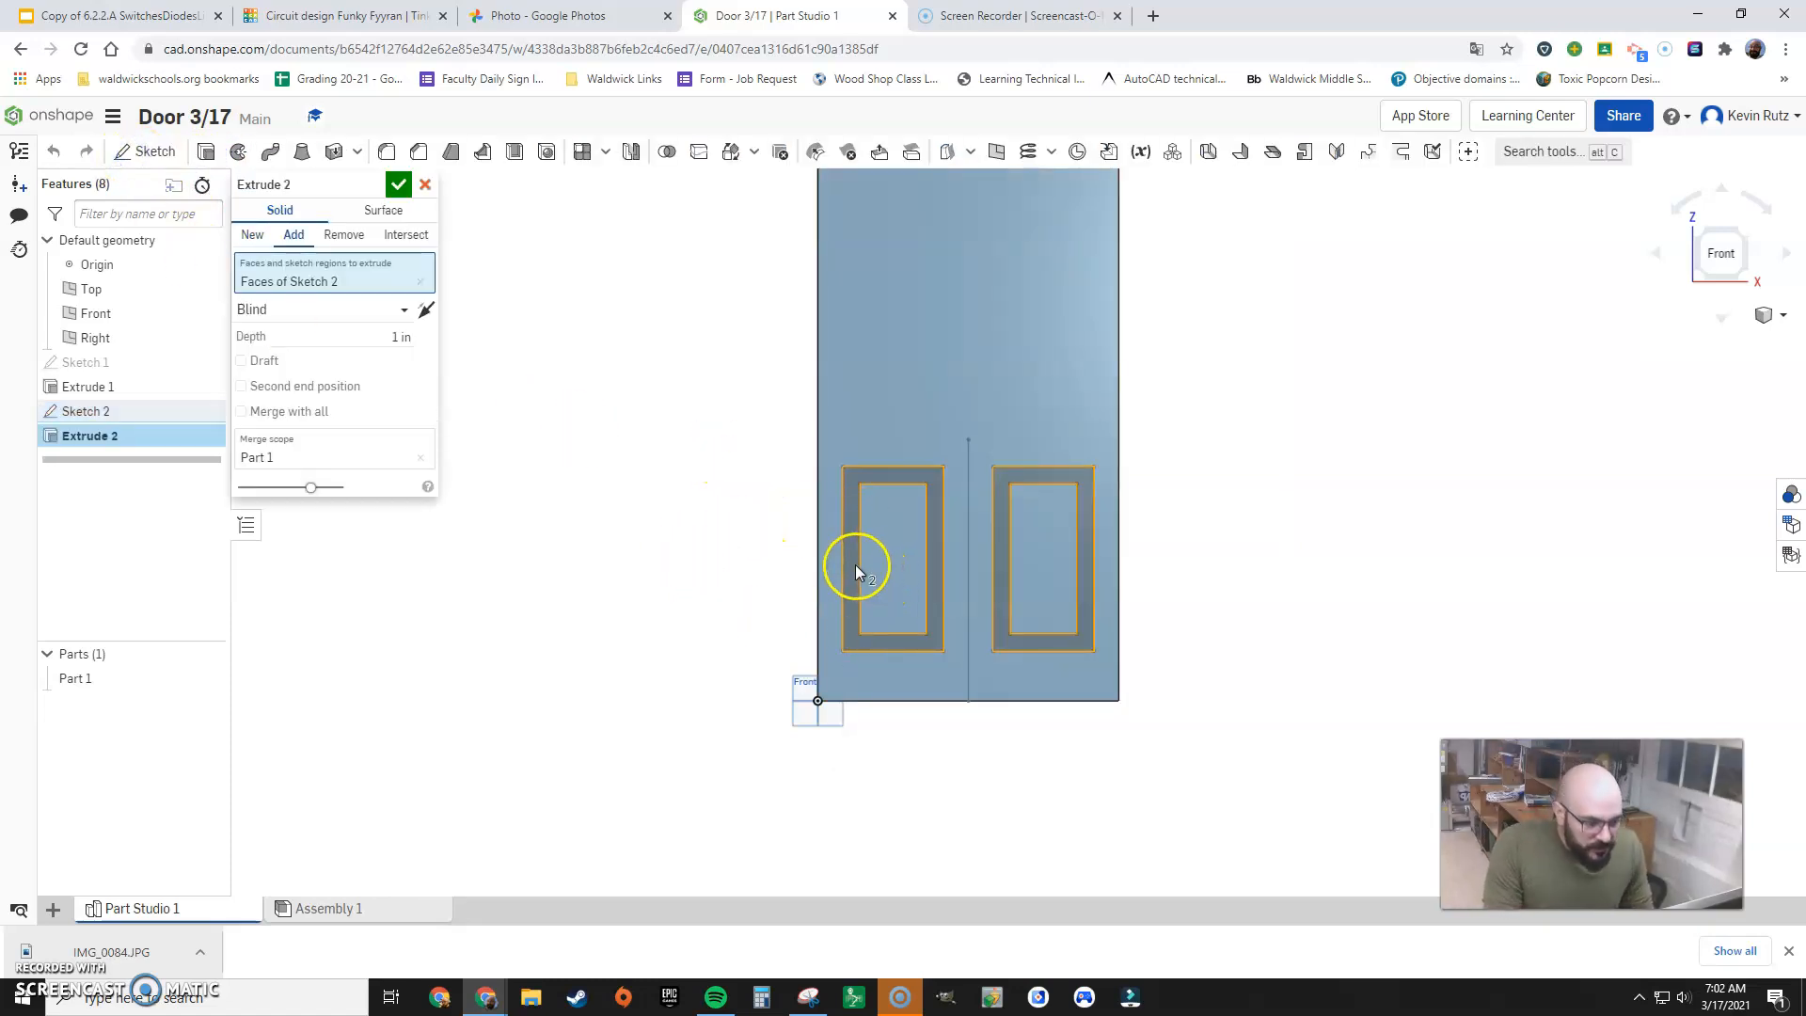
Cut both panel frame regions 0.5 in deep with a Remove extrude
click(893, 570)
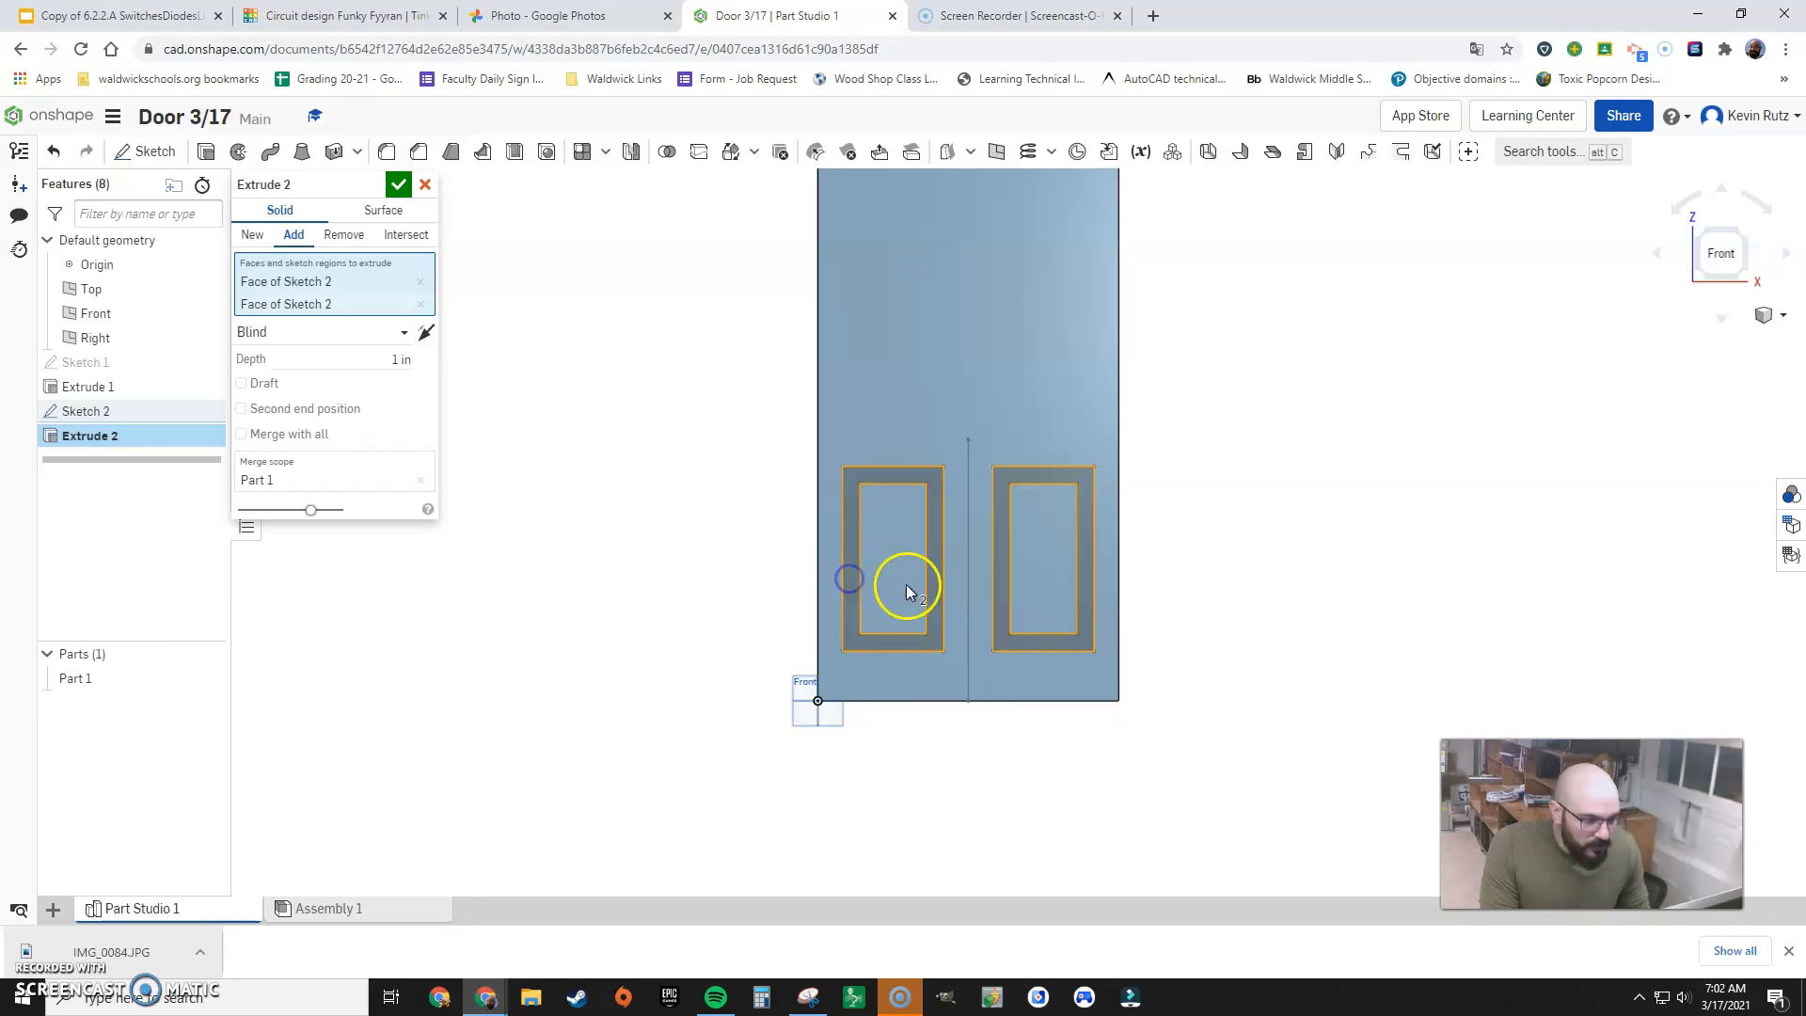
drag(904, 581, 1175, 581)
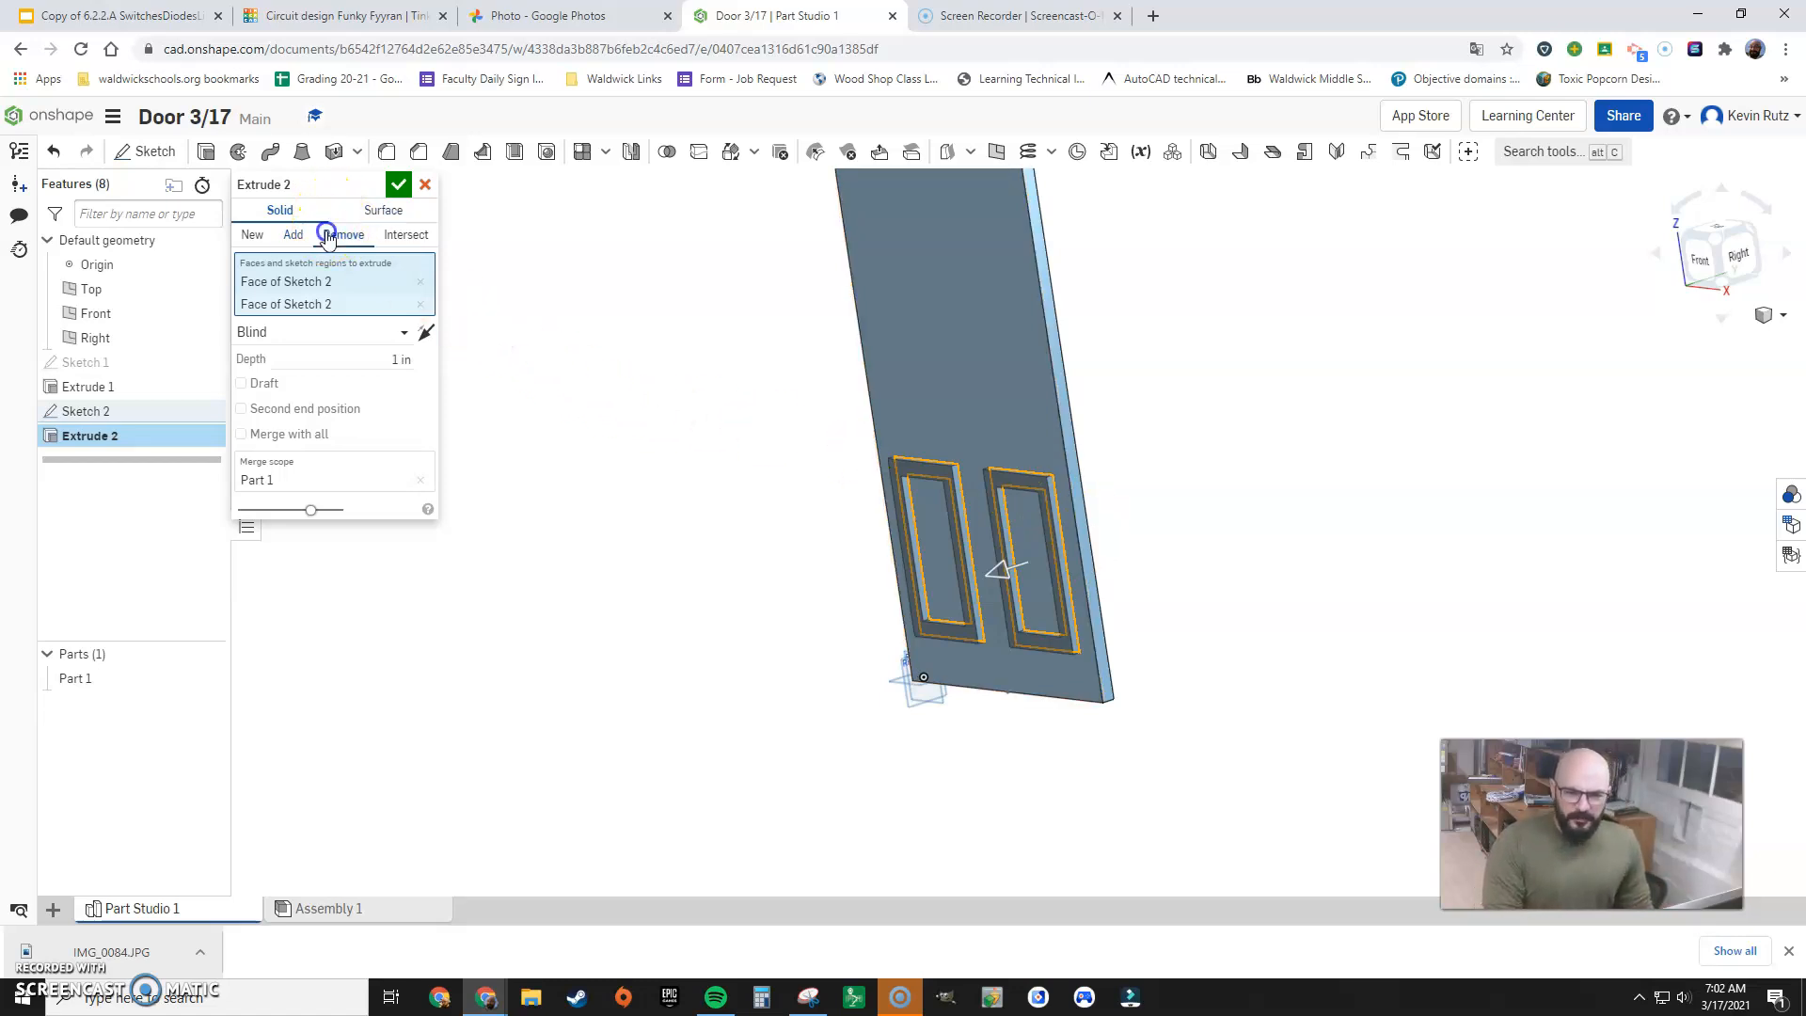
click(343, 234)
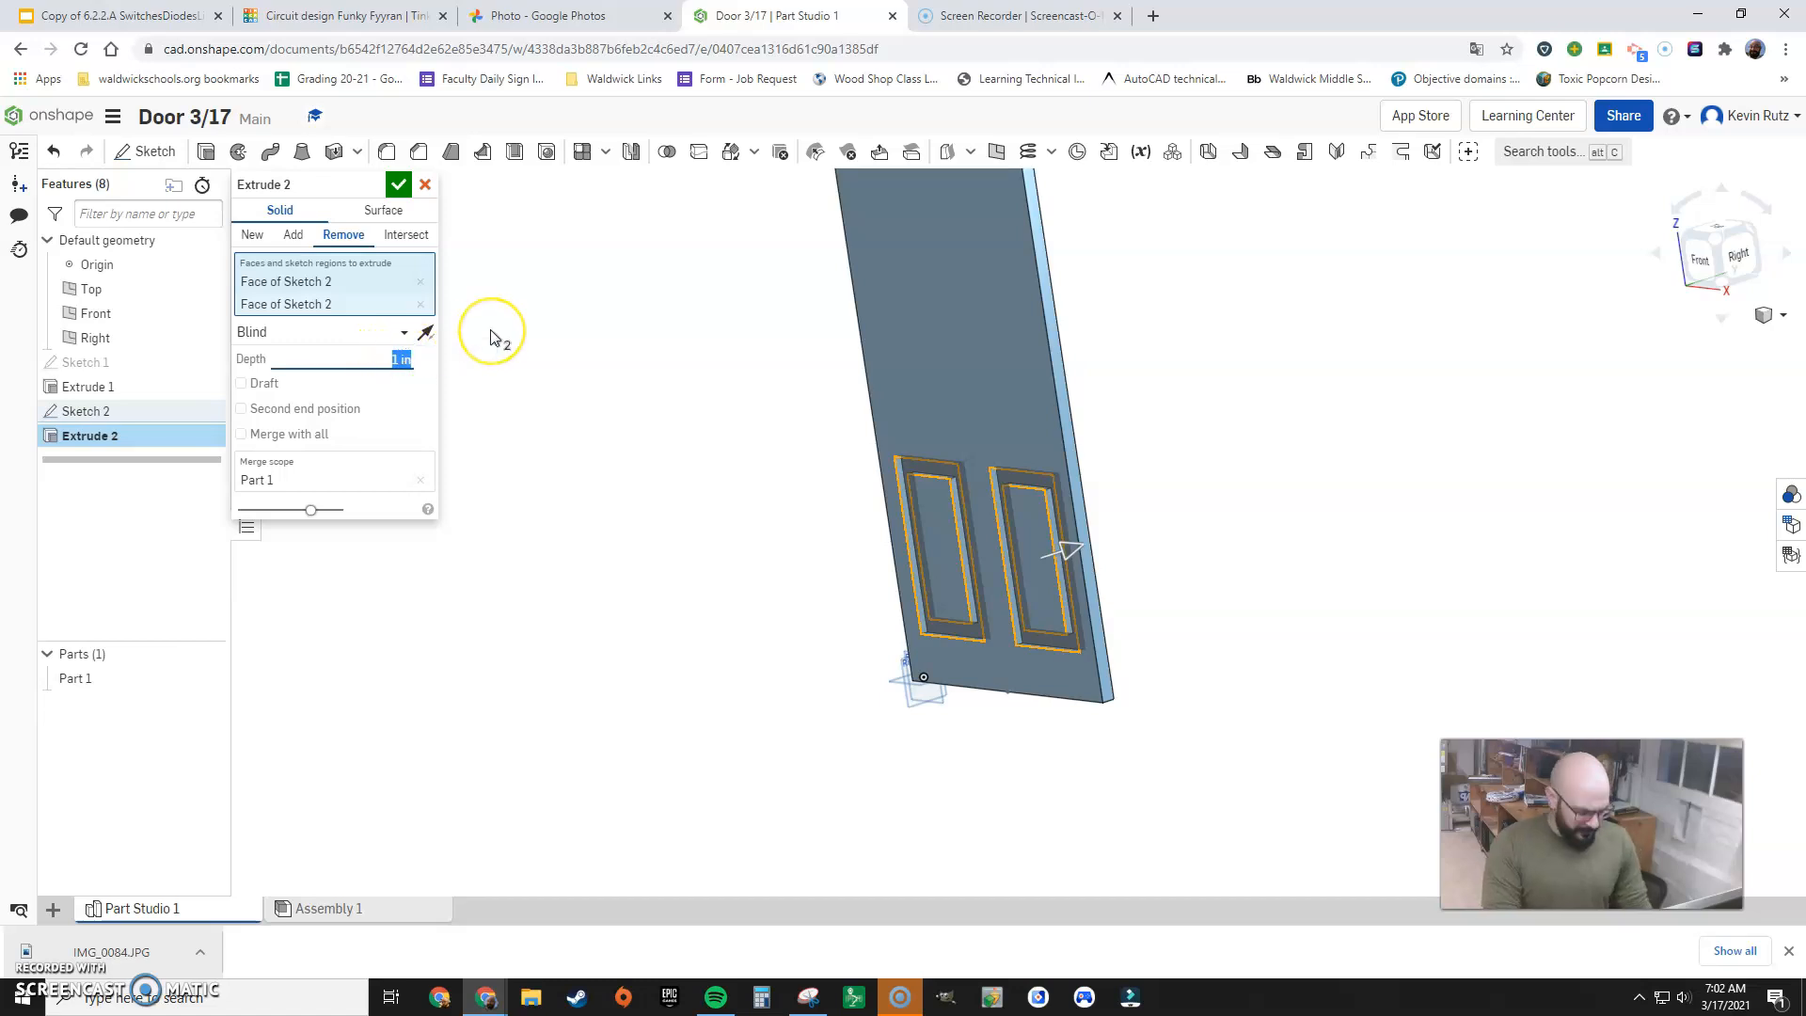
text(5)
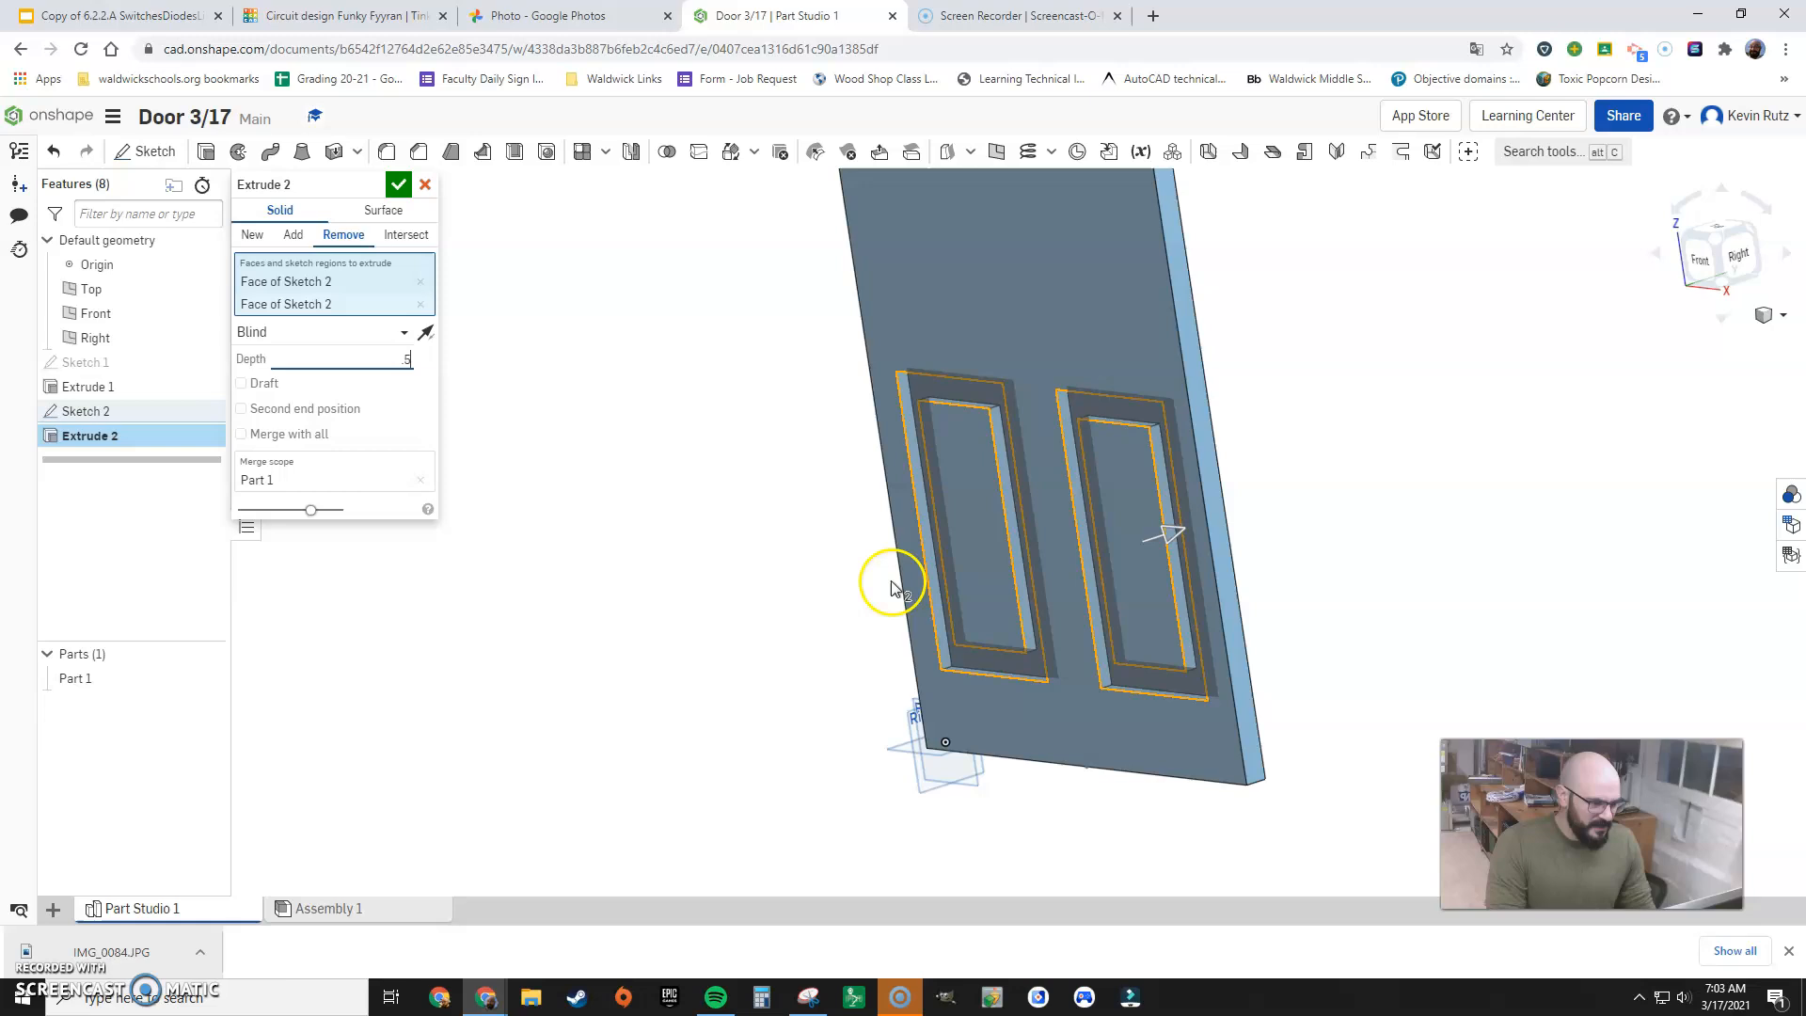
text(0.5 in)
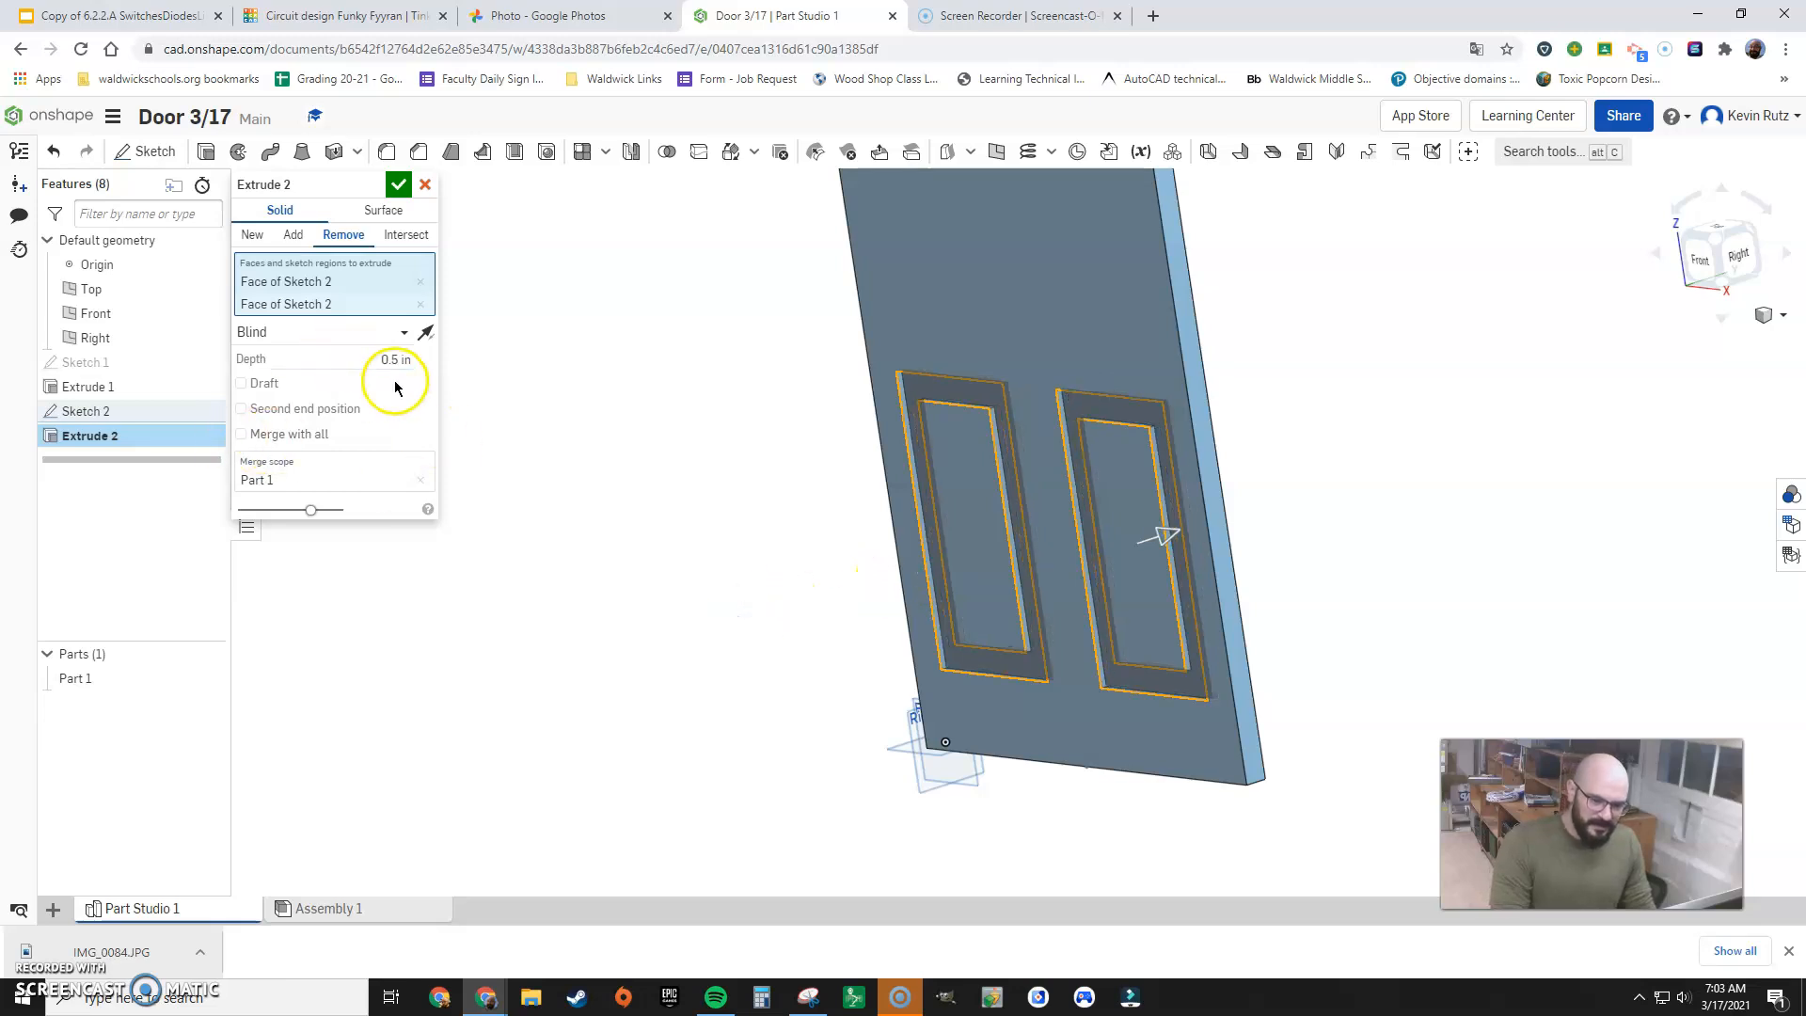
mouse_move(1175, 484)
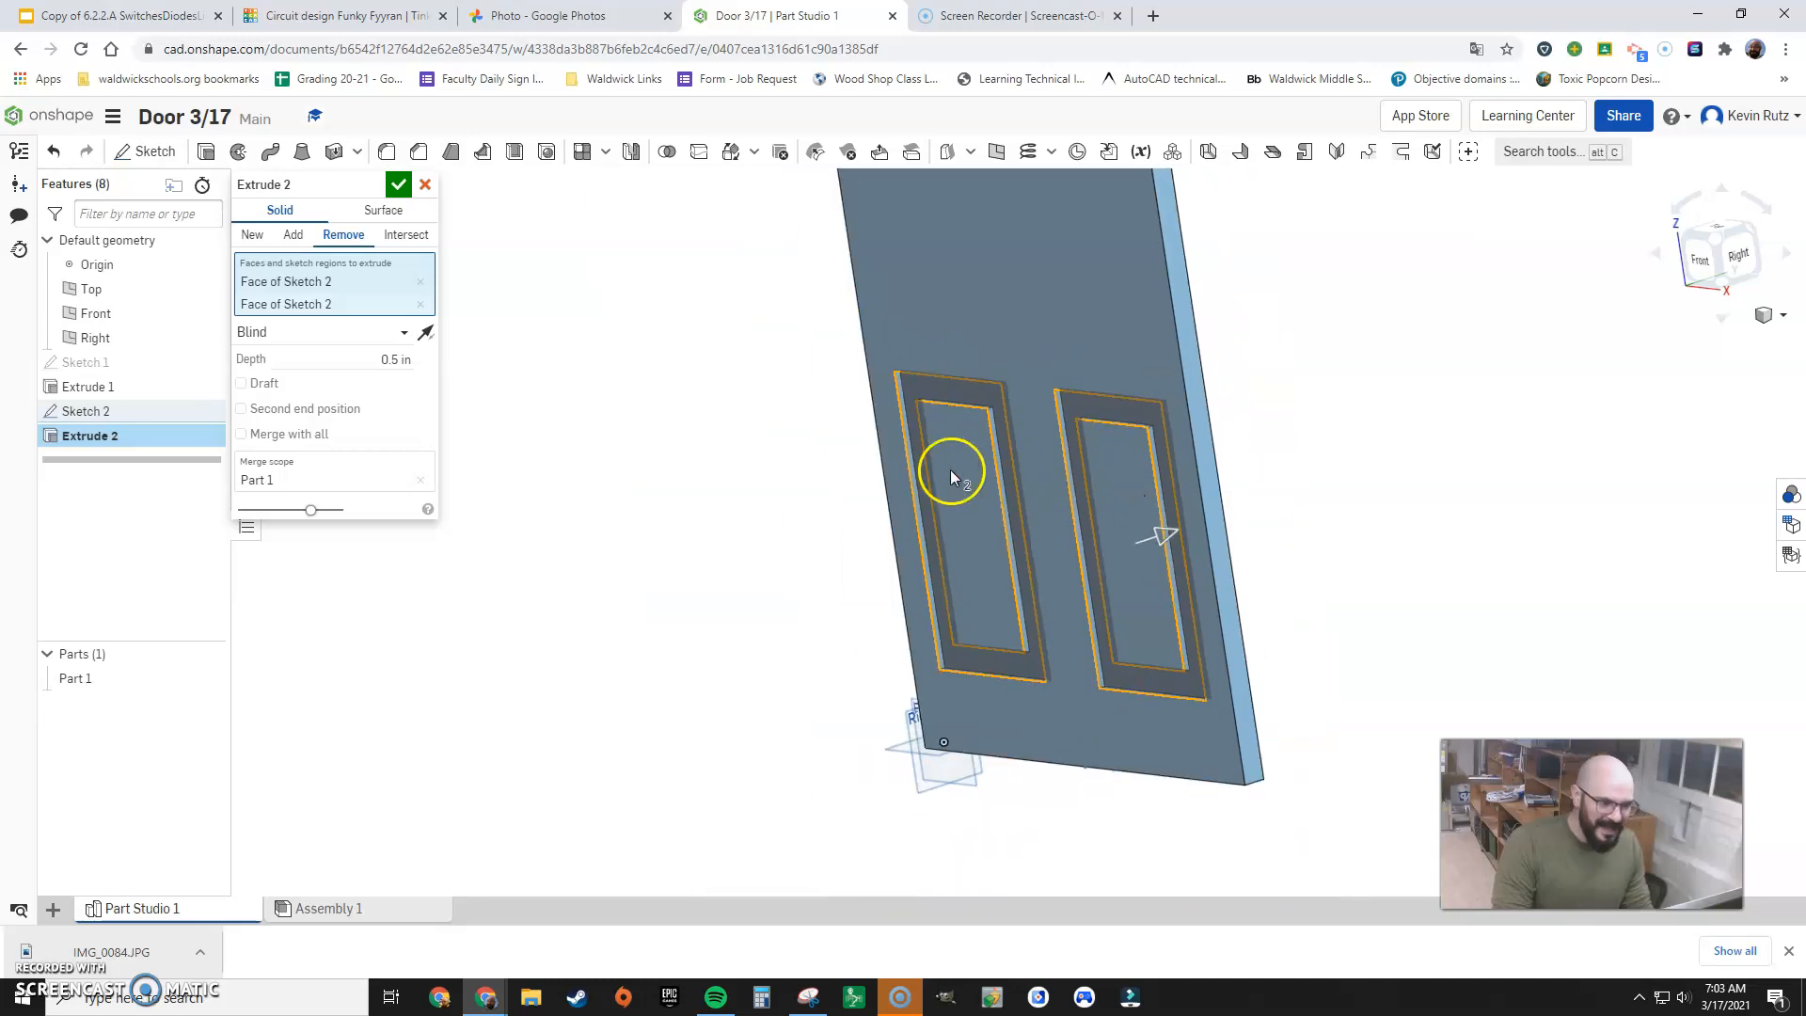
click(399, 184)
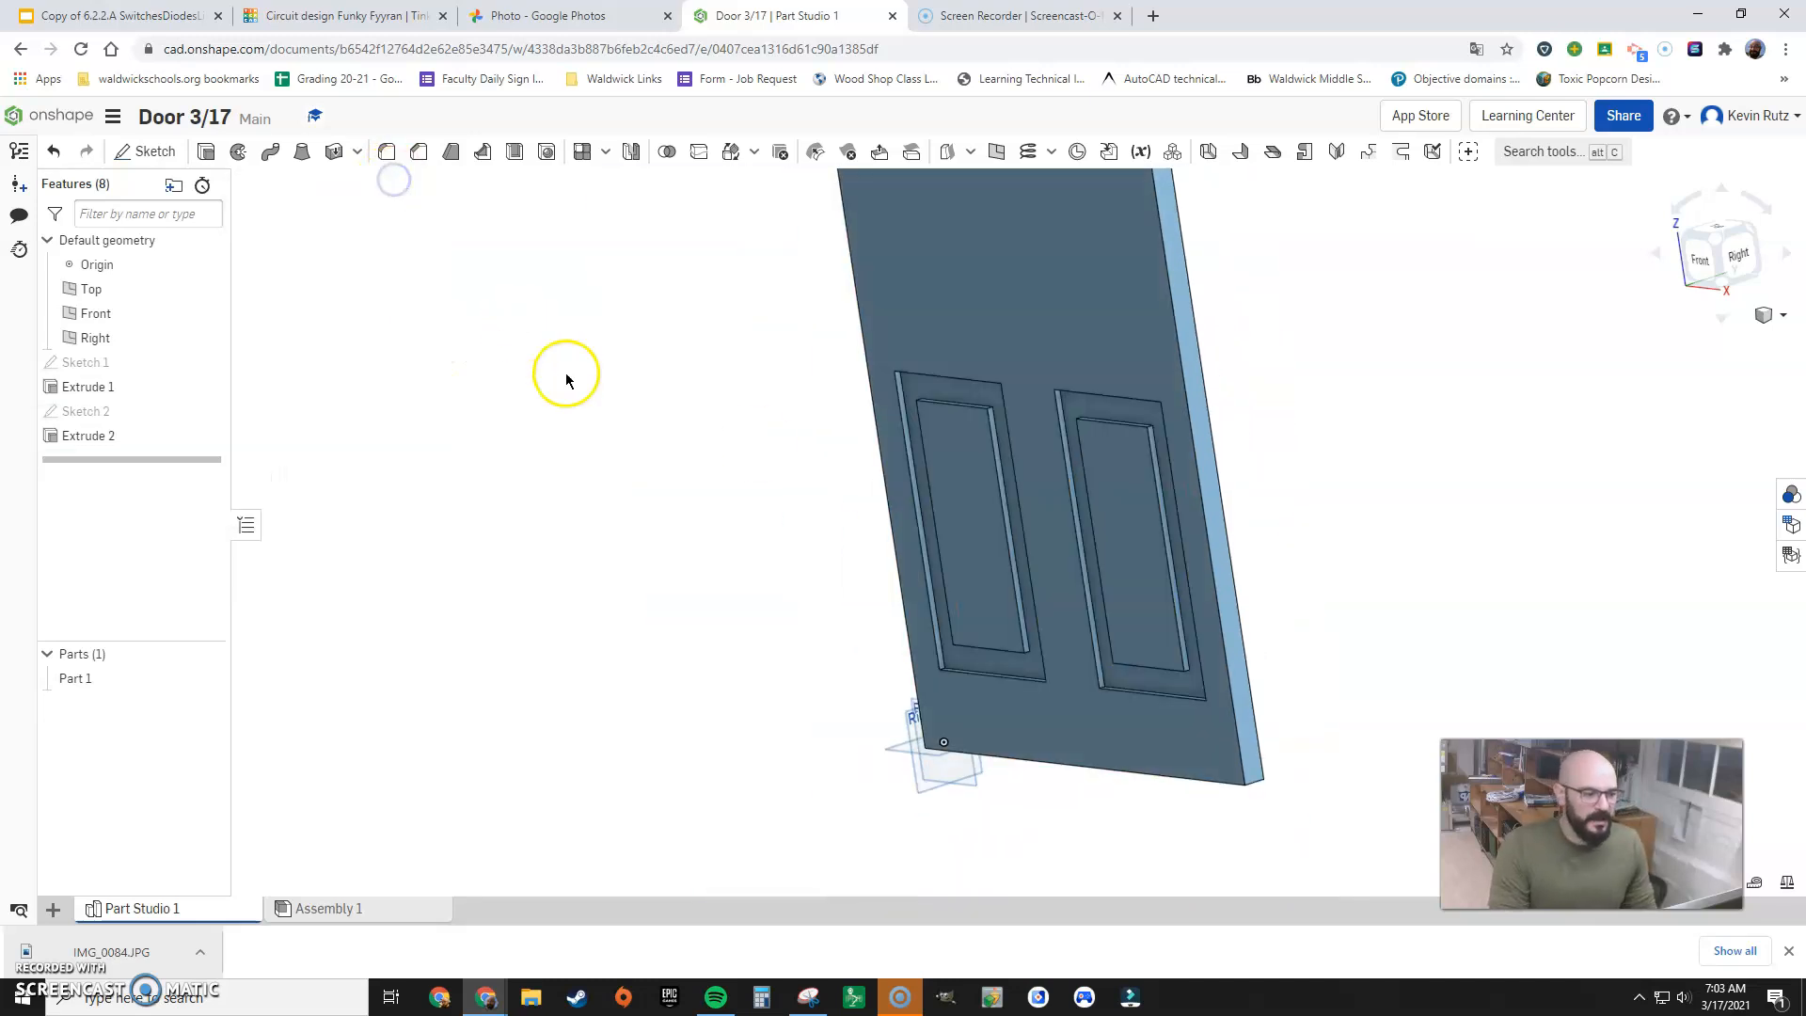
Sketch a 2.125-diameter circle on the door face, 34 up from the bottom
click(1065, 714)
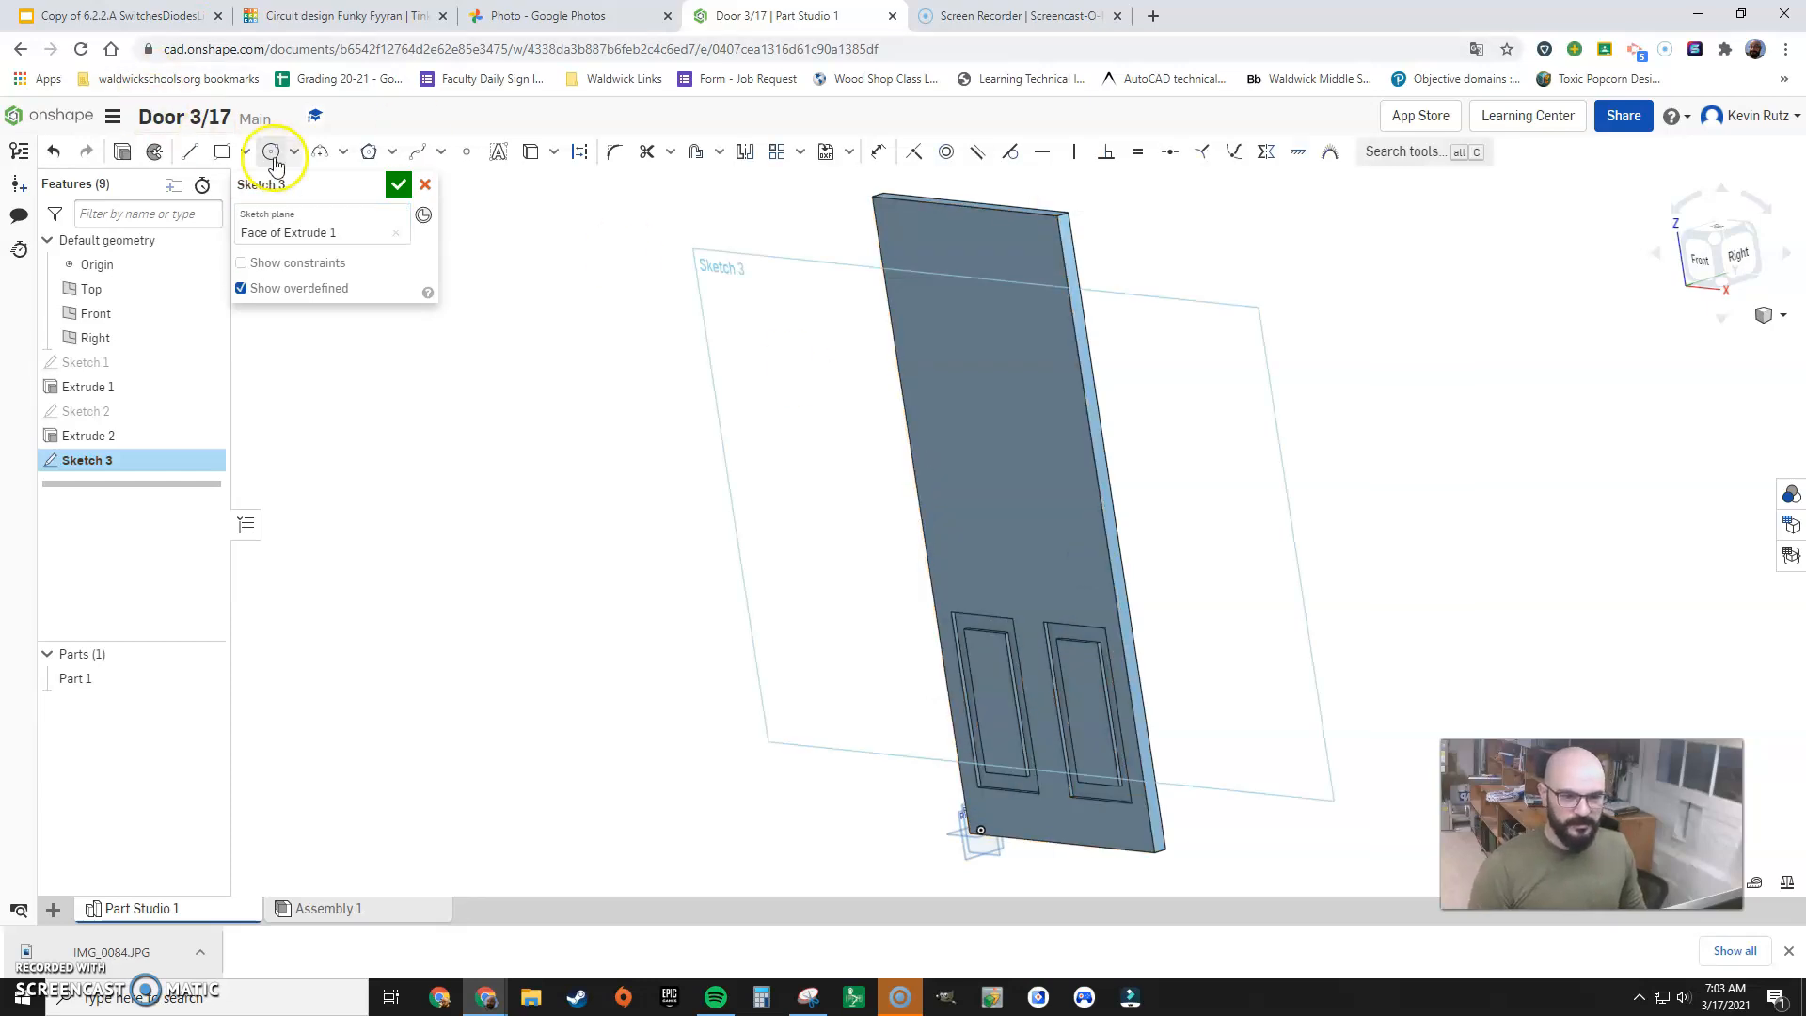
click(271, 150)
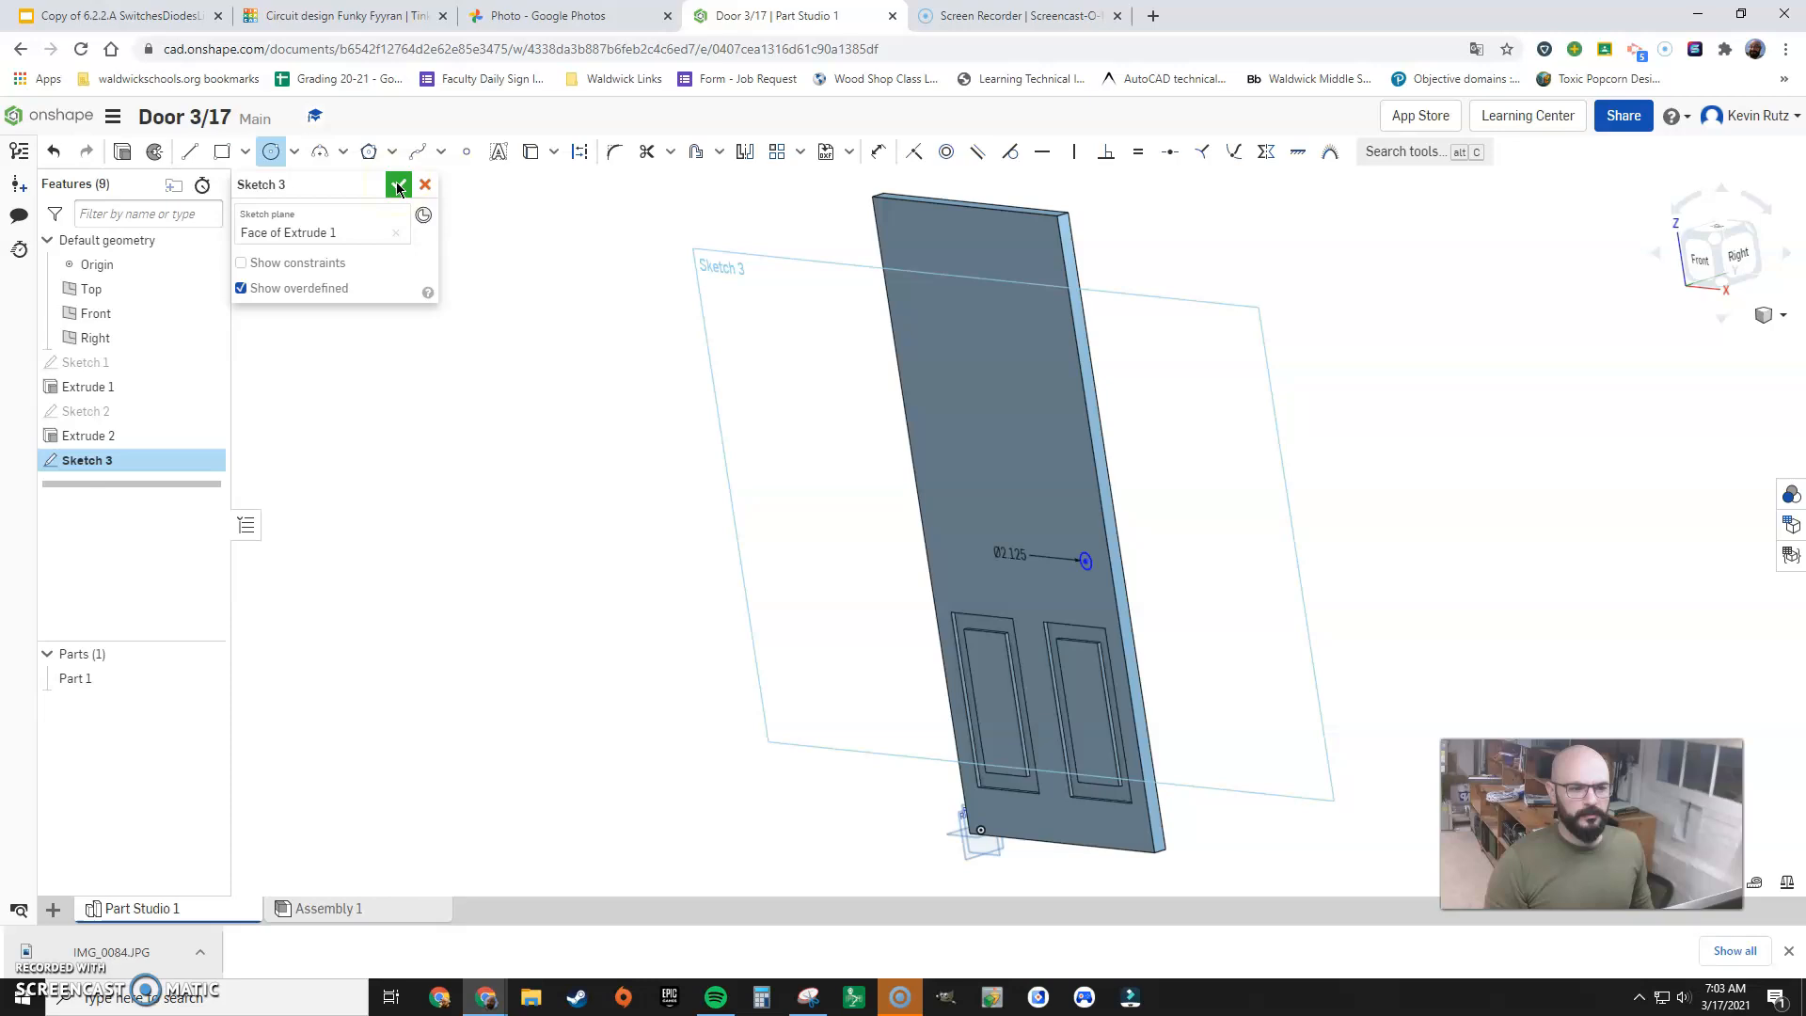
mouse_move(878, 151)
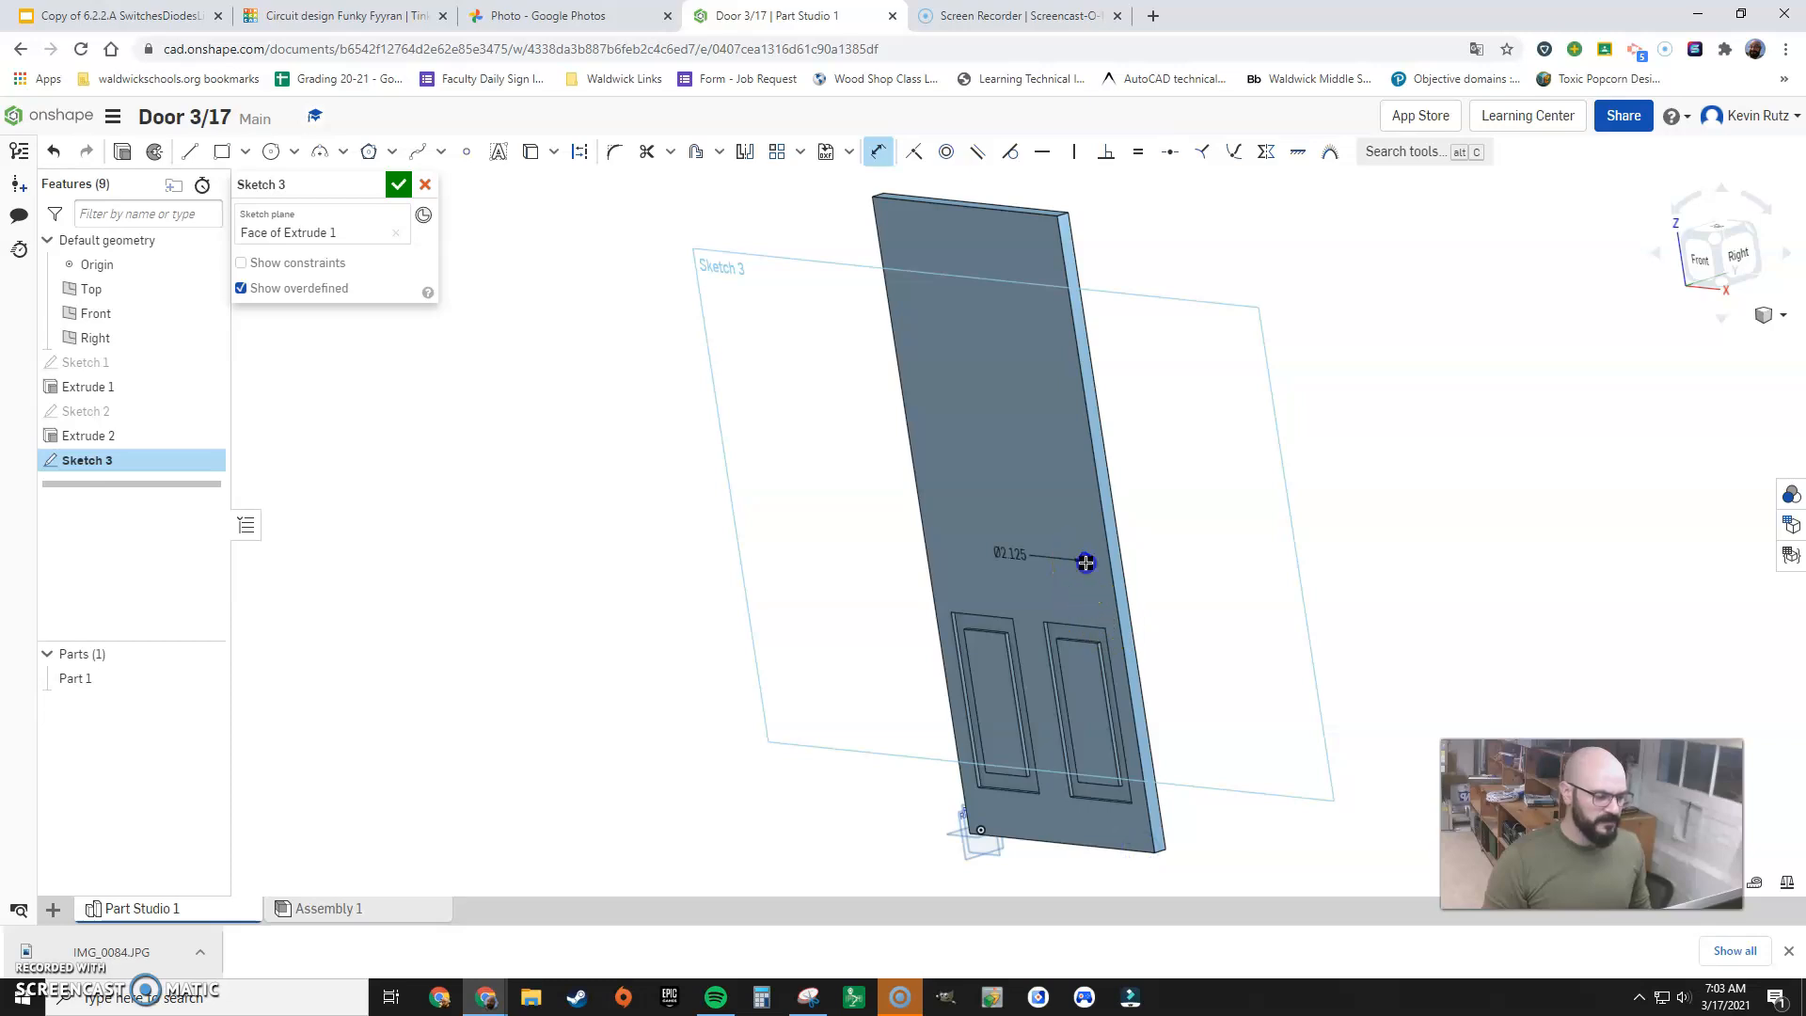
click(1084, 561)
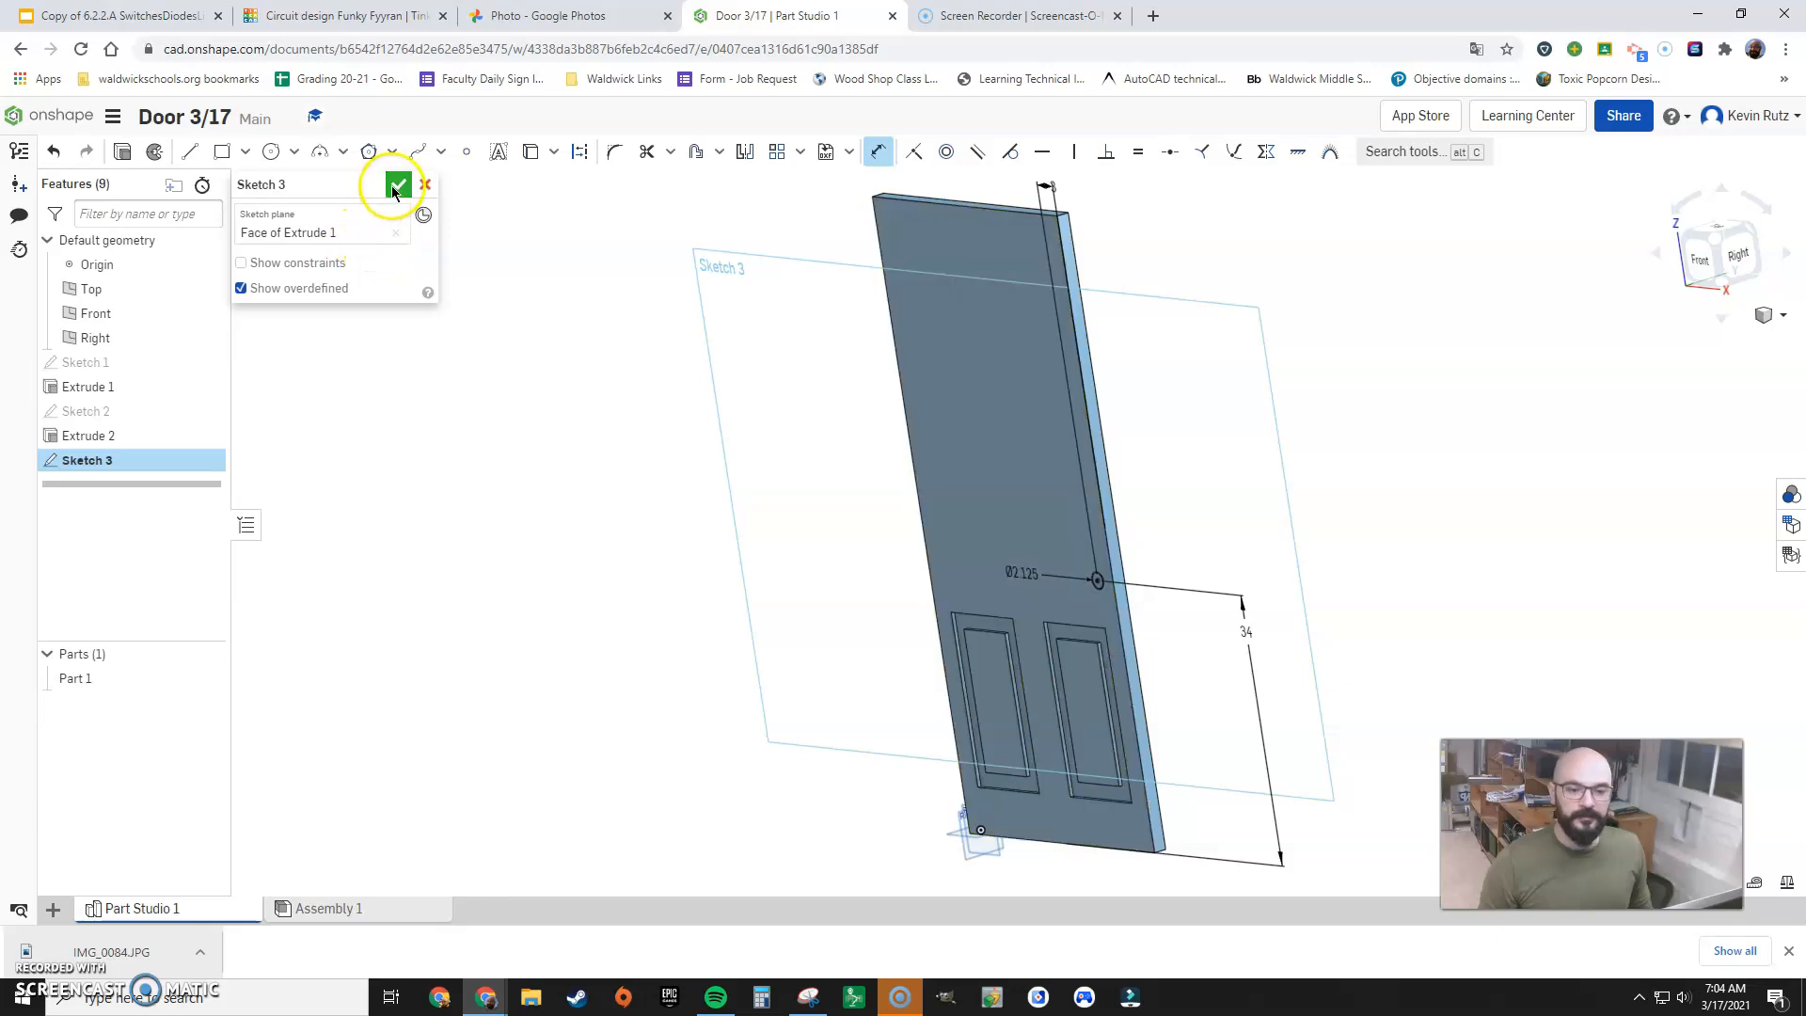
click(397, 184)
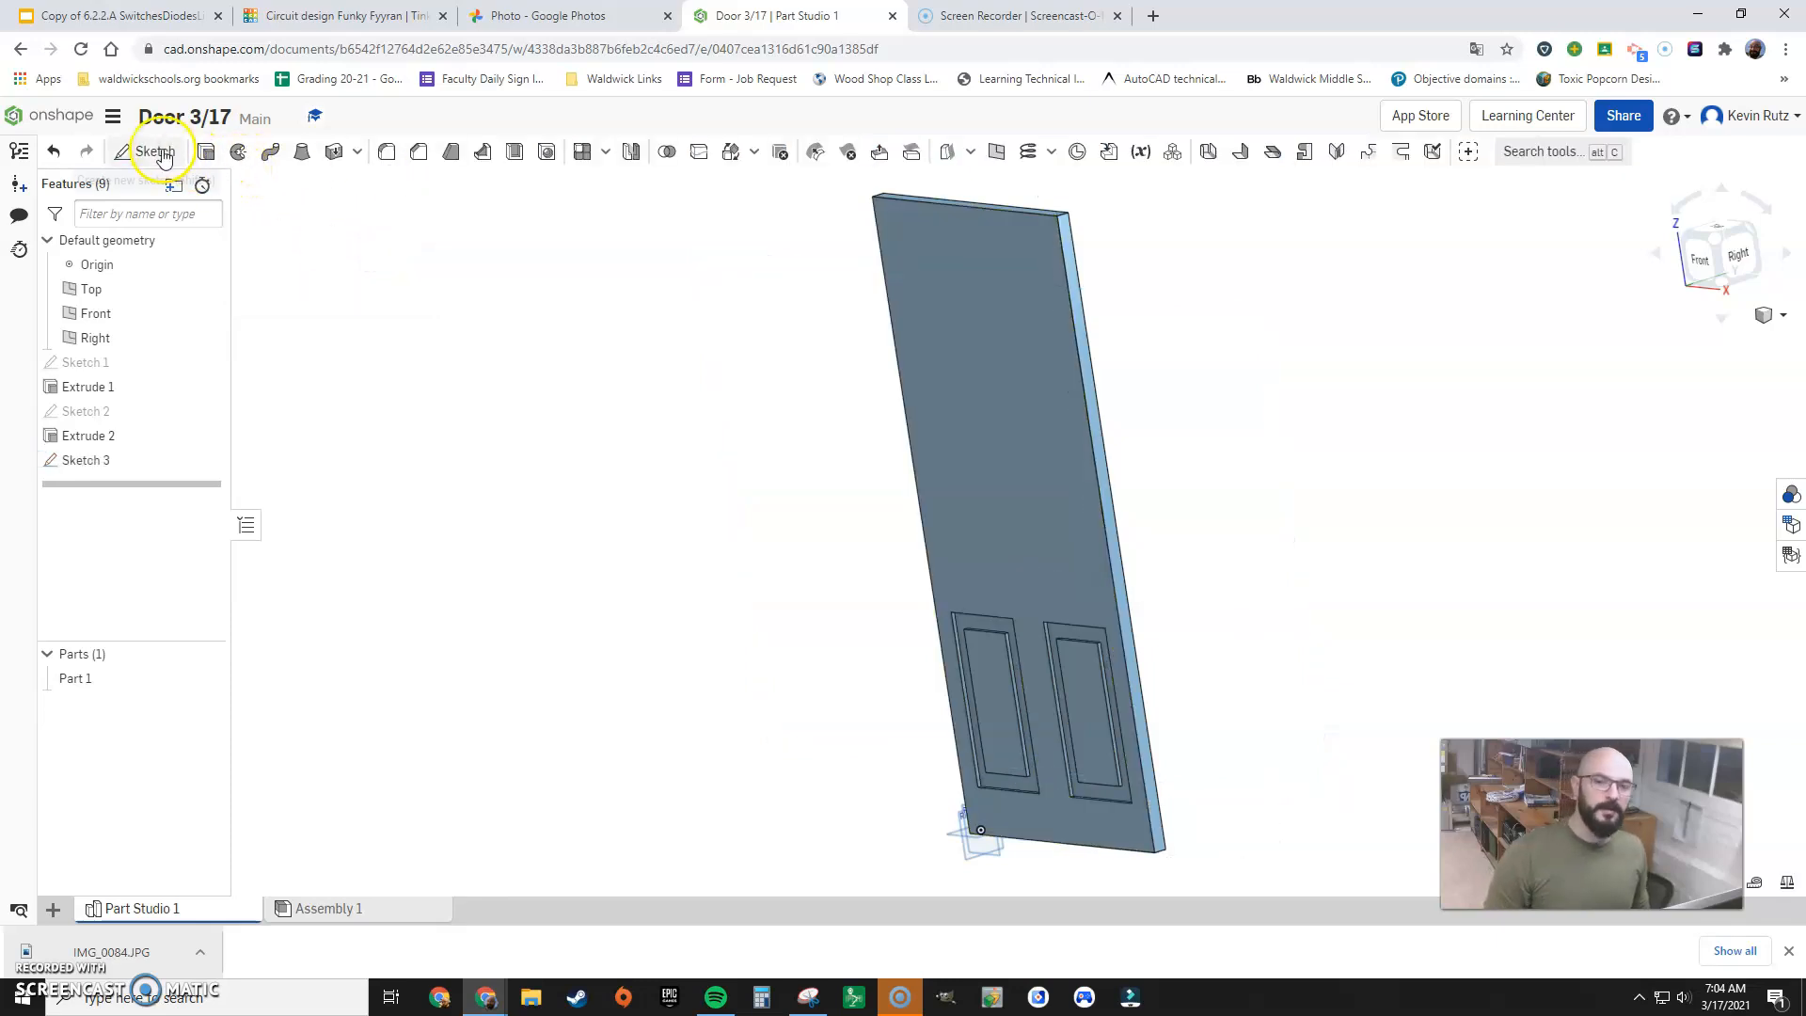
Sketch the edge-face latch circle, dimensioned 0.875 in and 34 up
click(153, 150)
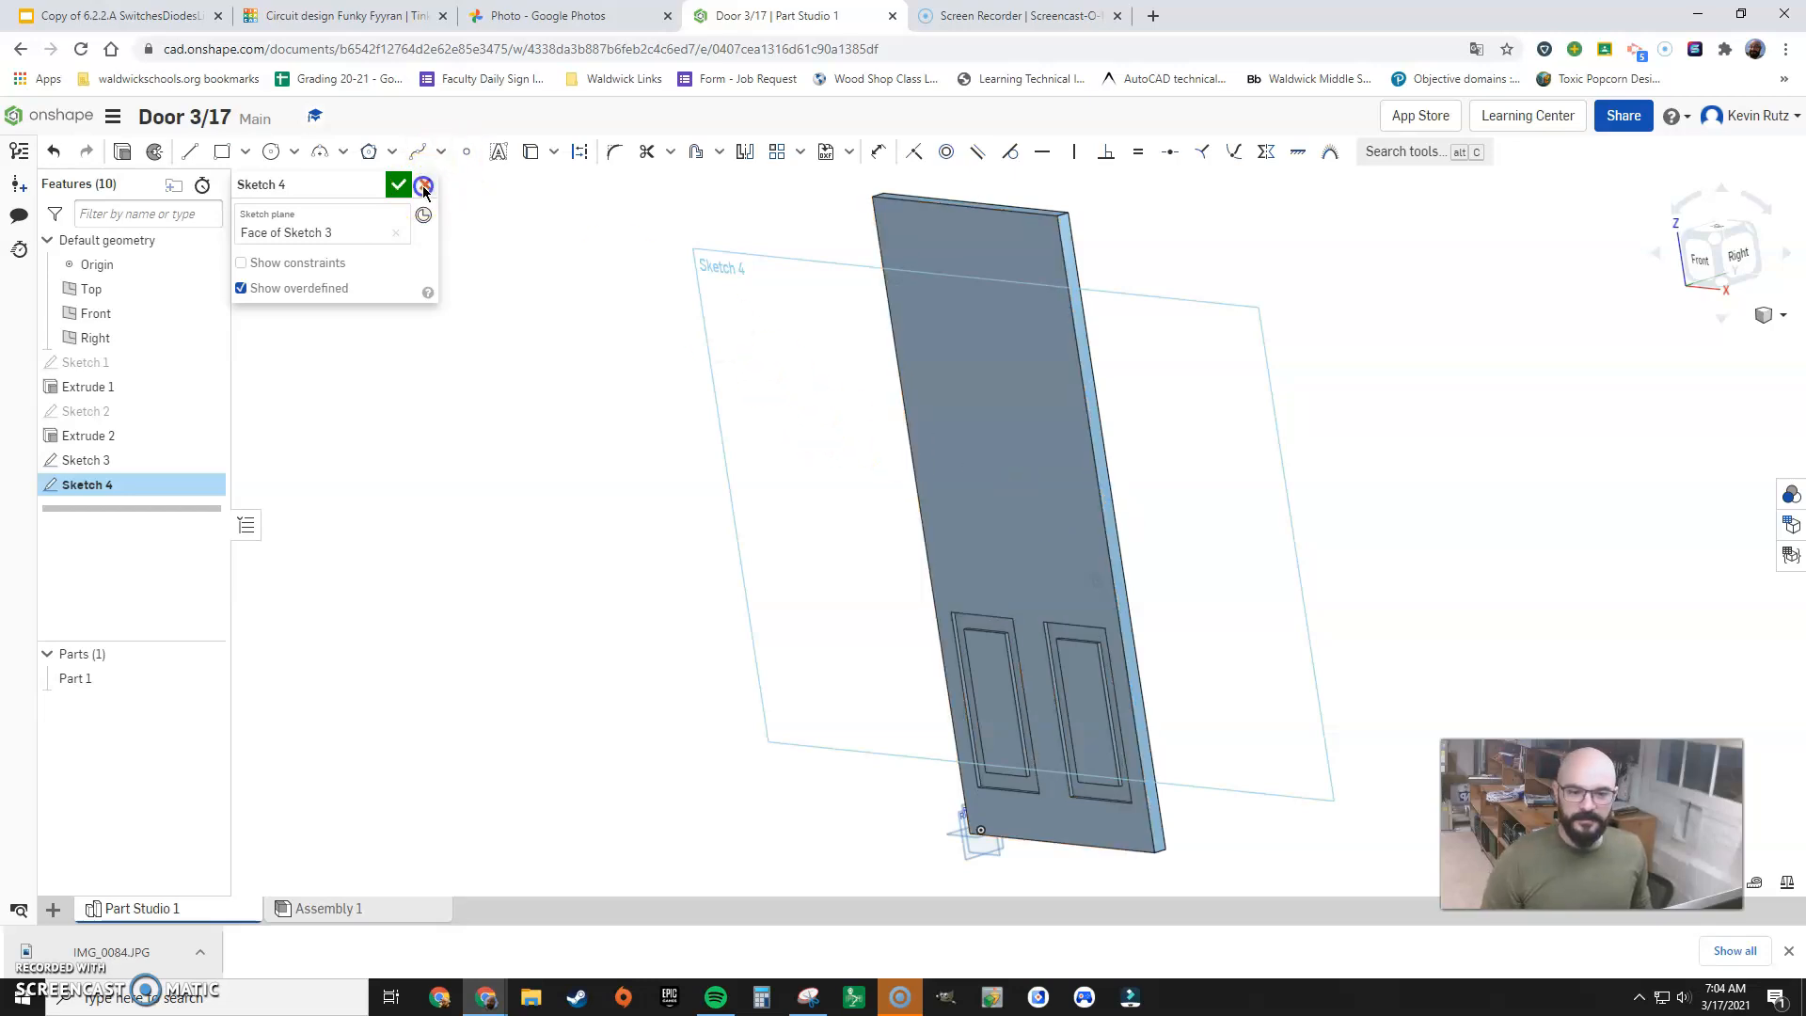
click(424, 185)
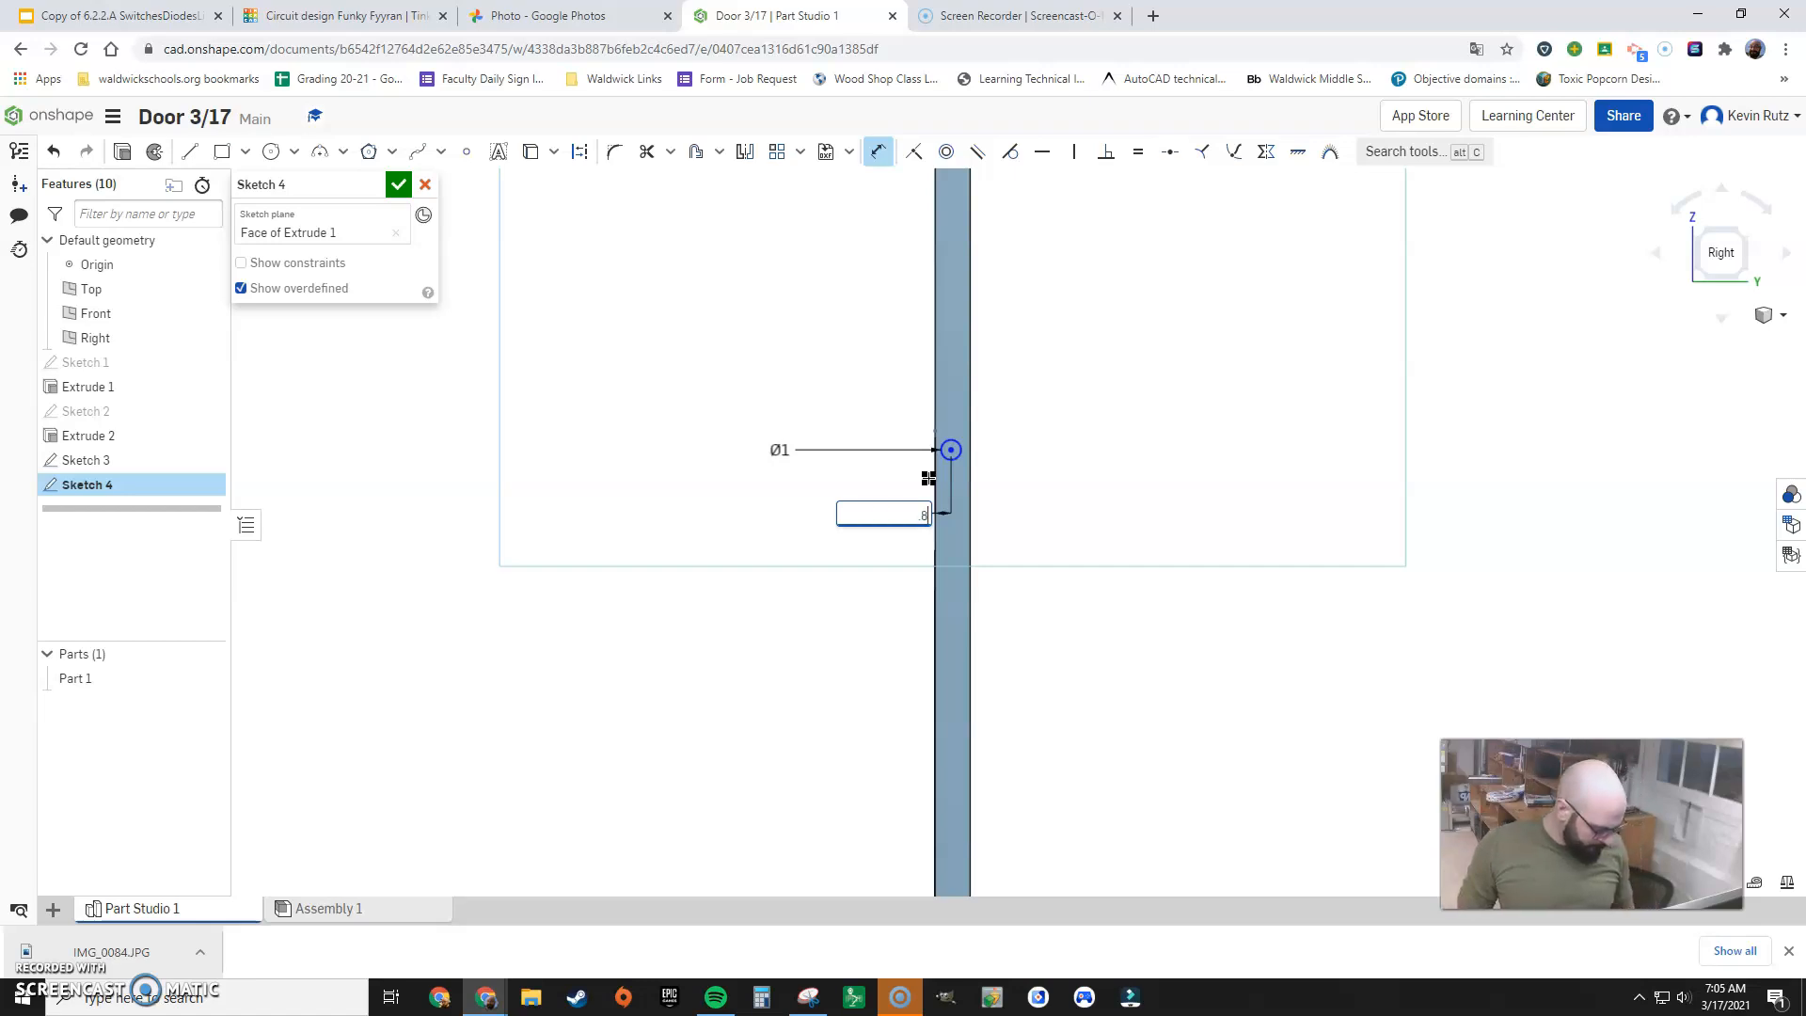
text(0.875)
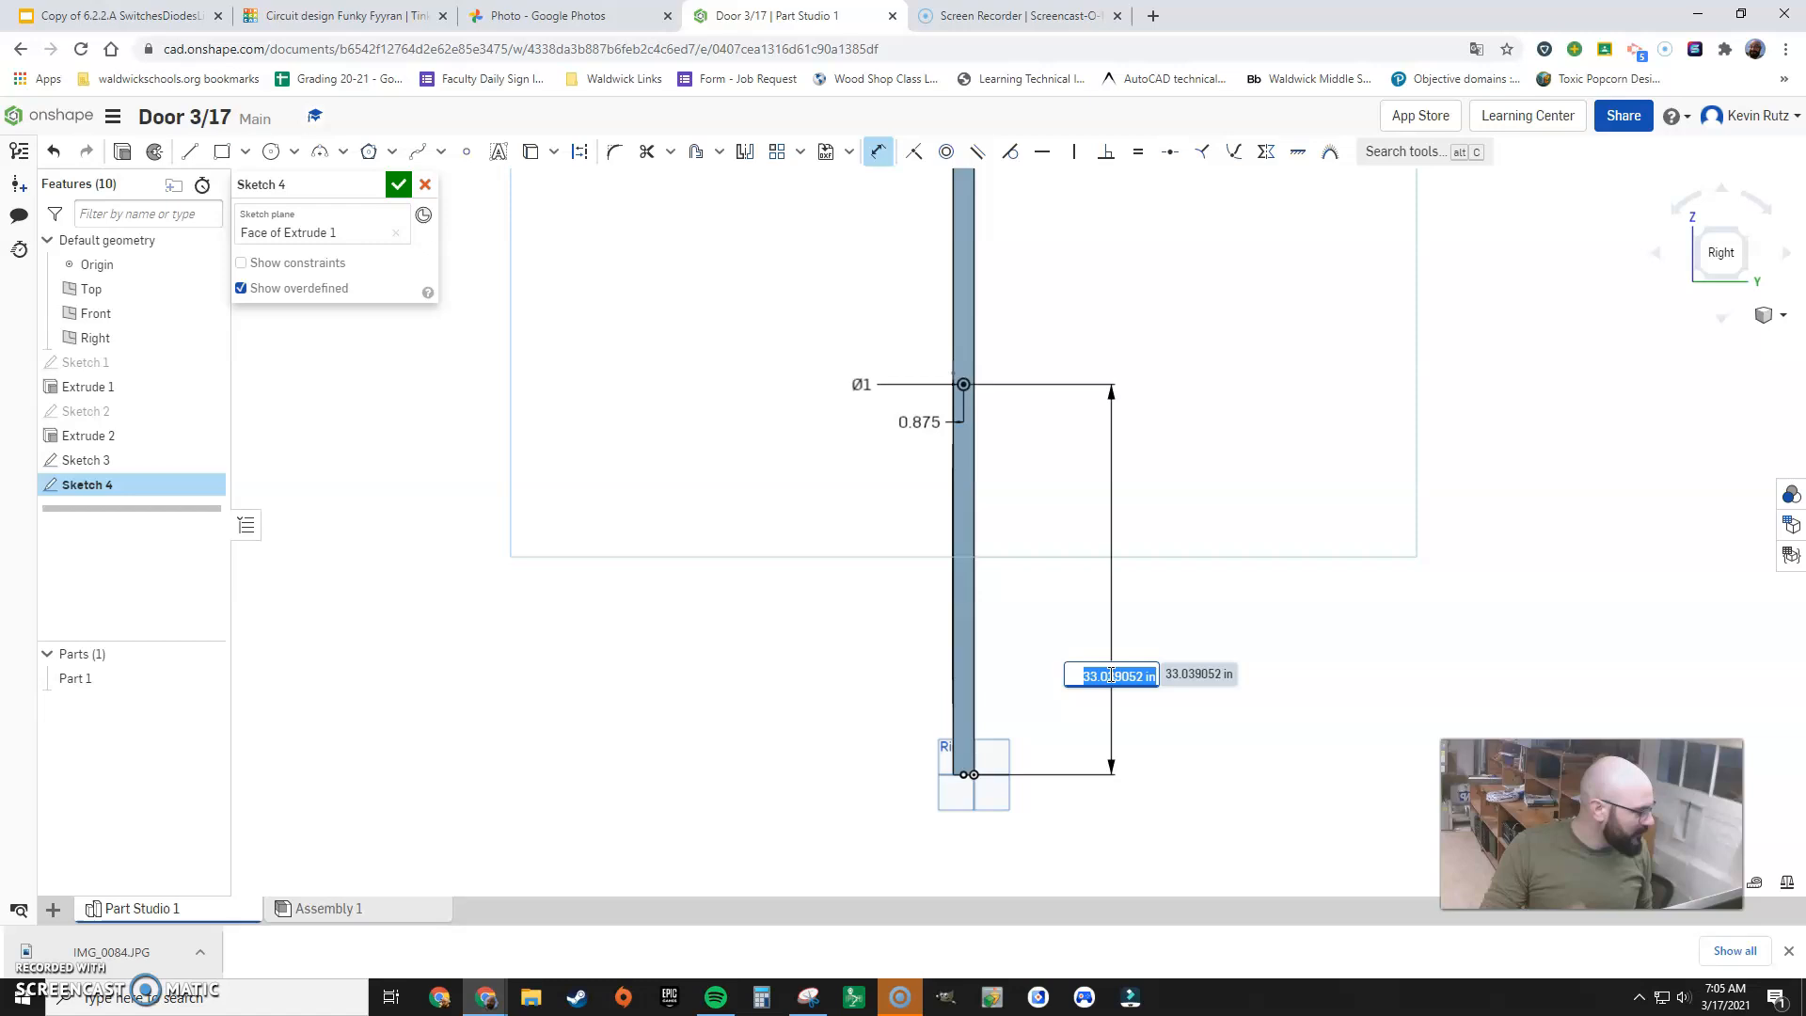
text(34)
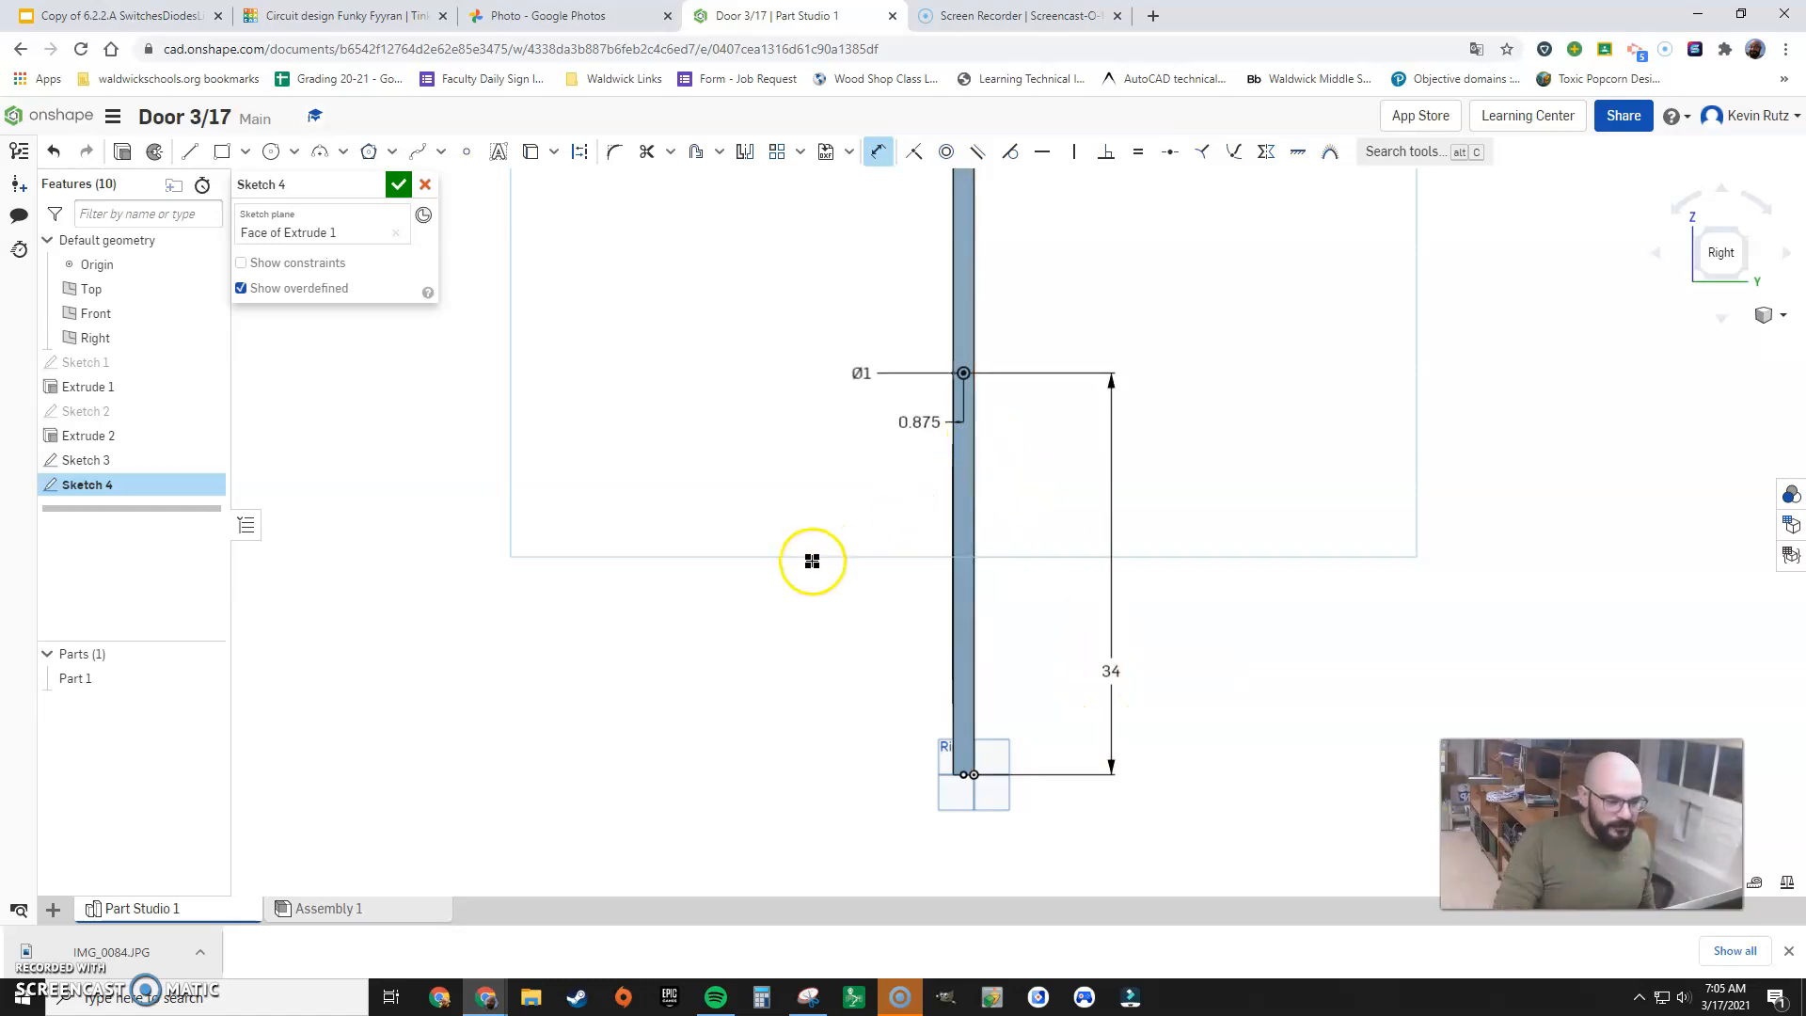
drag(812, 560, 858, 570)
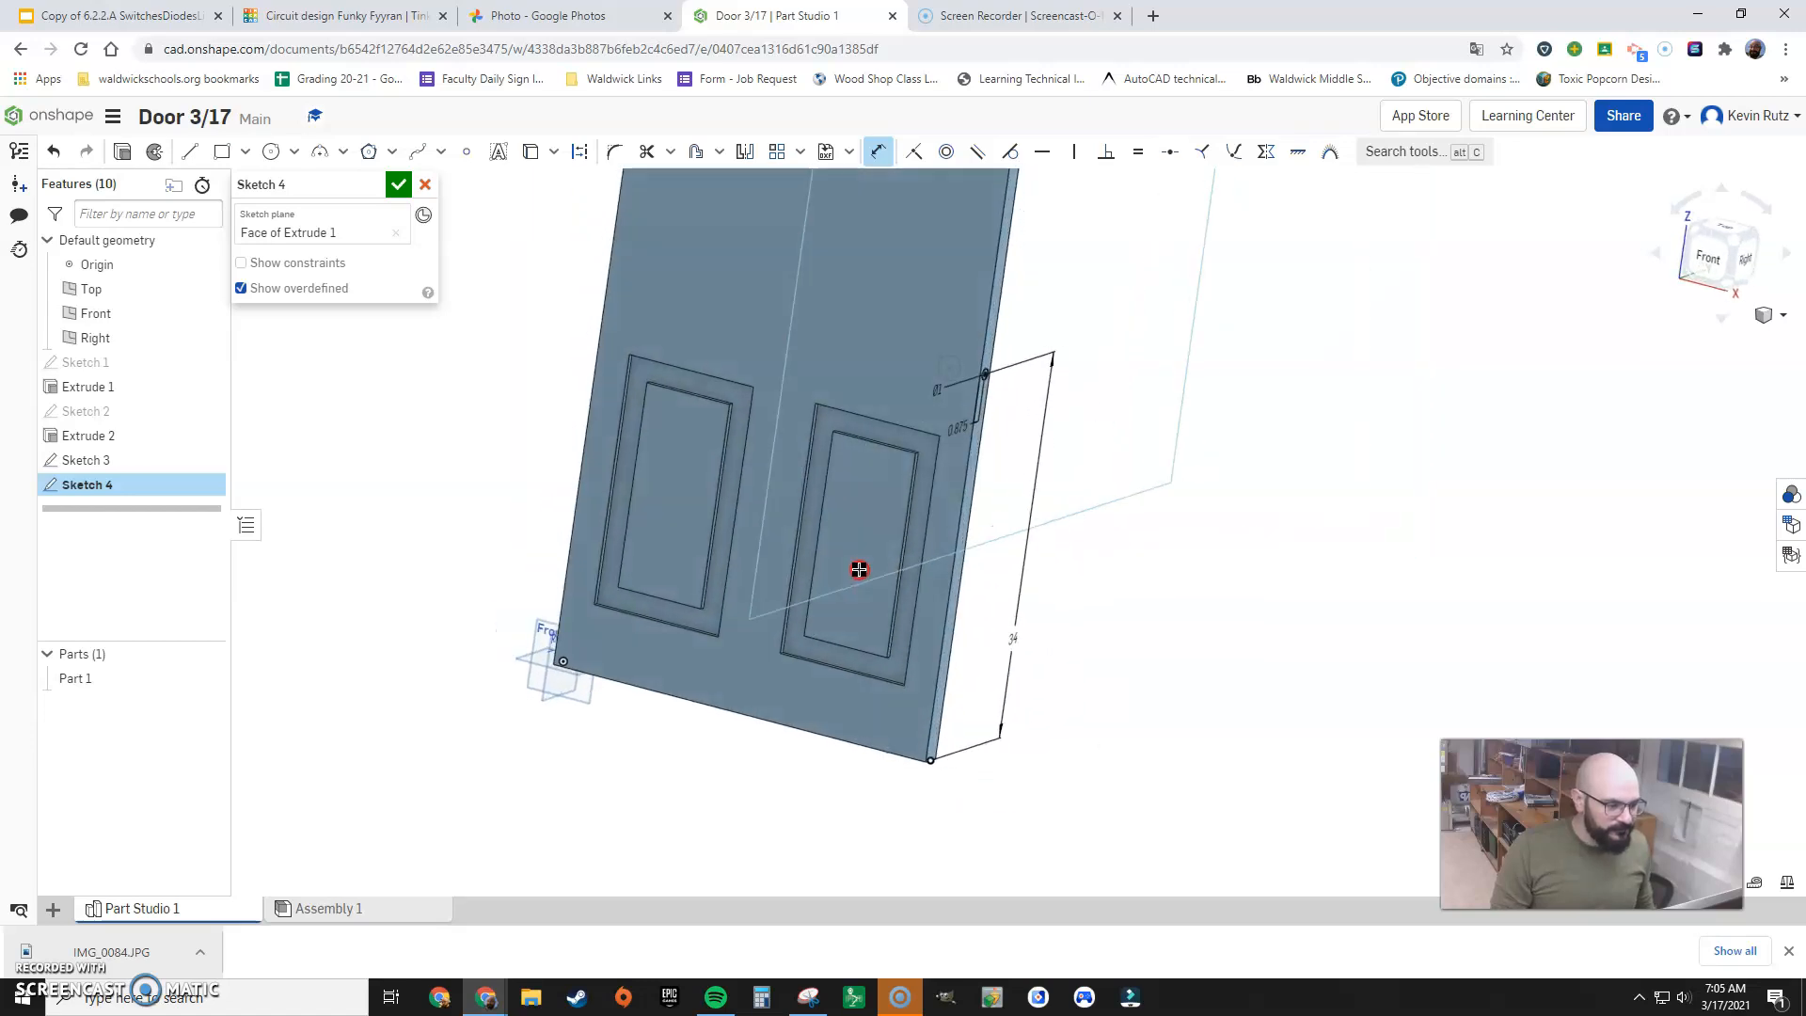
Start an extrude on the doorknob circle, then cancel it without applying
click(399, 185)
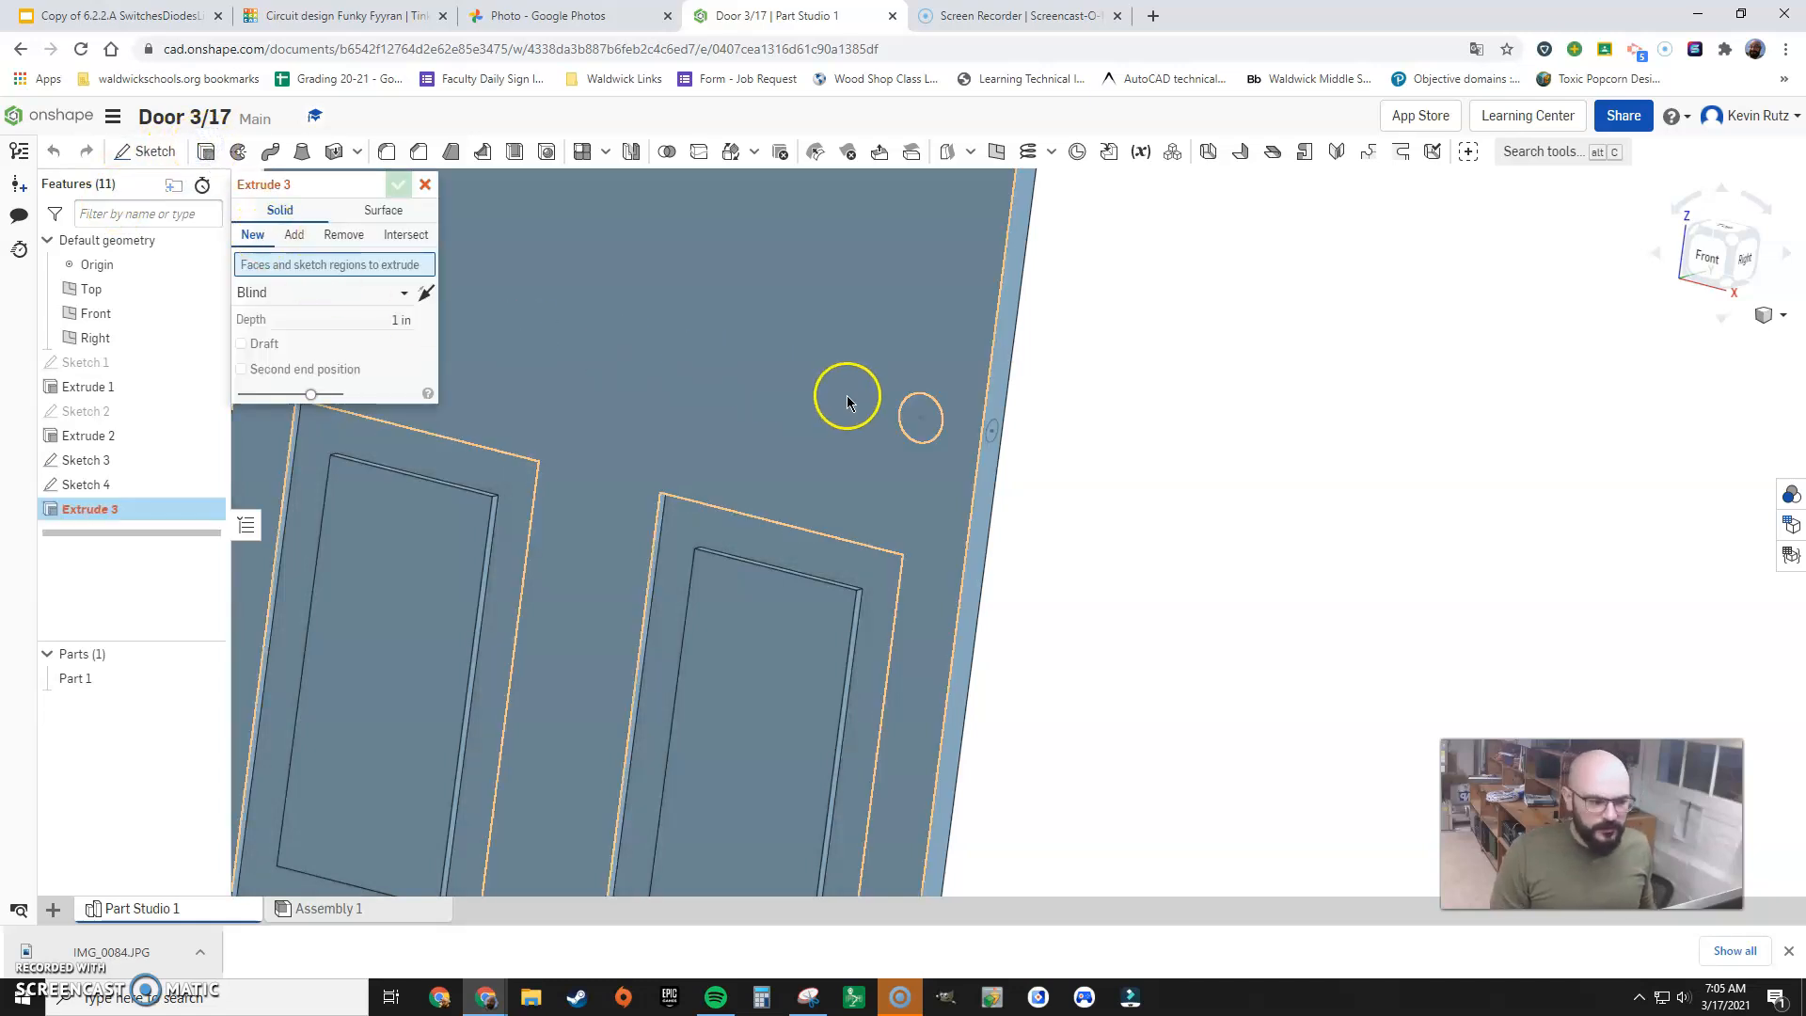
click(915, 421)
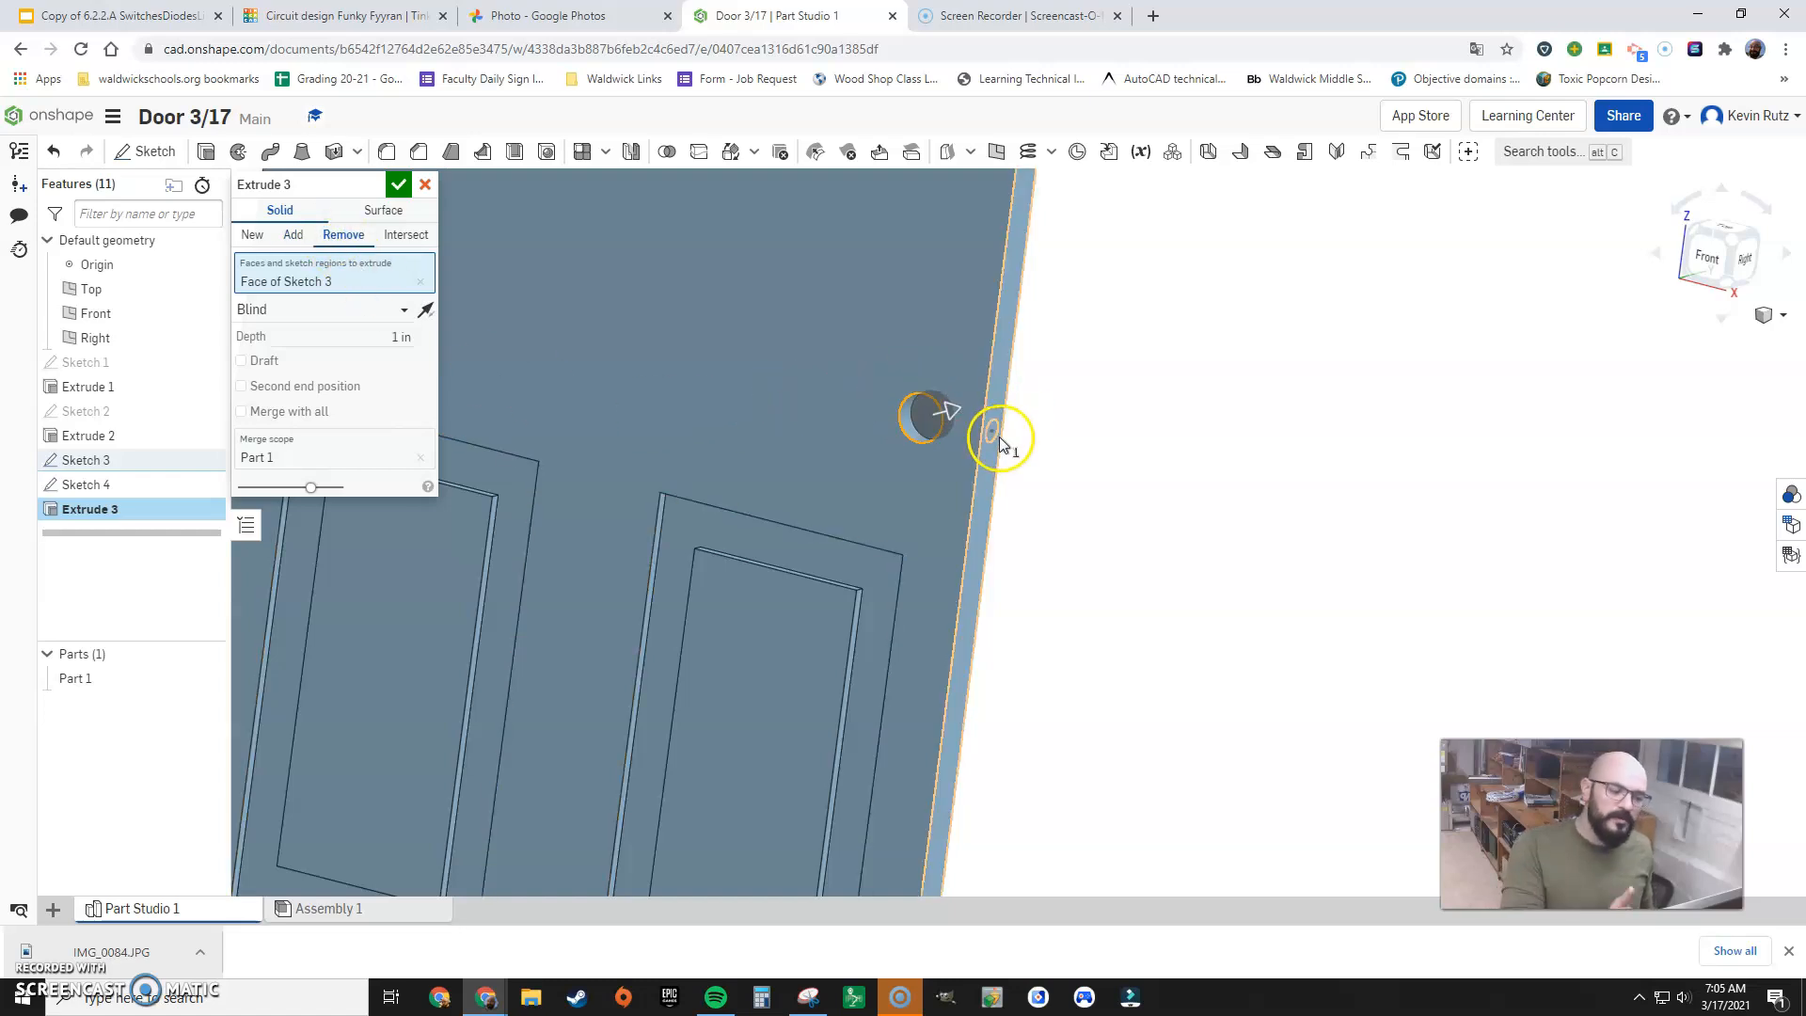
click(399, 184)
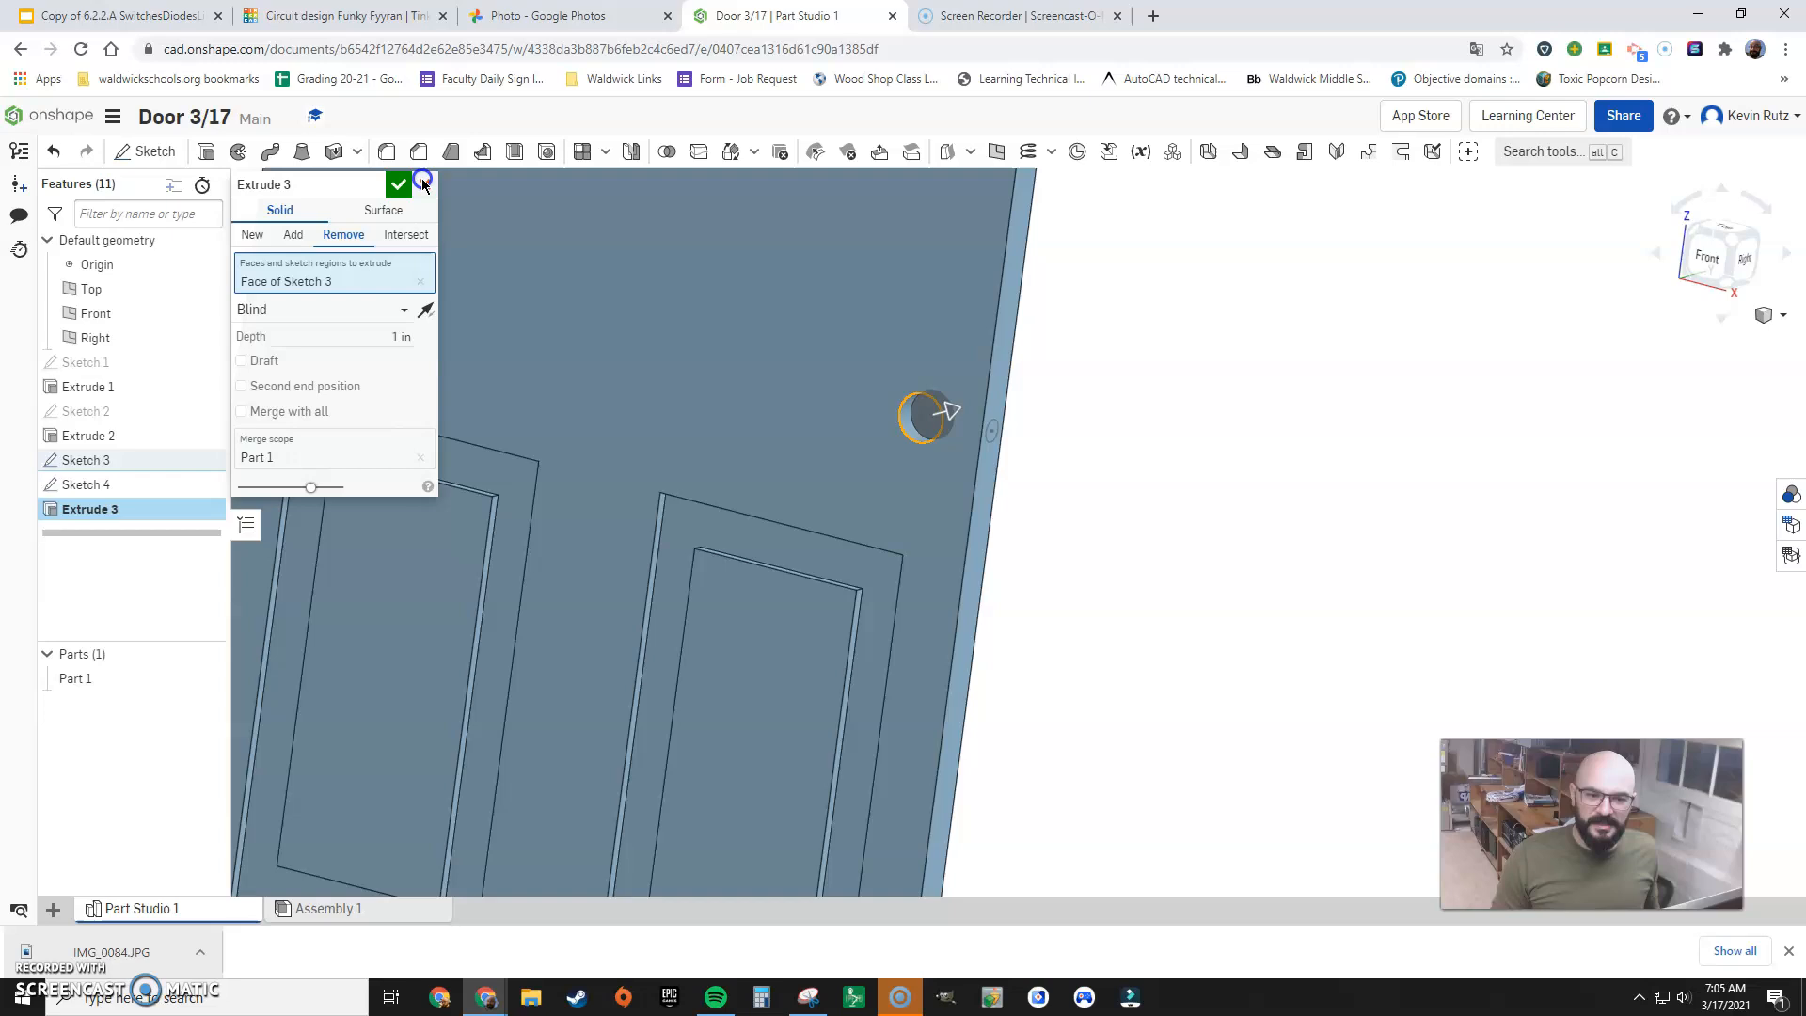
click(397, 185)
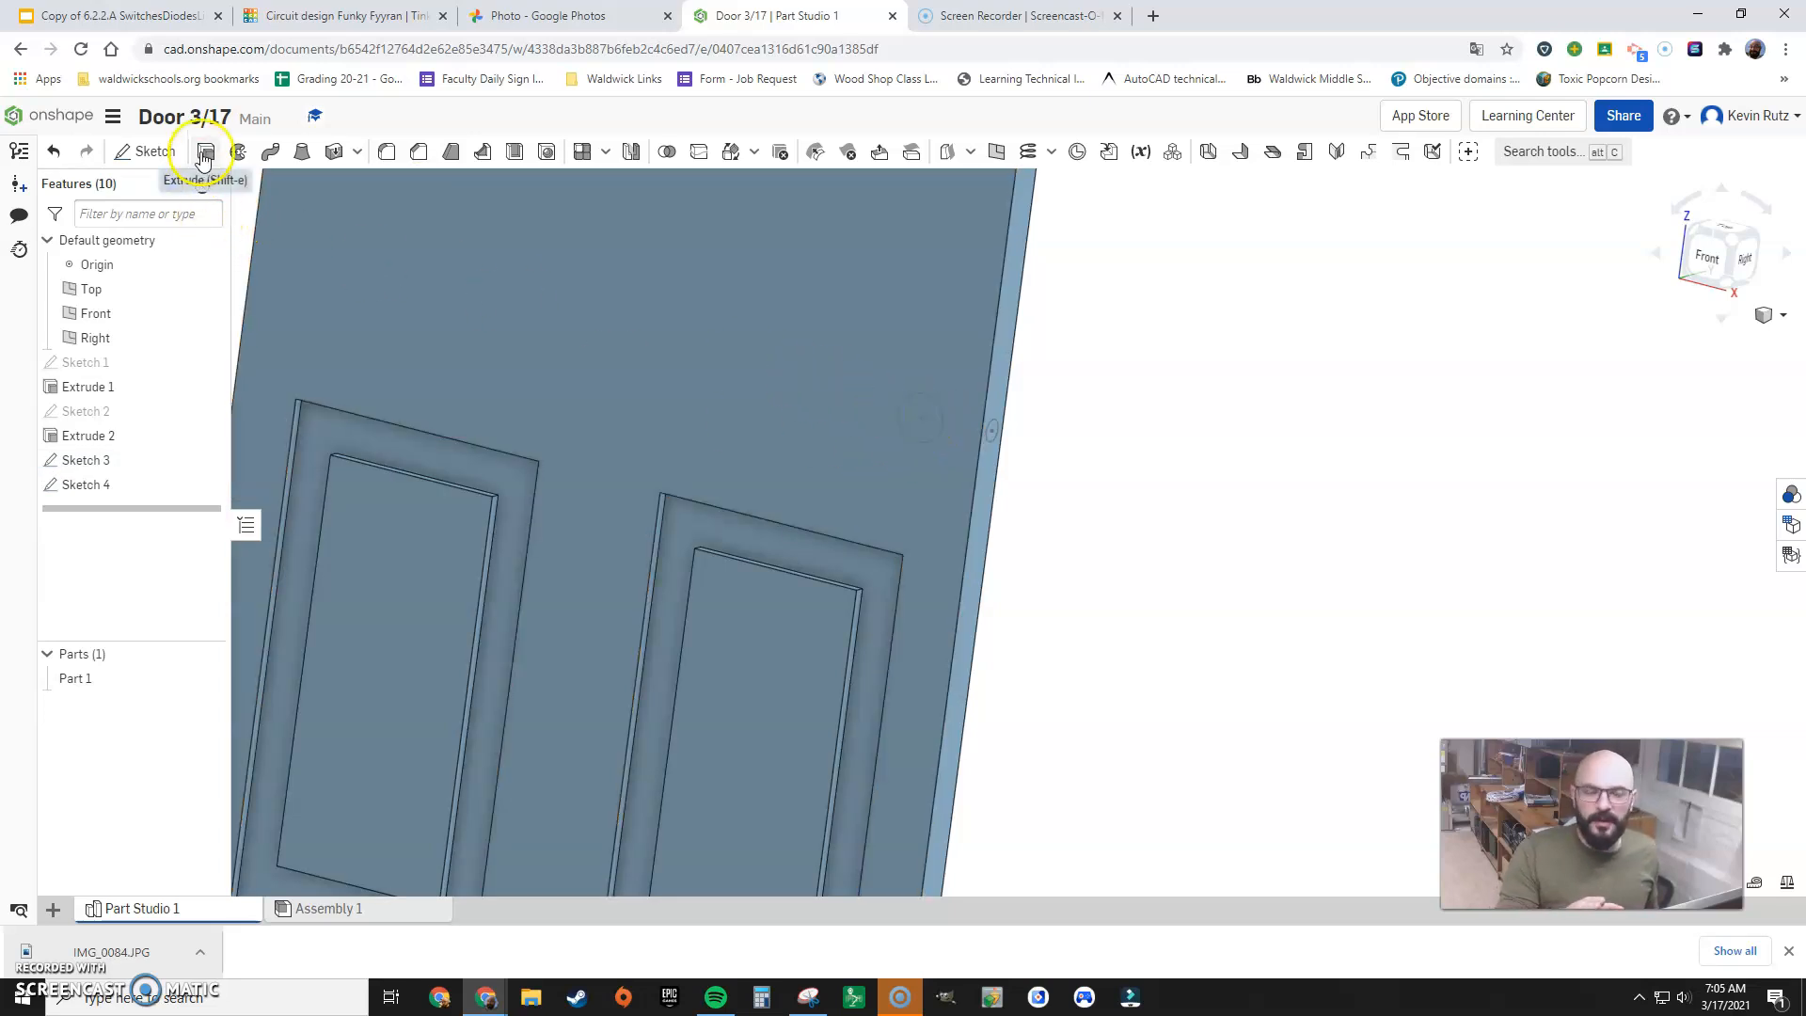
Create a Remove extrude from Sketch 4's face with 3 in depth
click(205, 150)
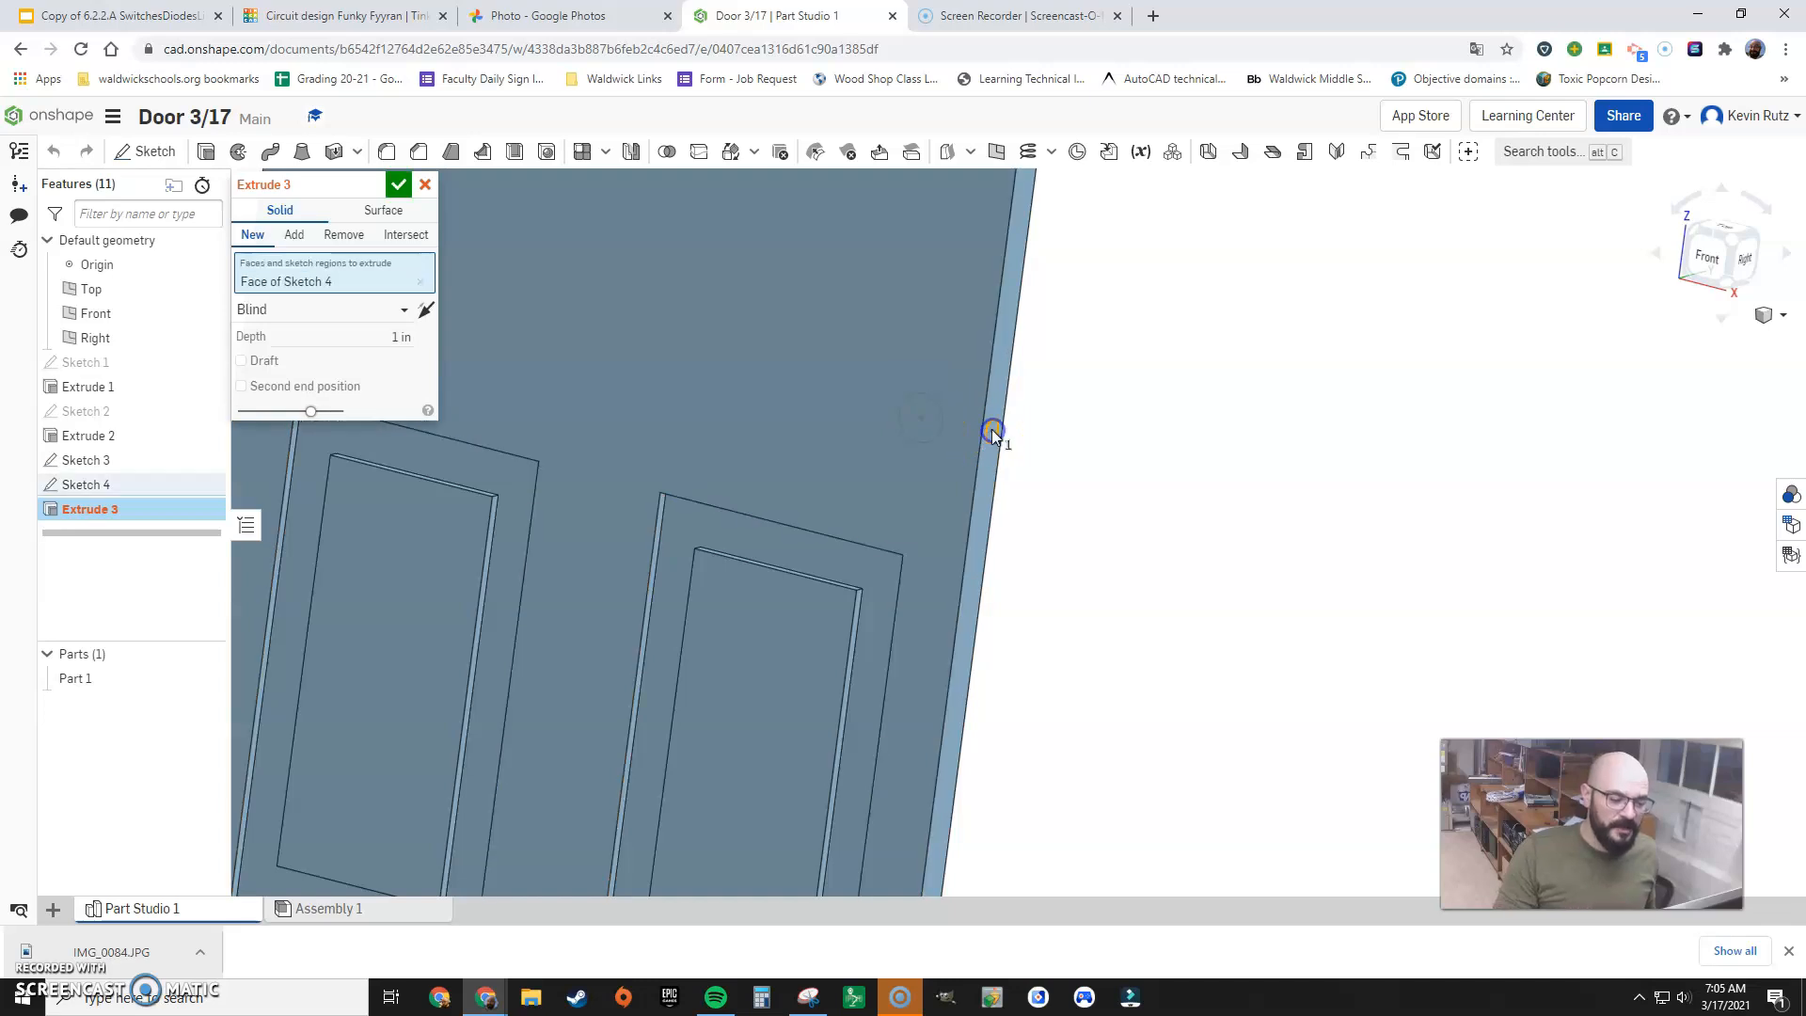
click(343, 234)
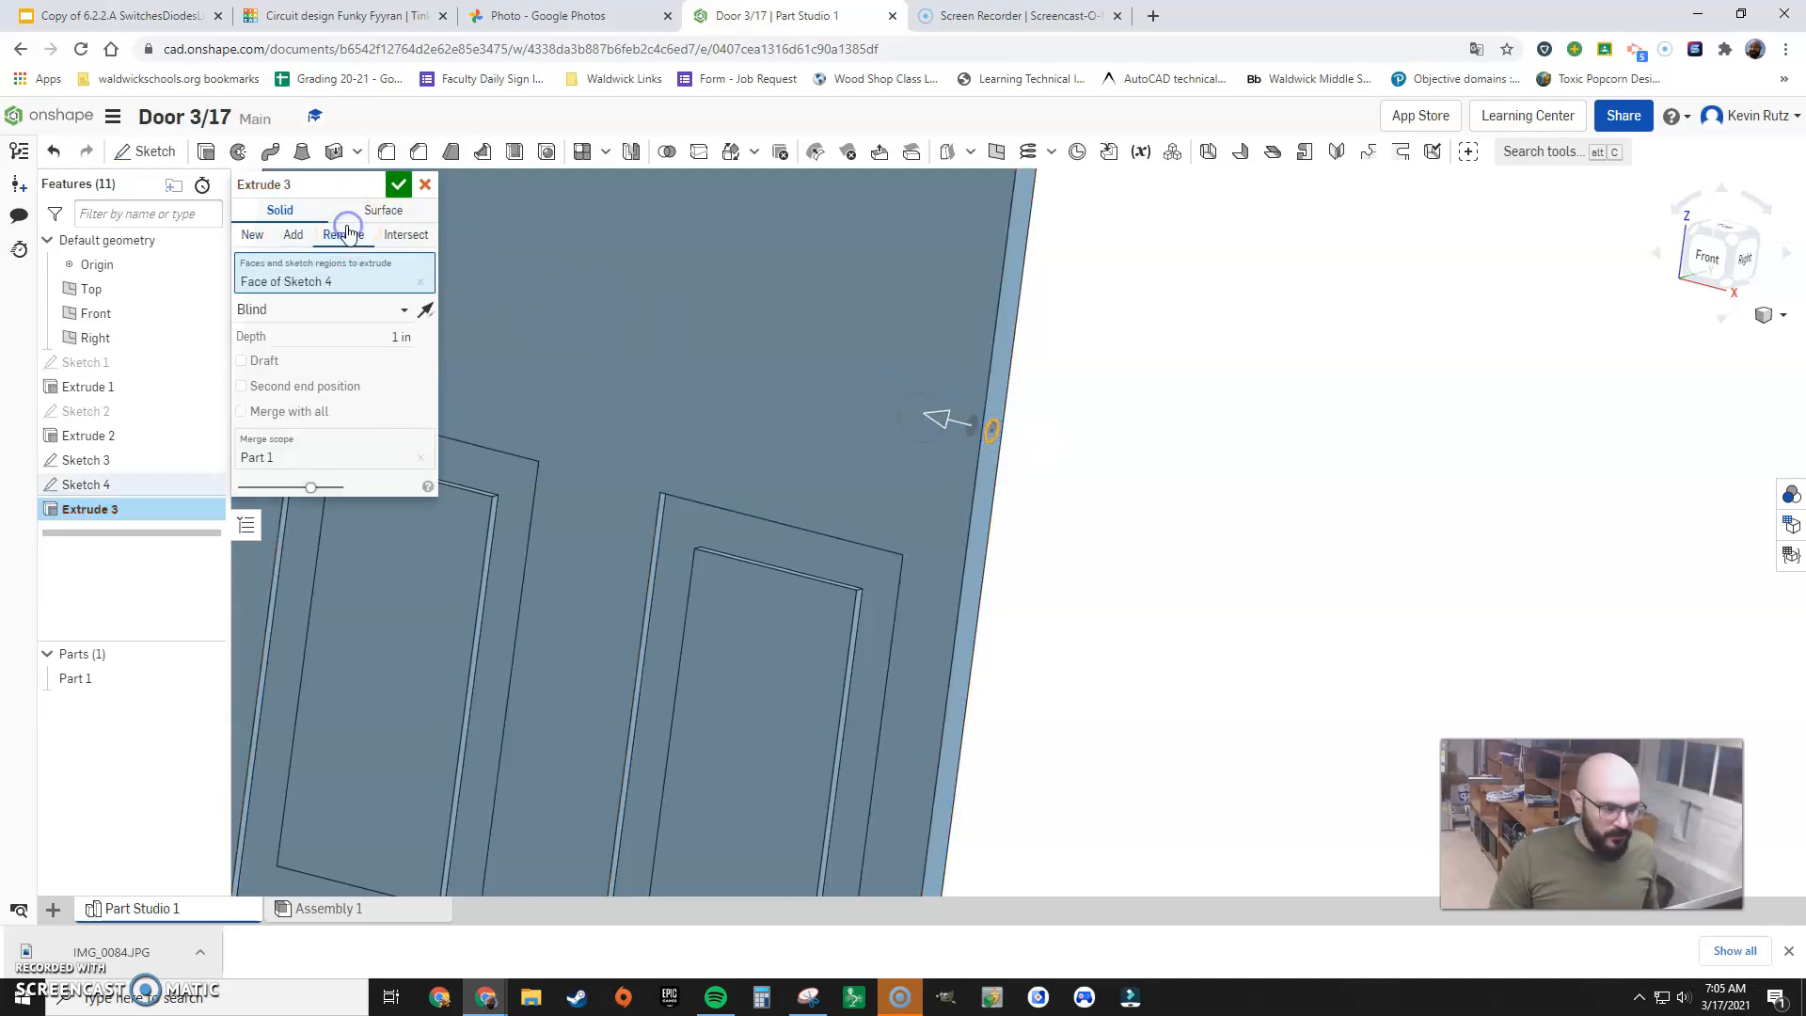
click(344, 234)
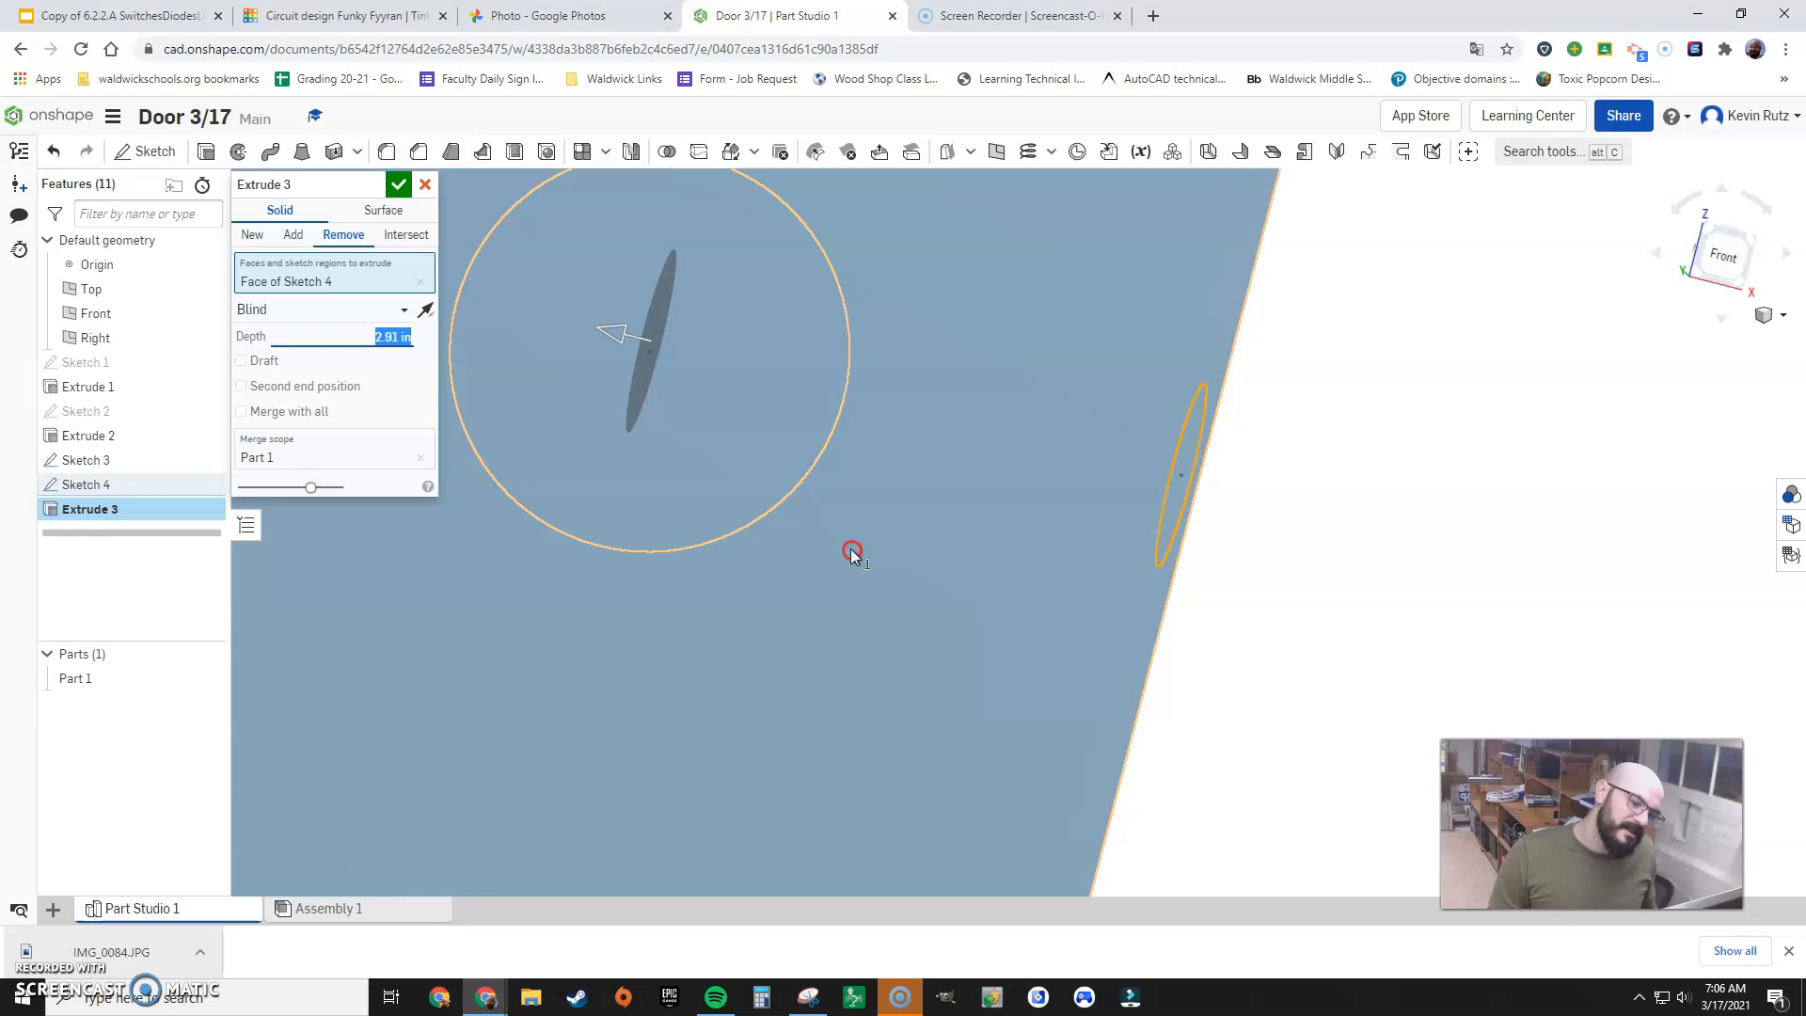
mouse_move(596, 405)
text(3)
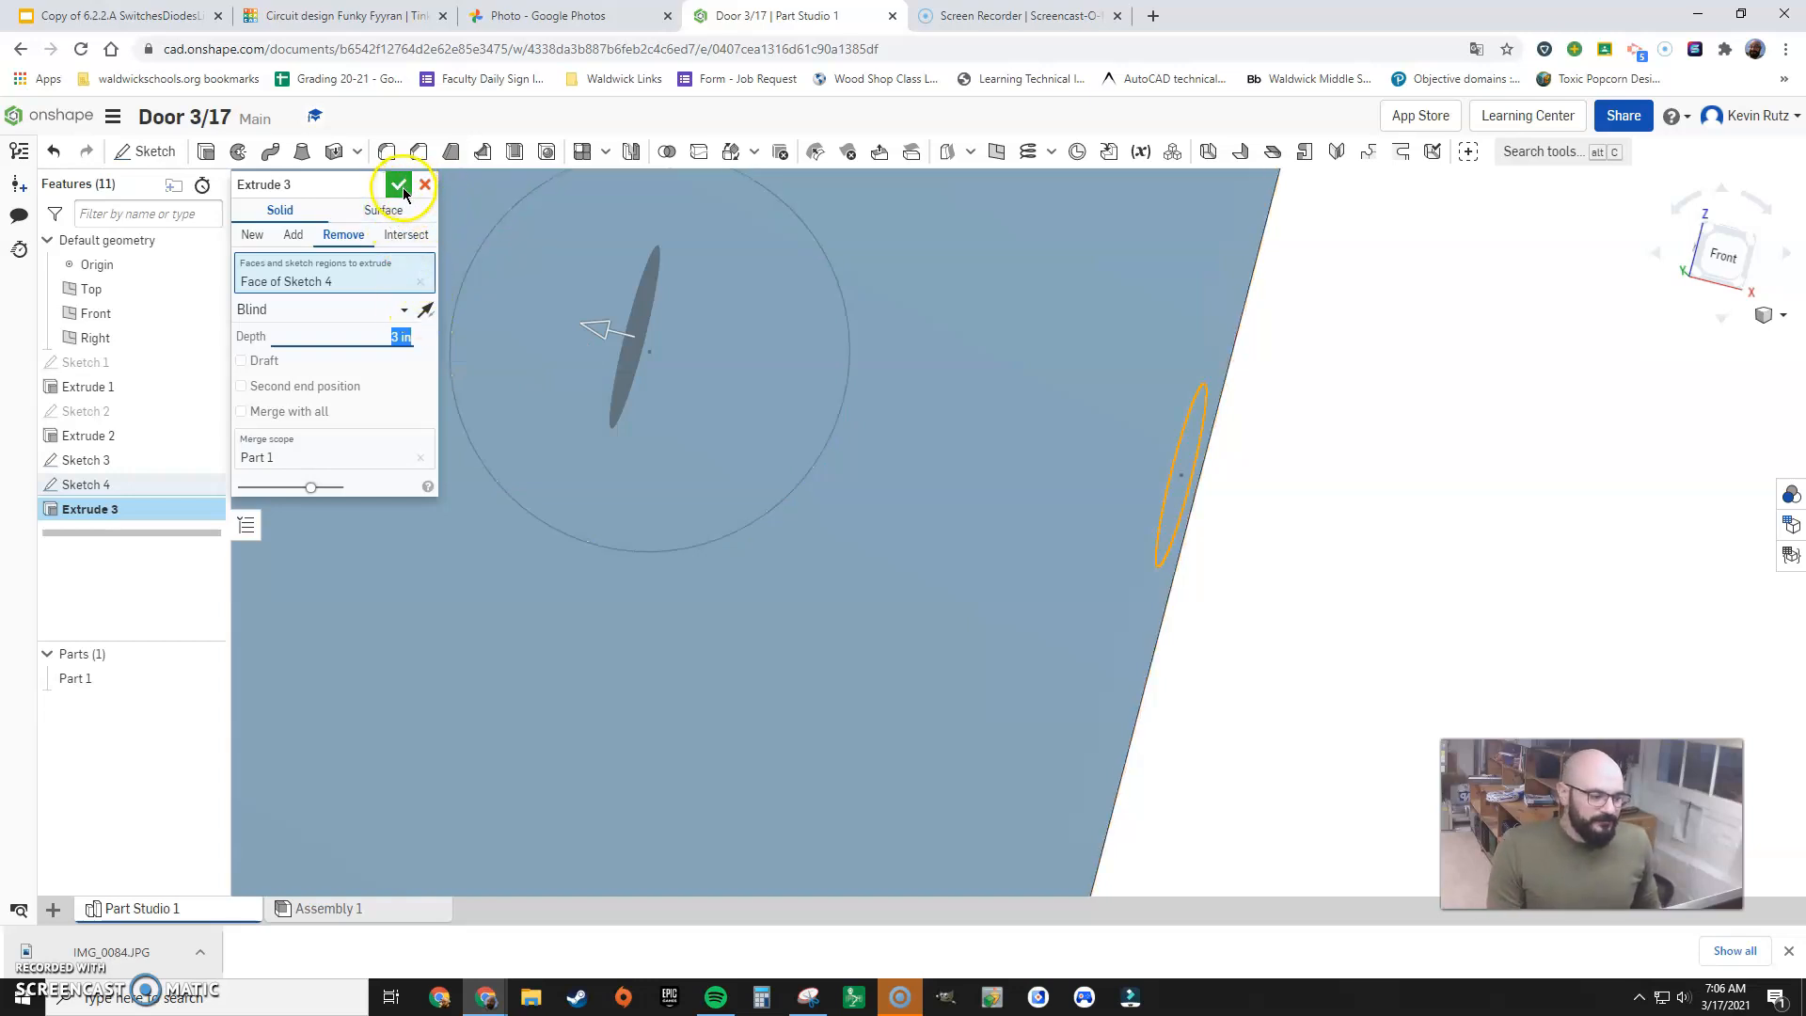
click(397, 185)
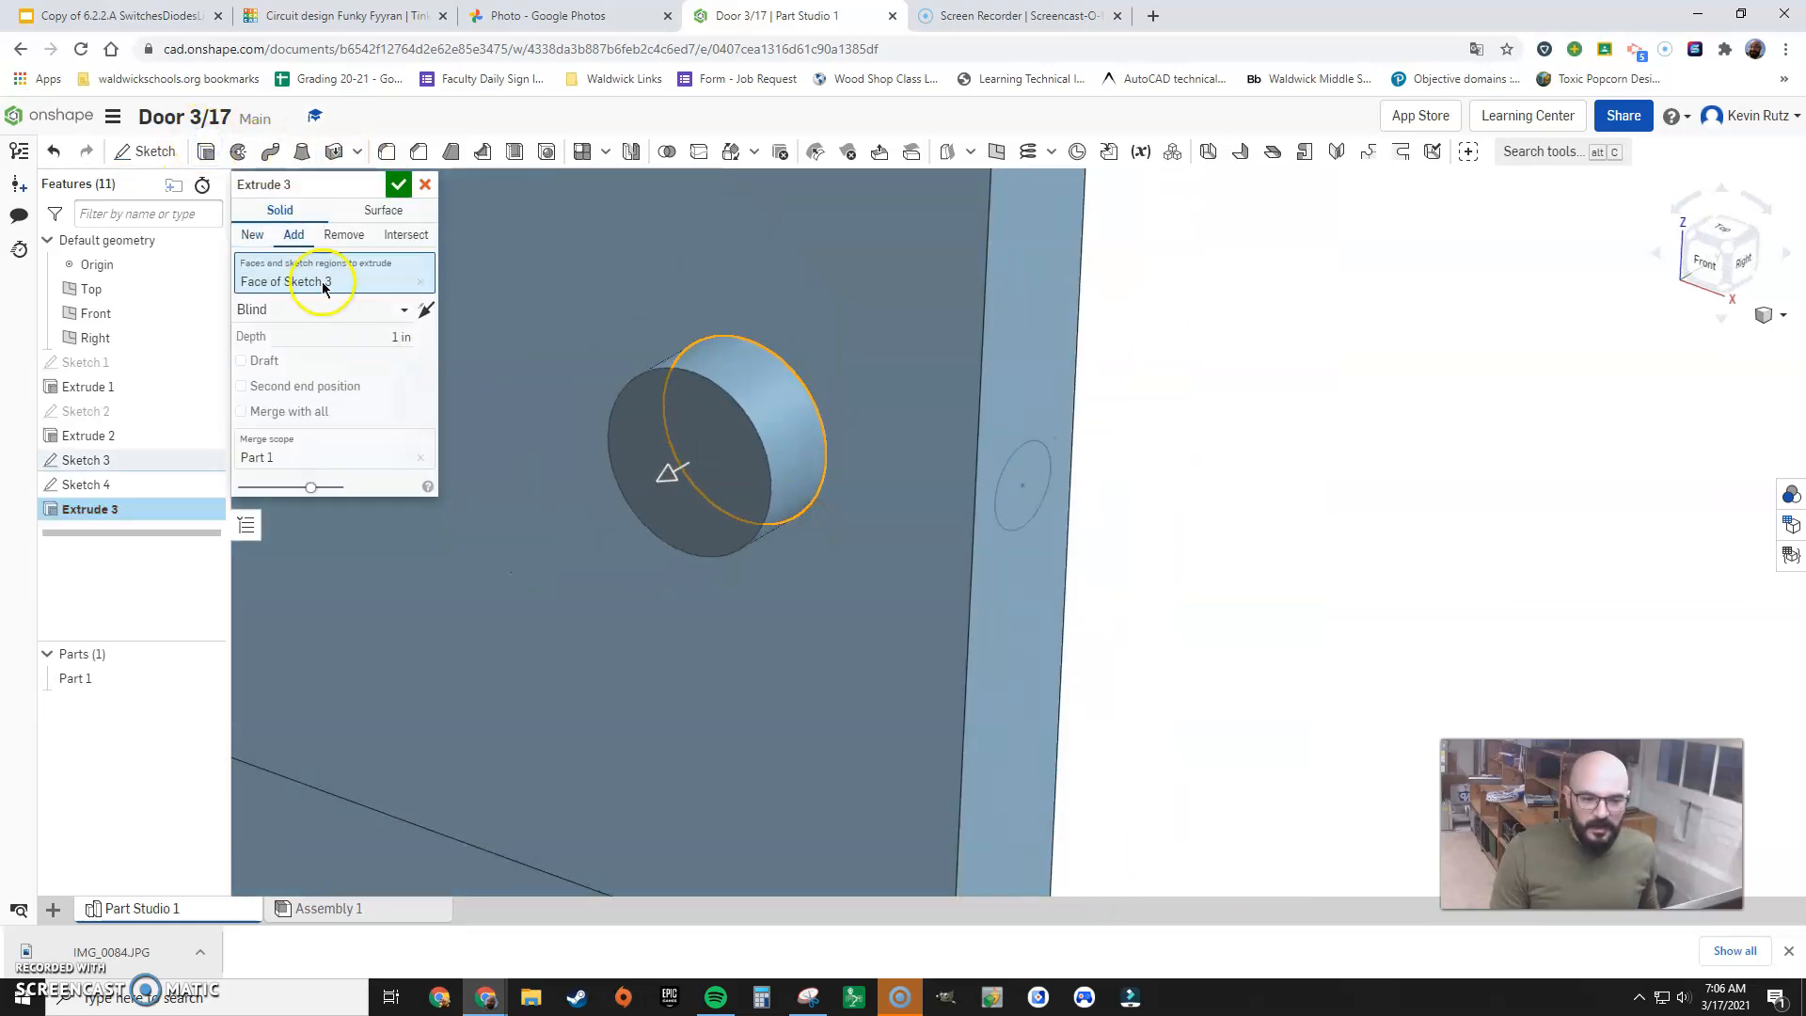
Switch Extrude 3 to Sketch 3's doorknob face and confirm the Through all cut
click(343, 234)
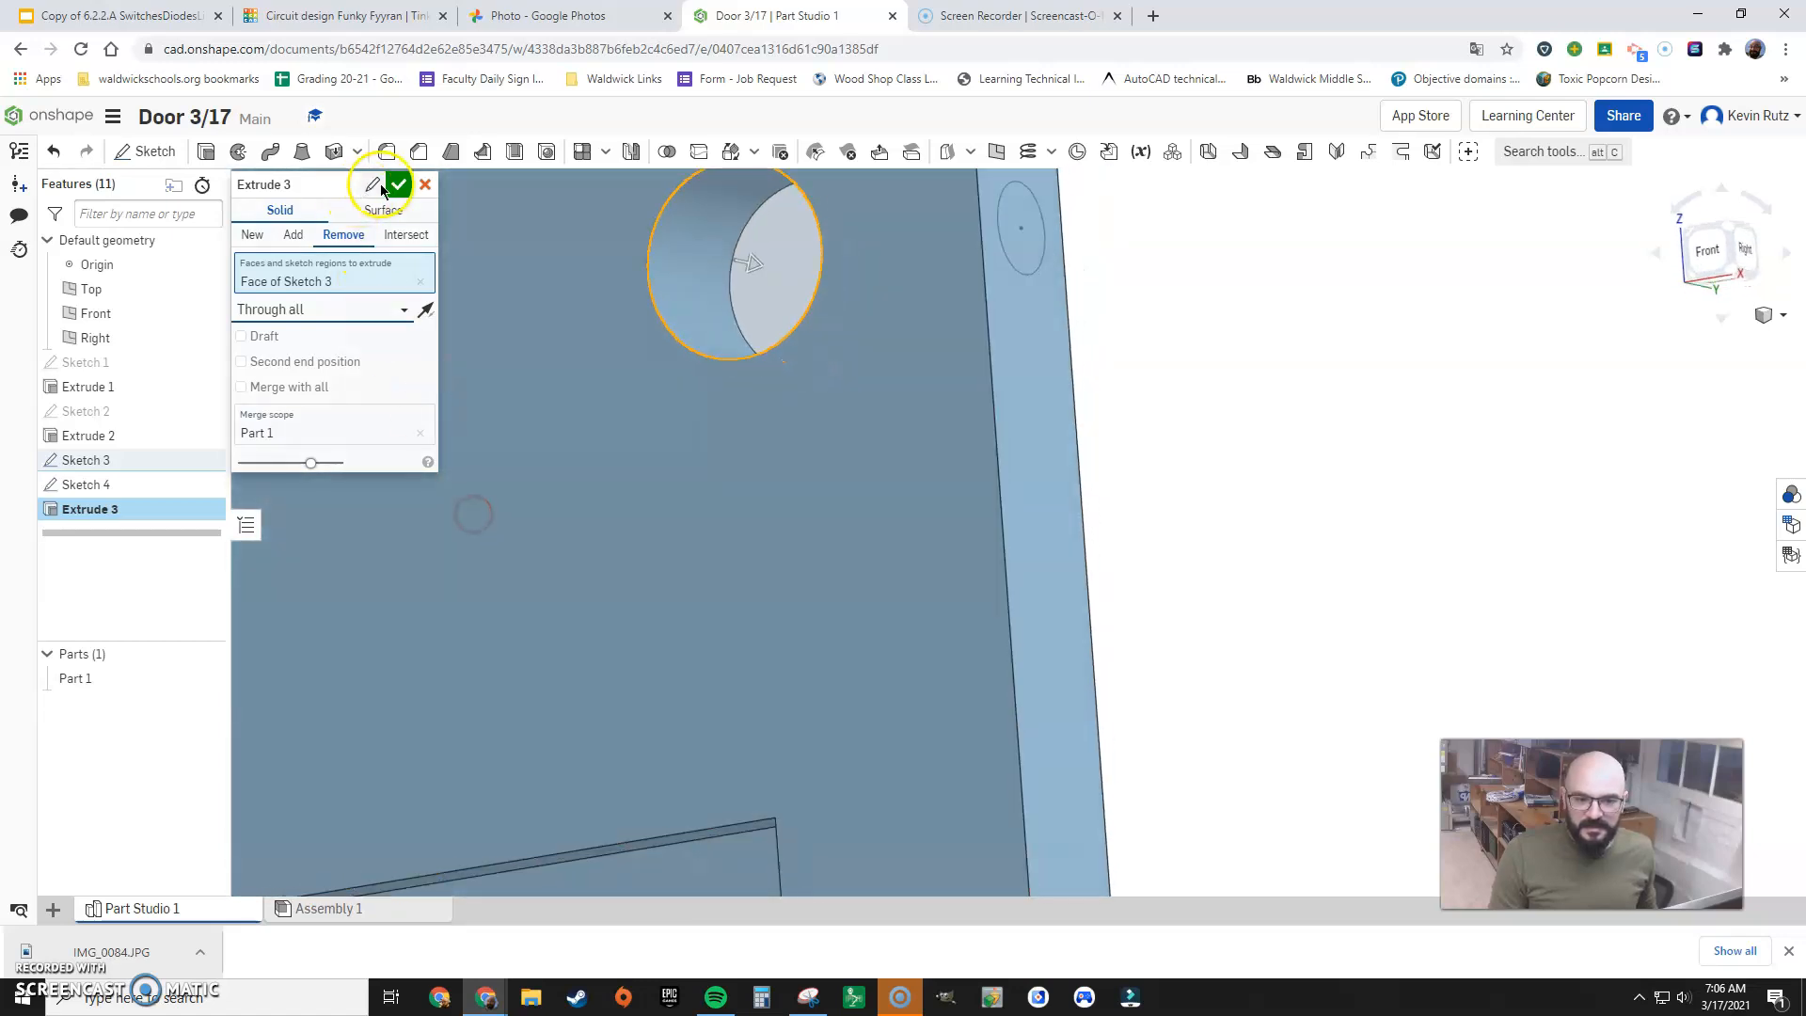
click(397, 184)
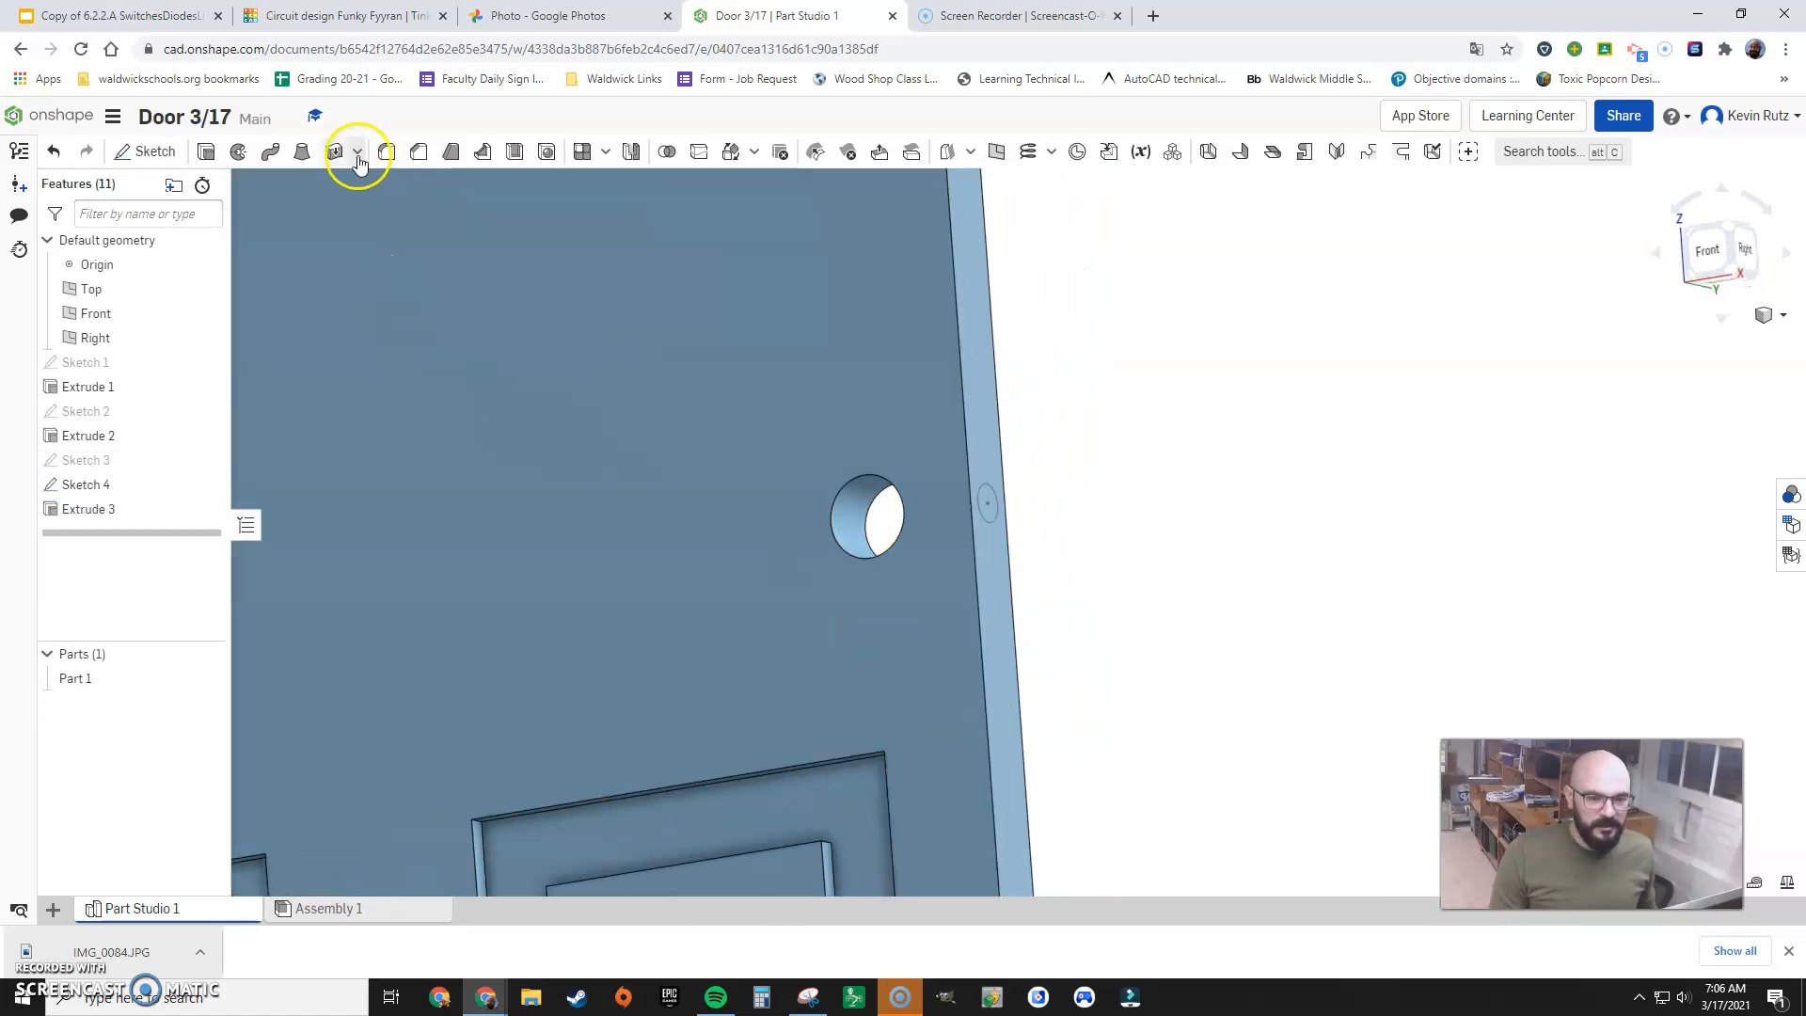
Cut the Sketch 4 latch circle with Remove and end type Up to next
click(357, 150)
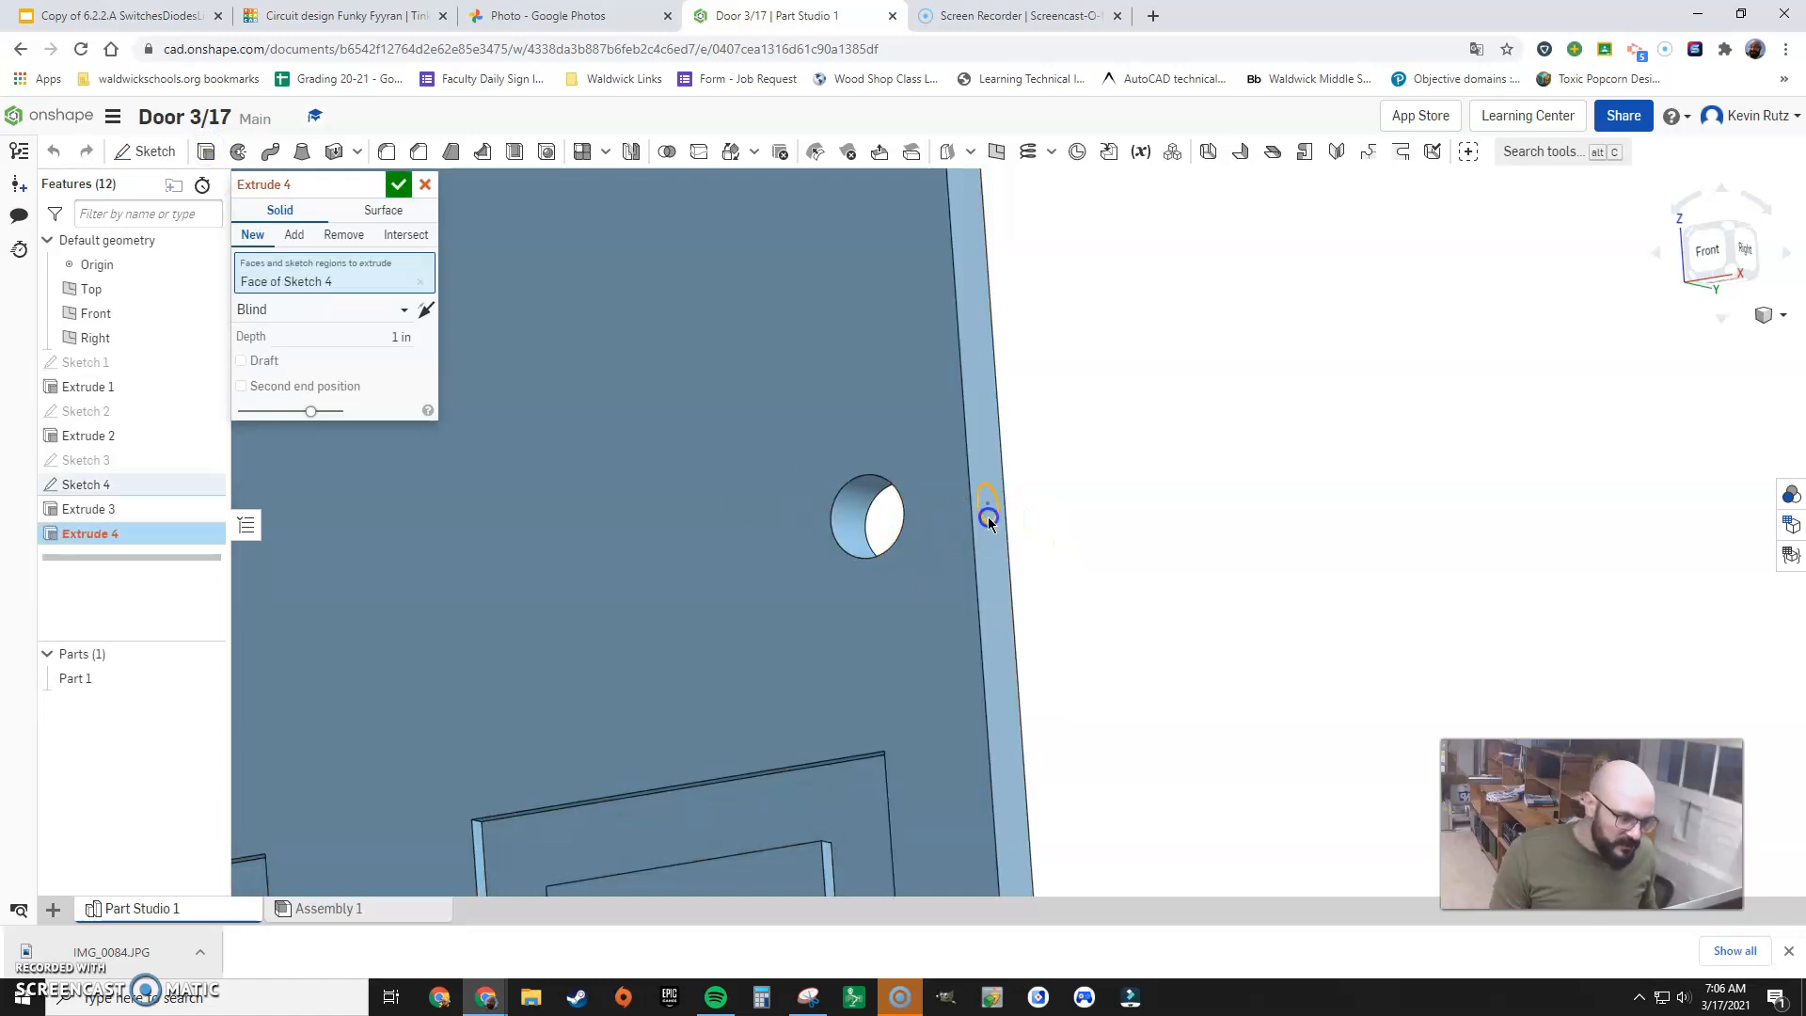
click(344, 235)
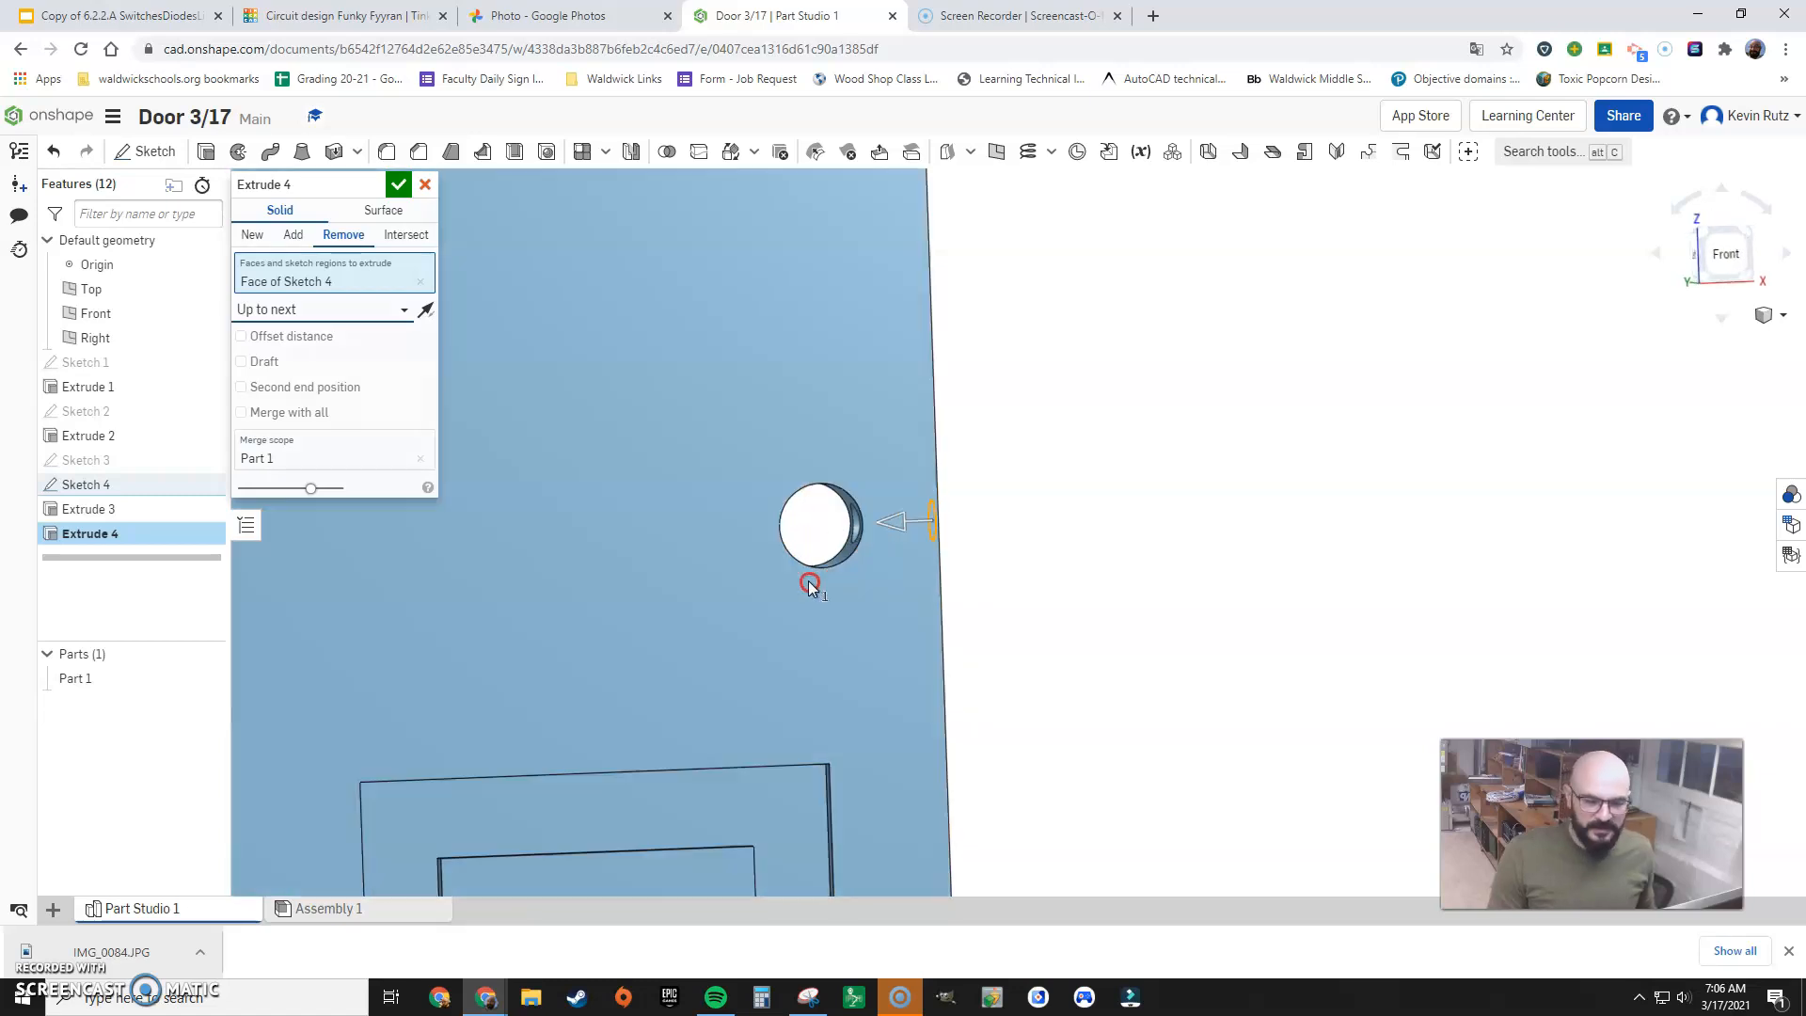
click(323, 308)
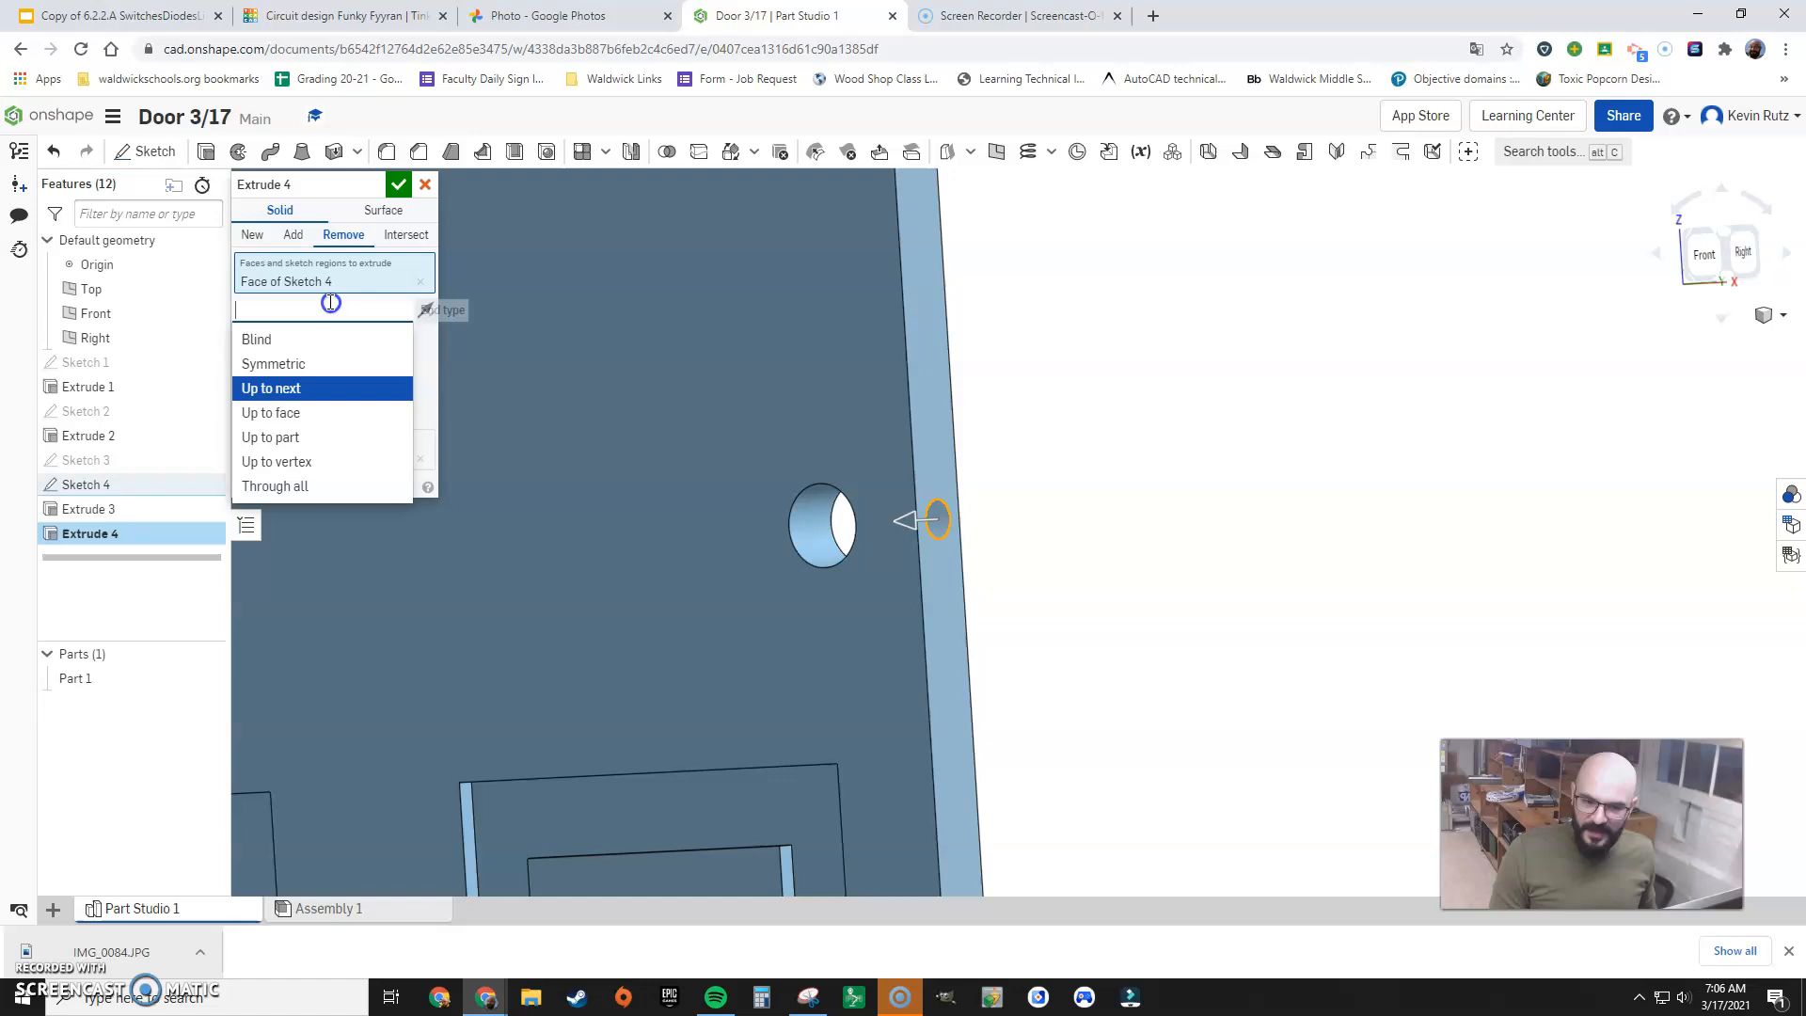
click(274, 486)
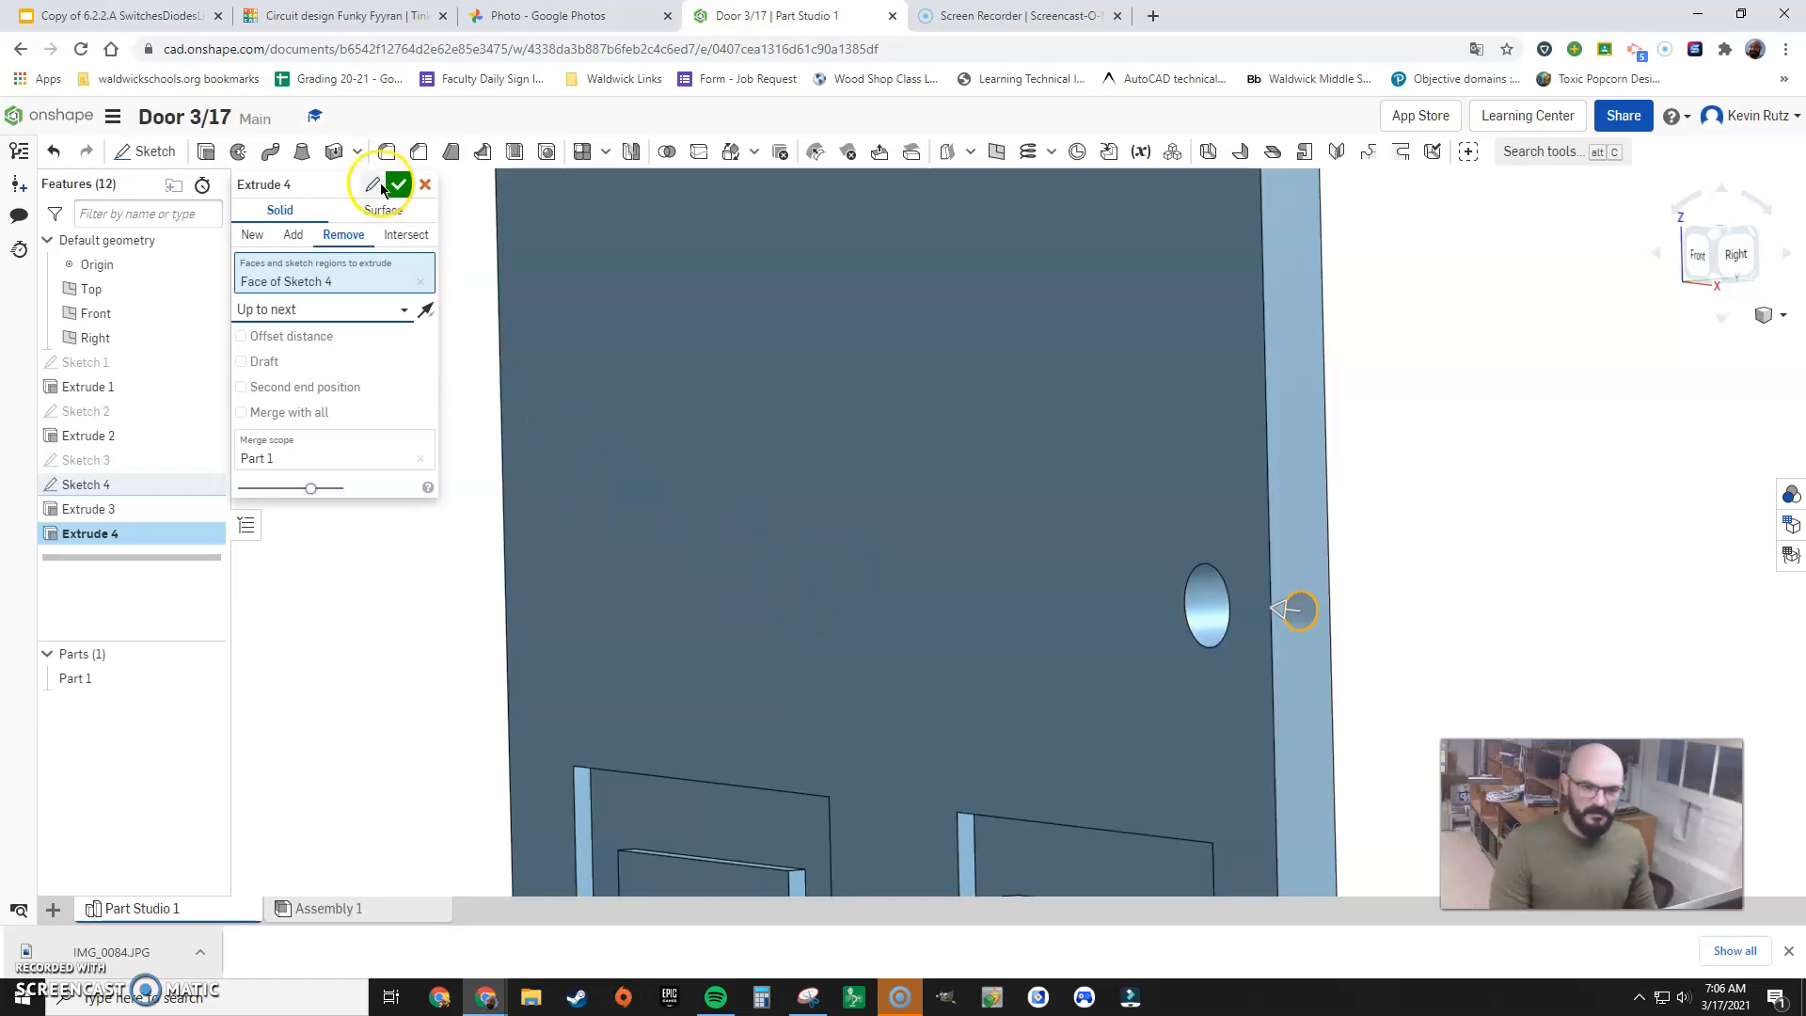
click(397, 185)
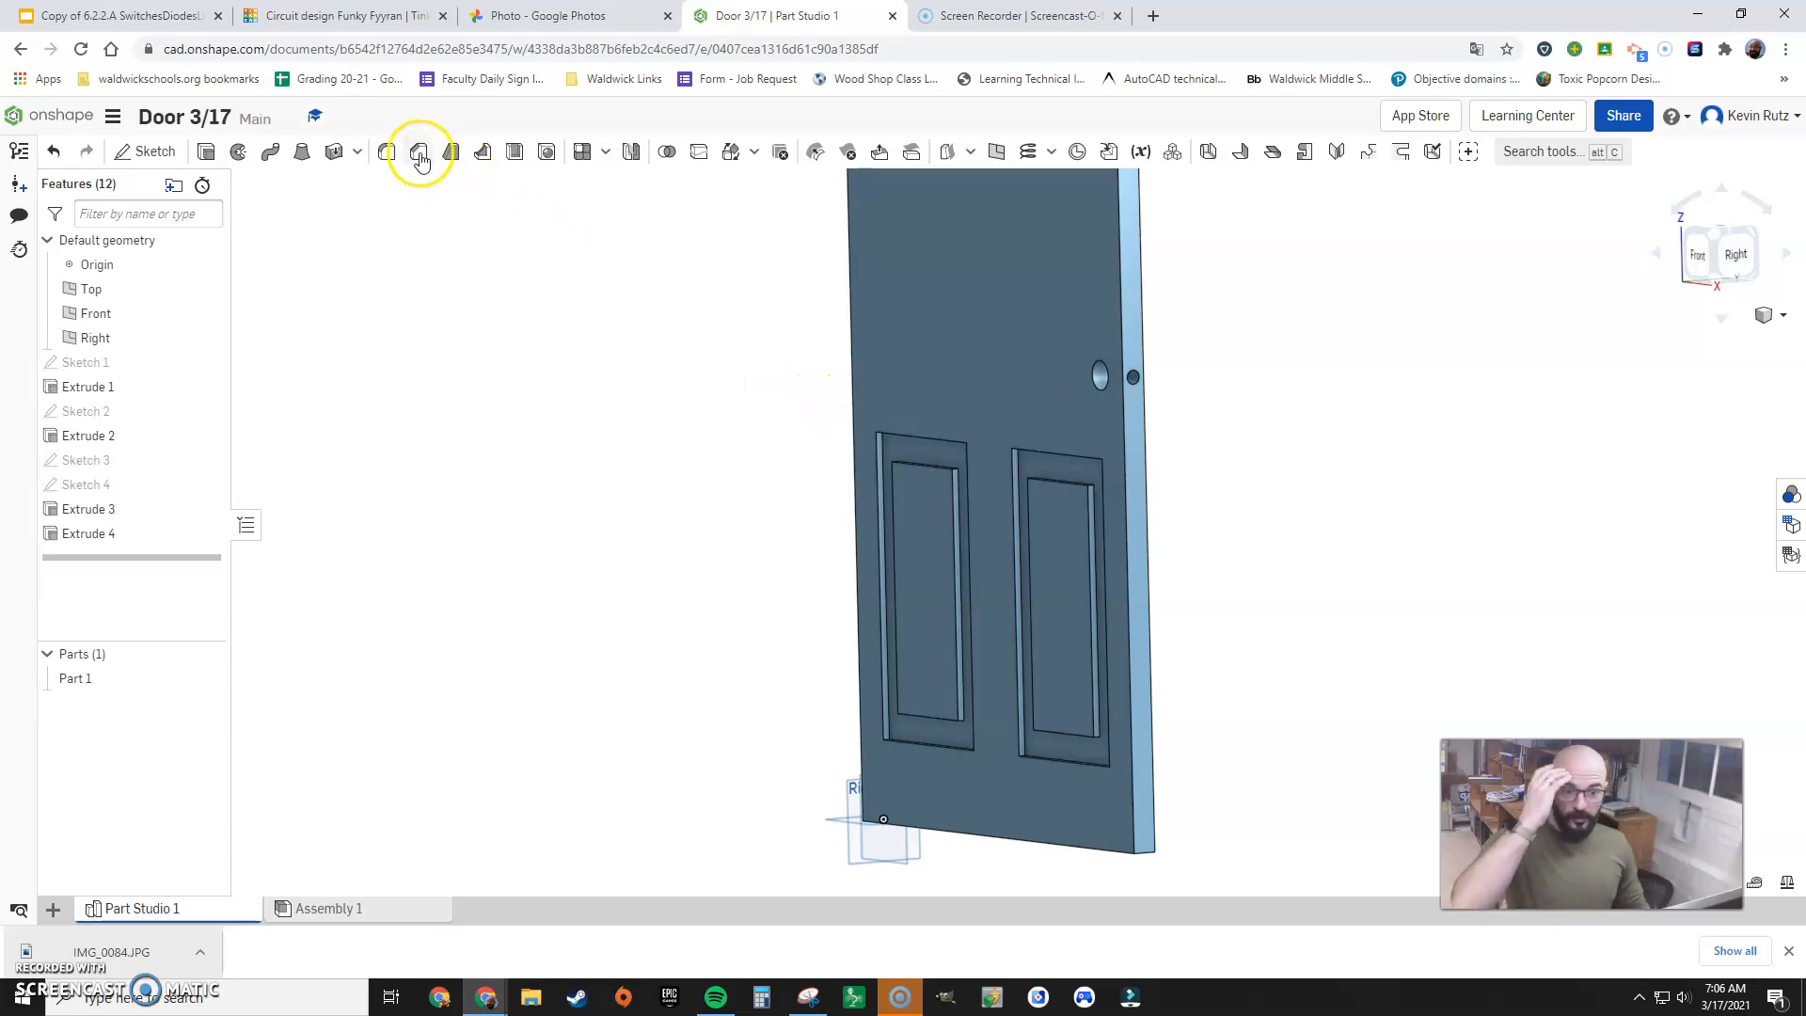
Apply a 0.5 in equal-distance chamfer to the recessed panel edges from Extrude 2
click(419, 151)
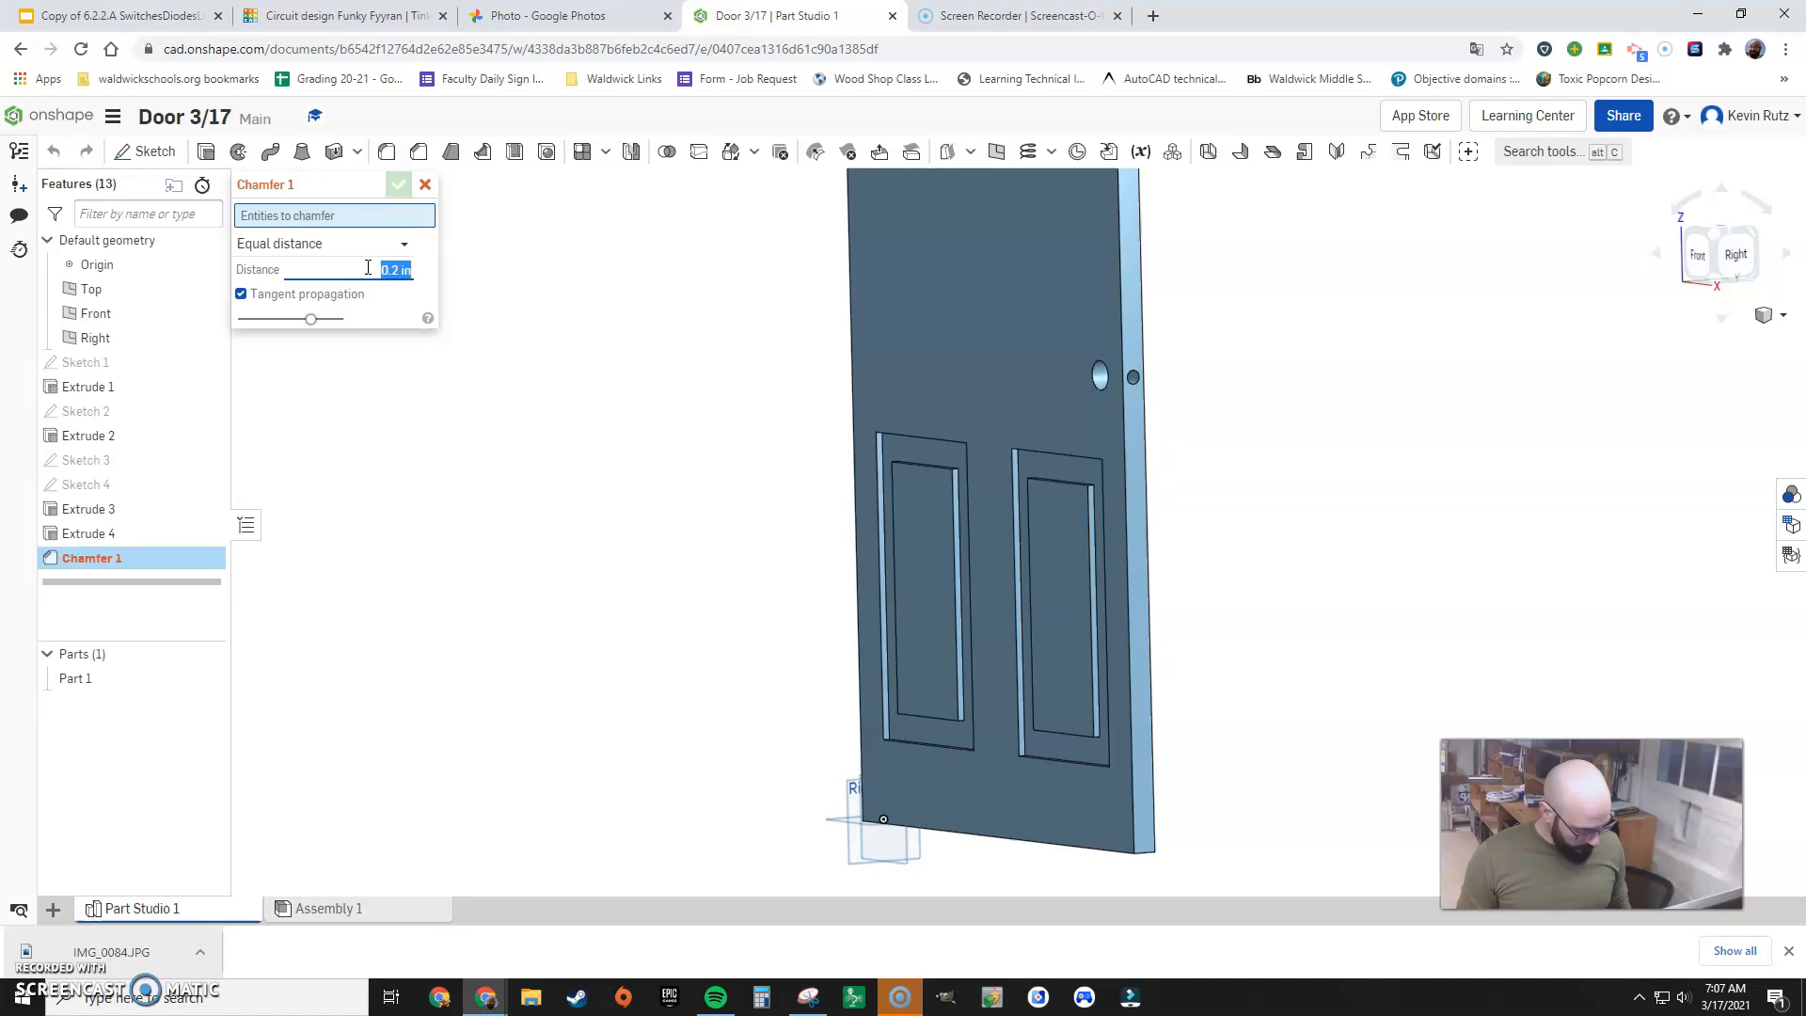
text(125)
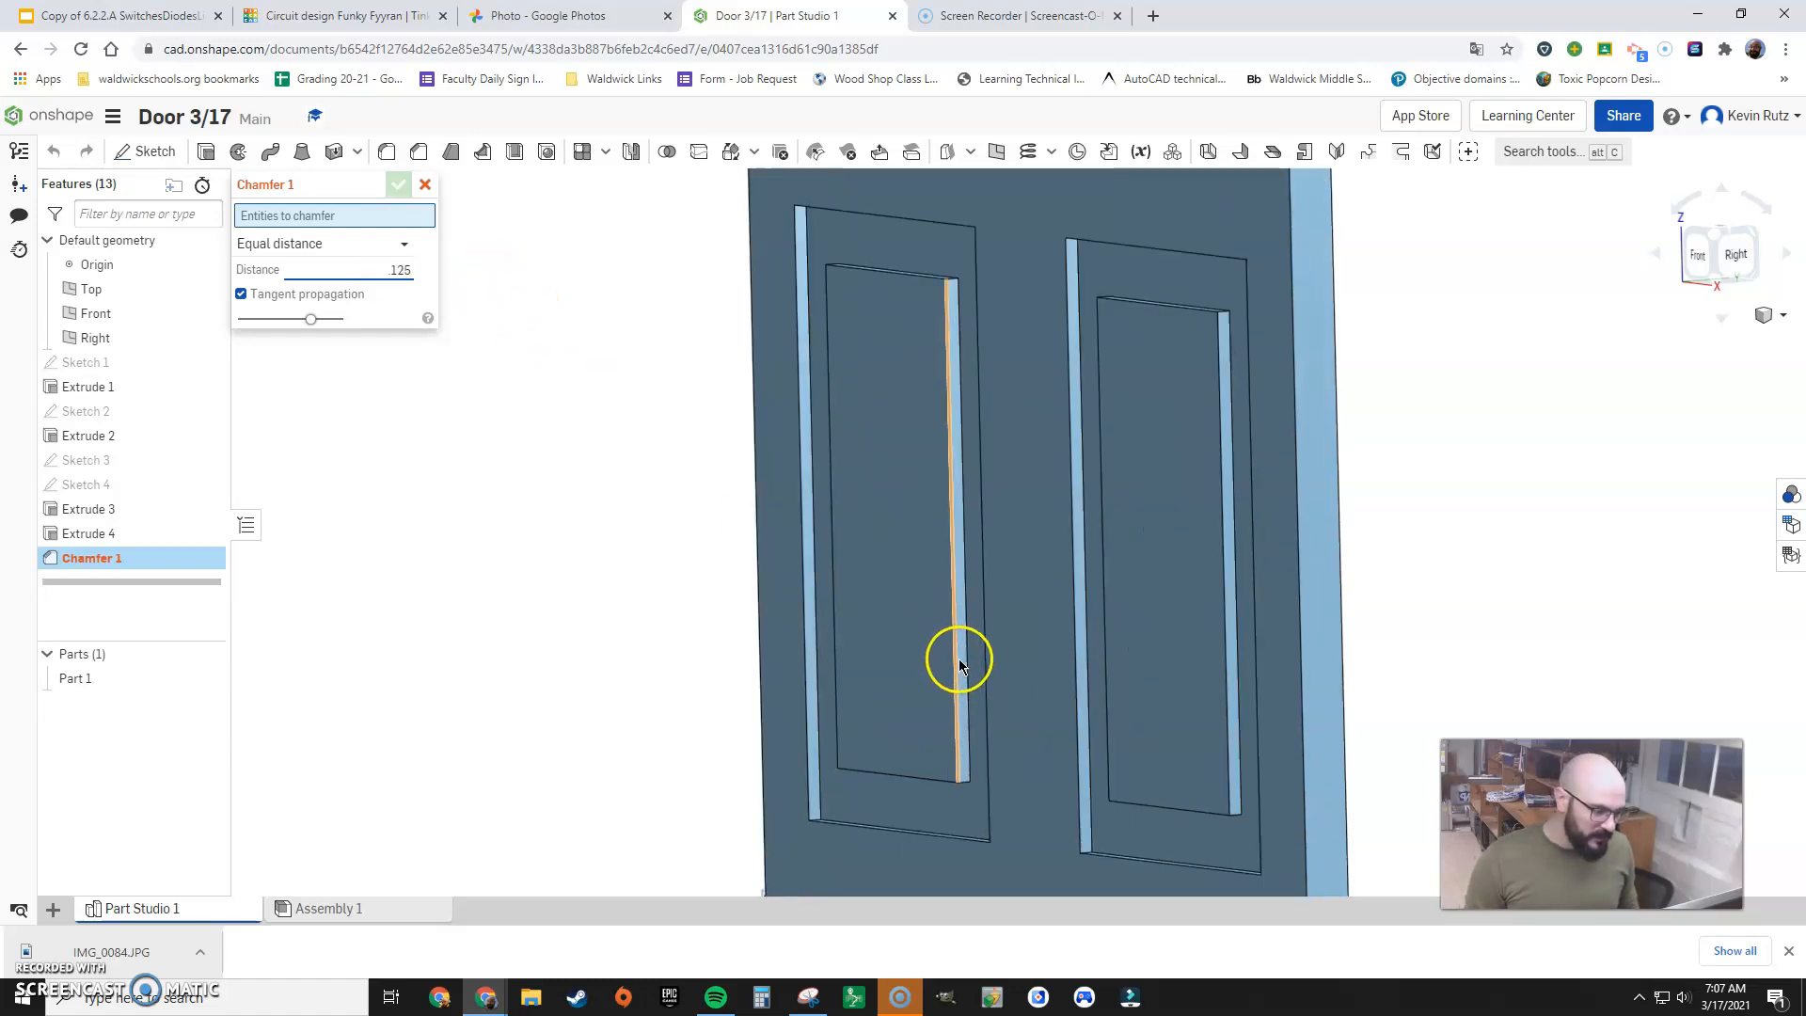
mouse_move(954, 513)
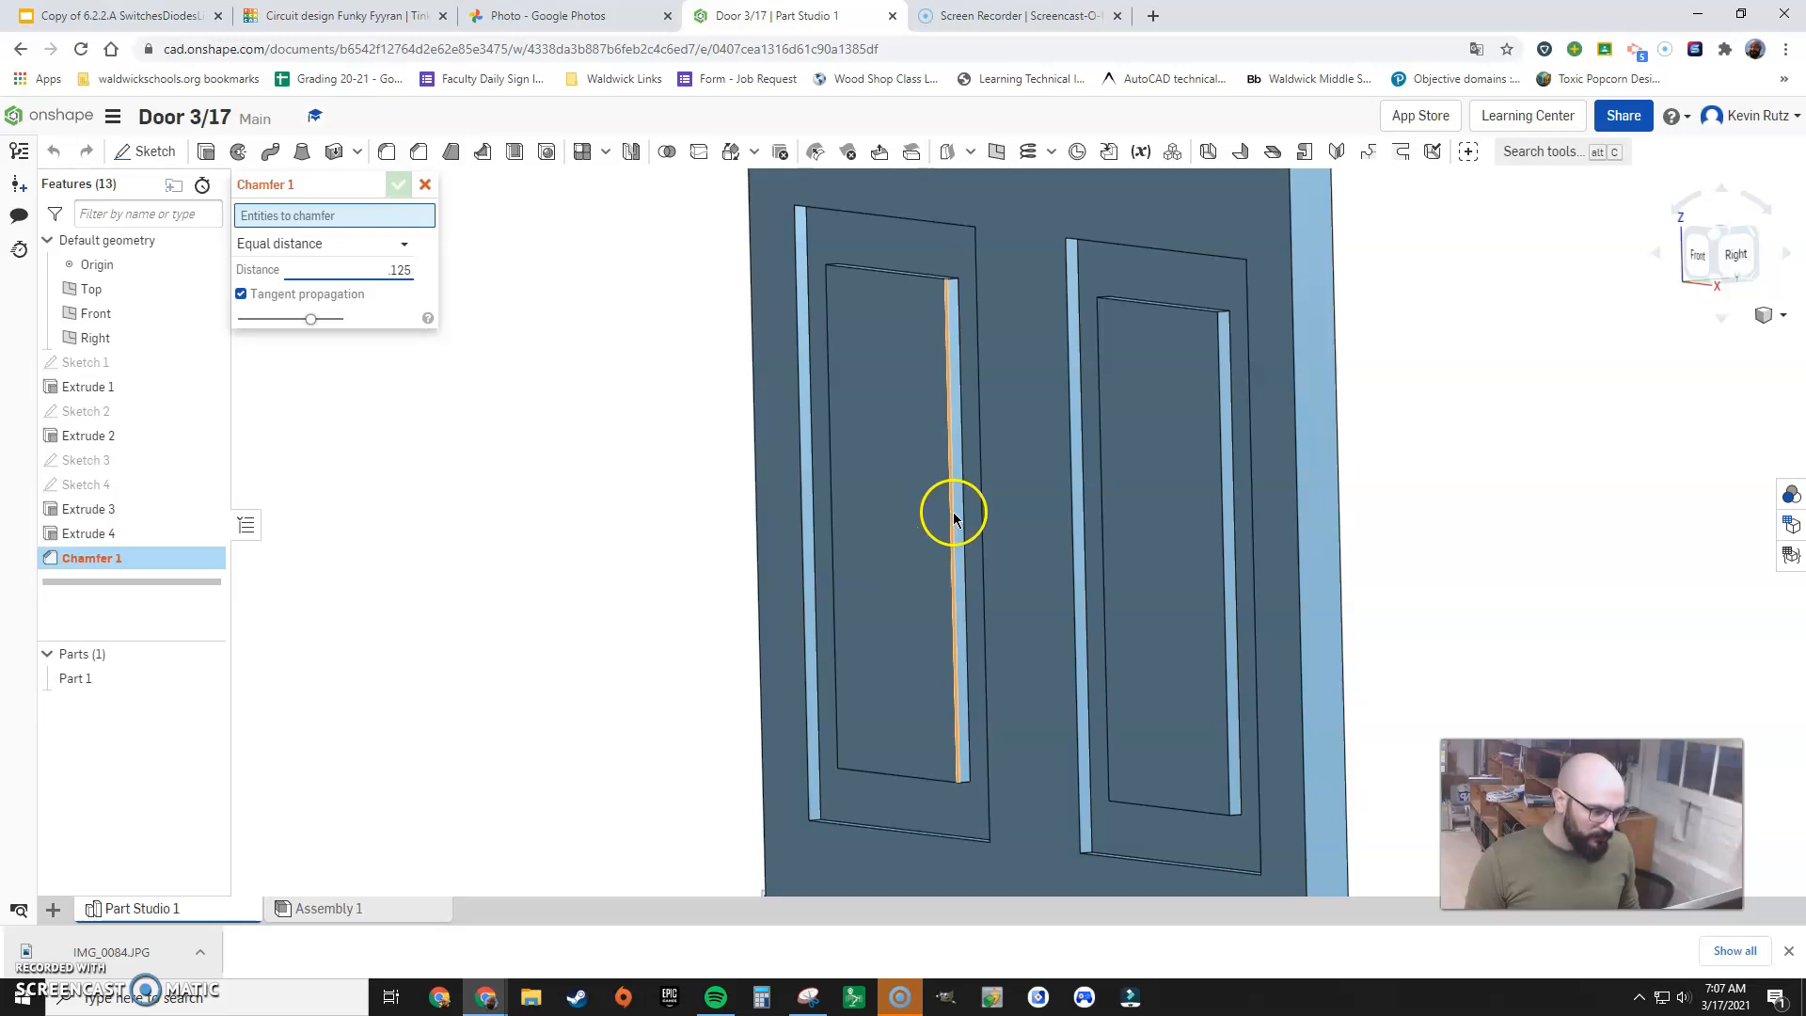
click(838, 277)
text(0.5)
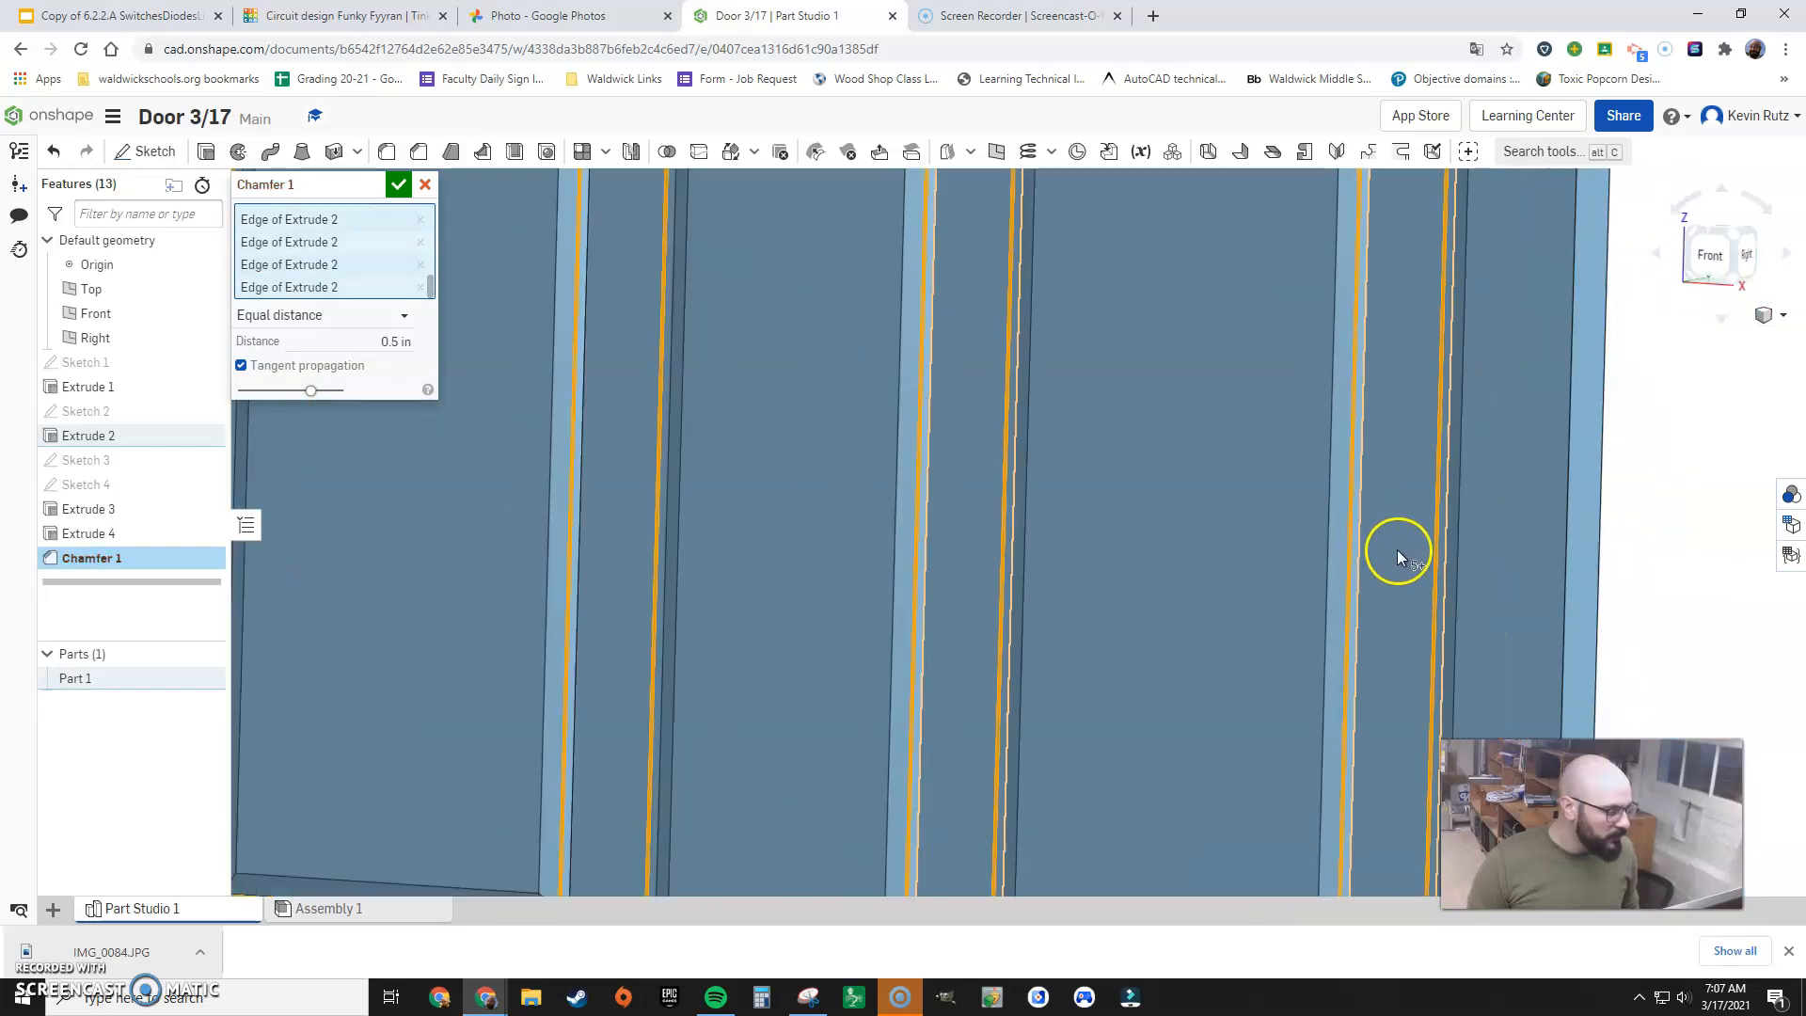
click(398, 184)
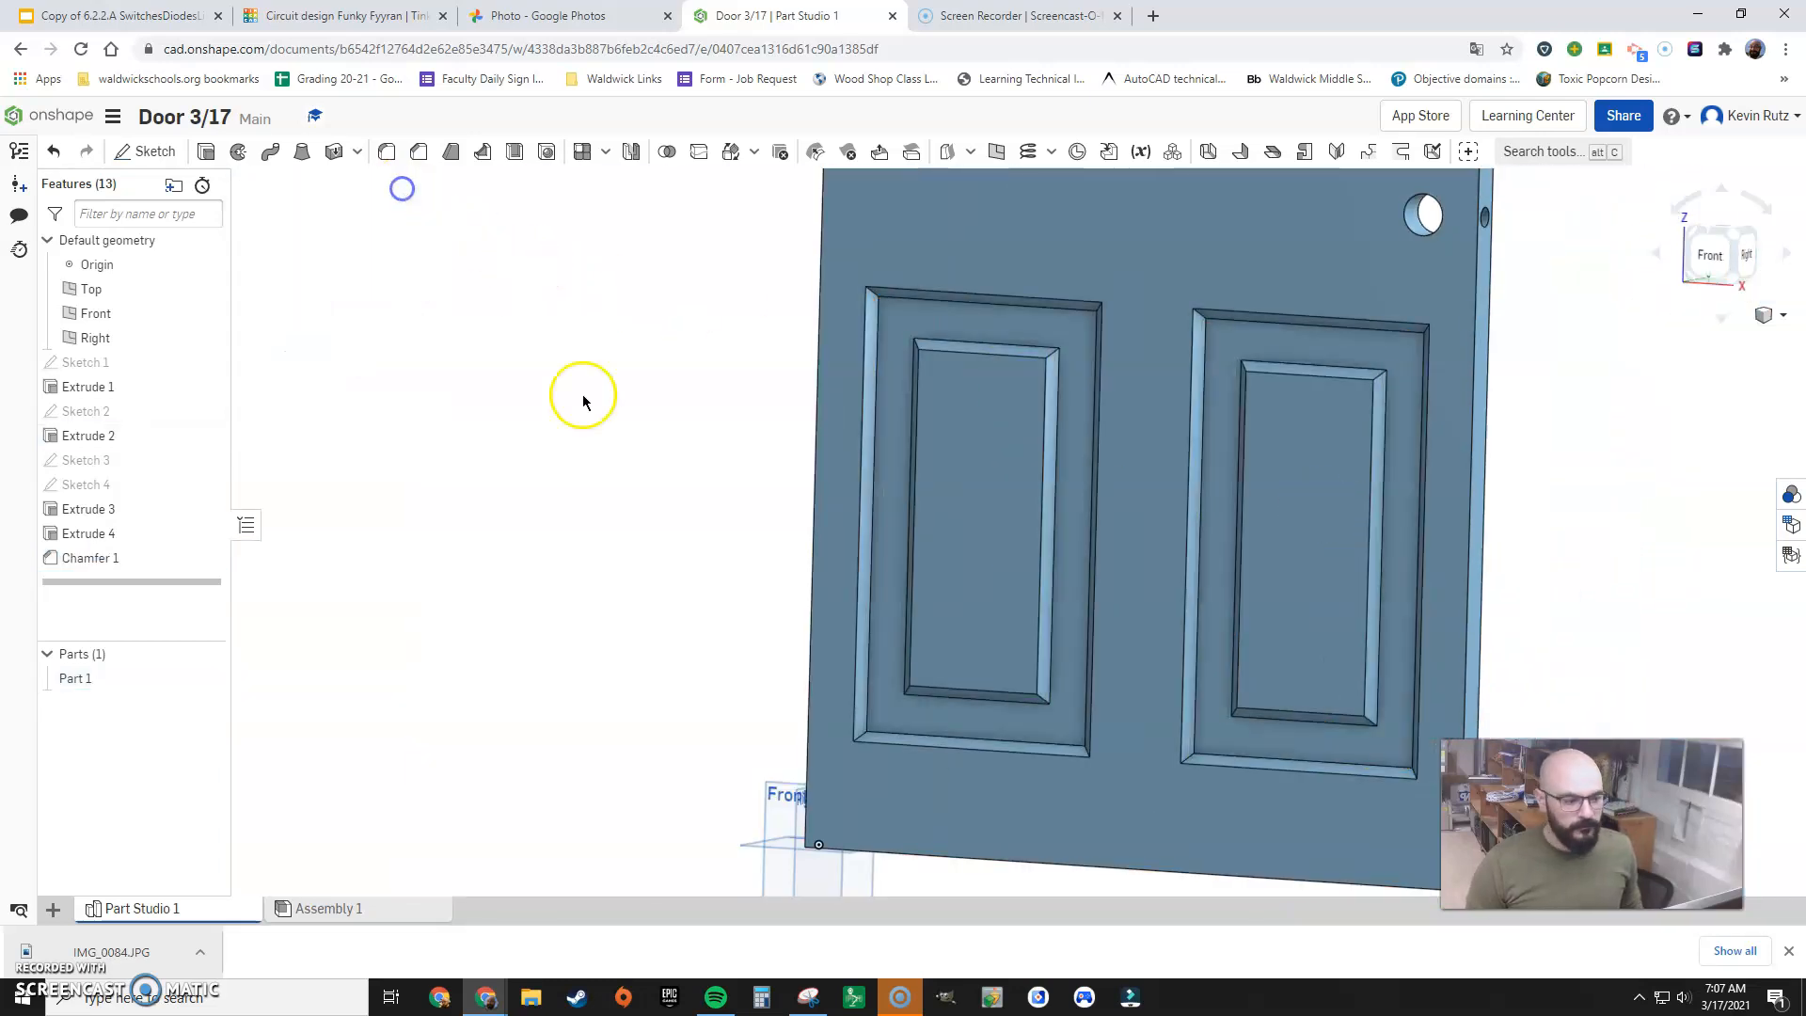